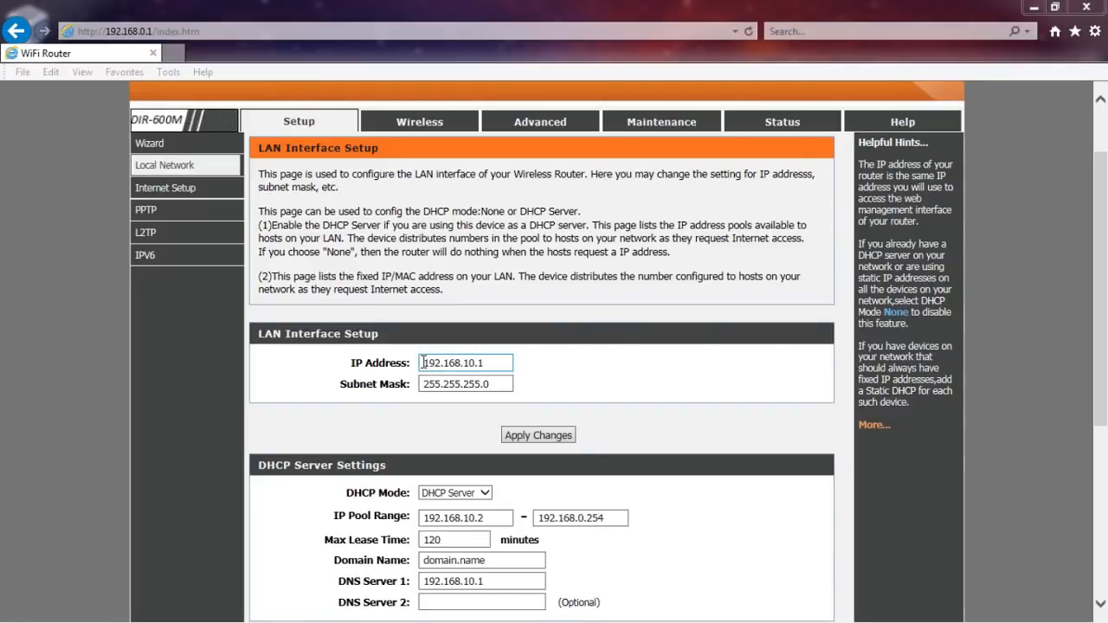
# - Check the router's LAN IP address 192.168.10.1 in the D-Link setup page
pyautogui.doubleClick(451, 364)
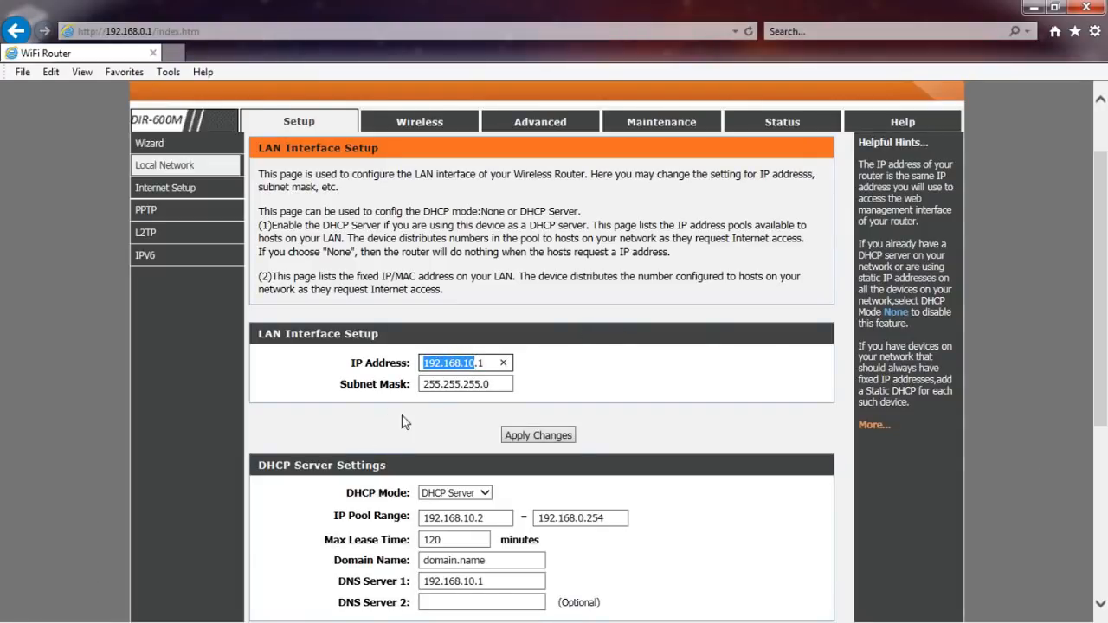
pyautogui.click(464, 385)
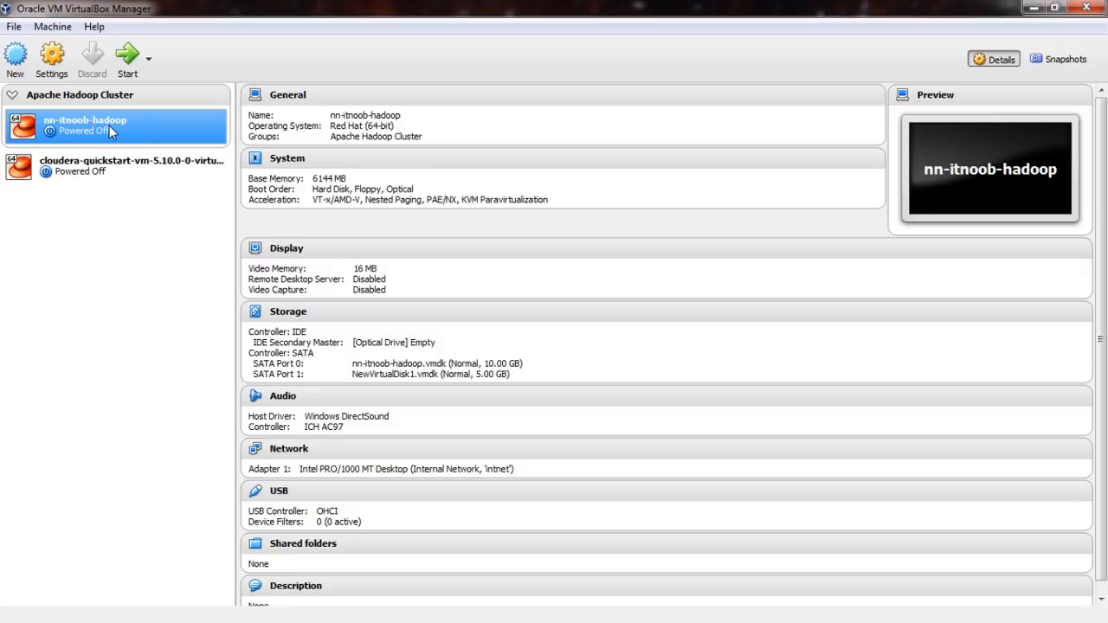
# - Show nn-itnoob-hadoop's Network settings with Adapter 1 attached to NAT
pyautogui.click(52, 55)
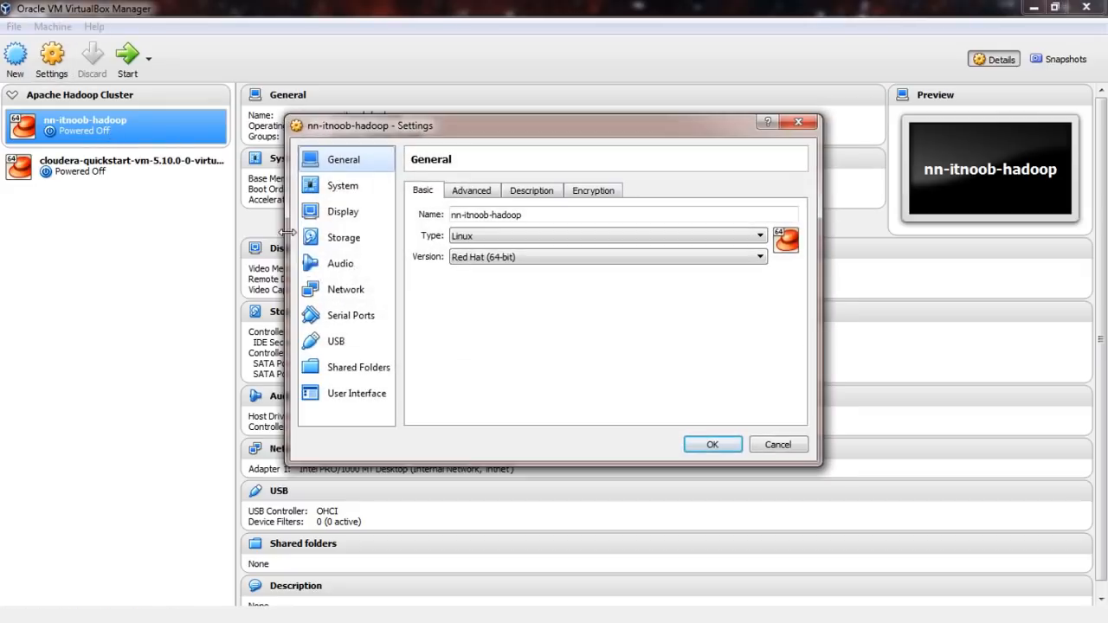
pyautogui.click(346, 289)
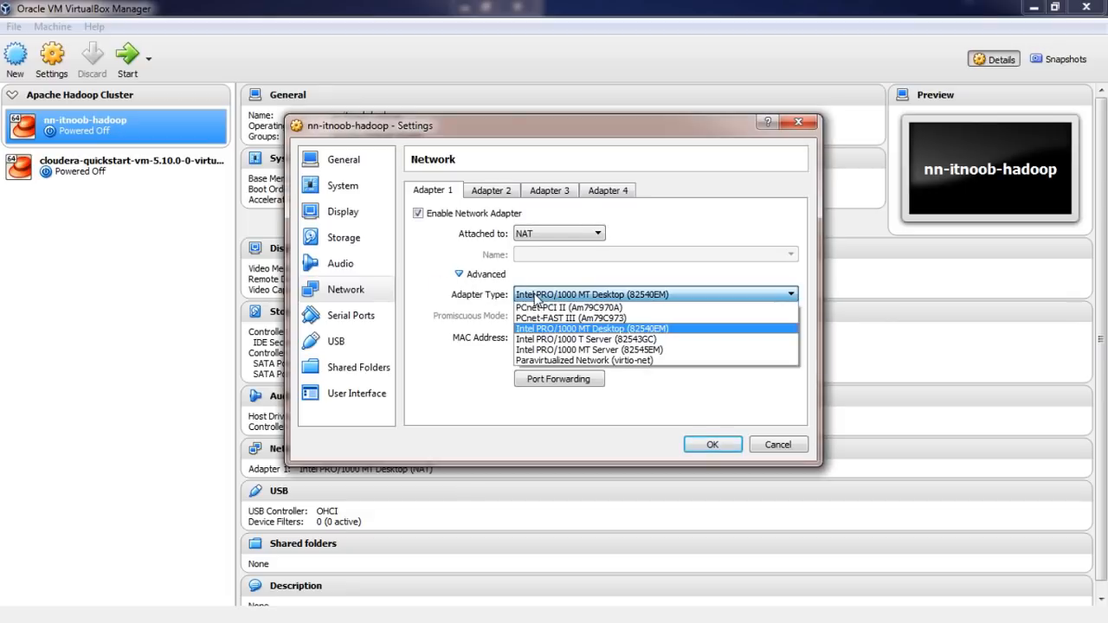
pyautogui.moveTo(569, 319)
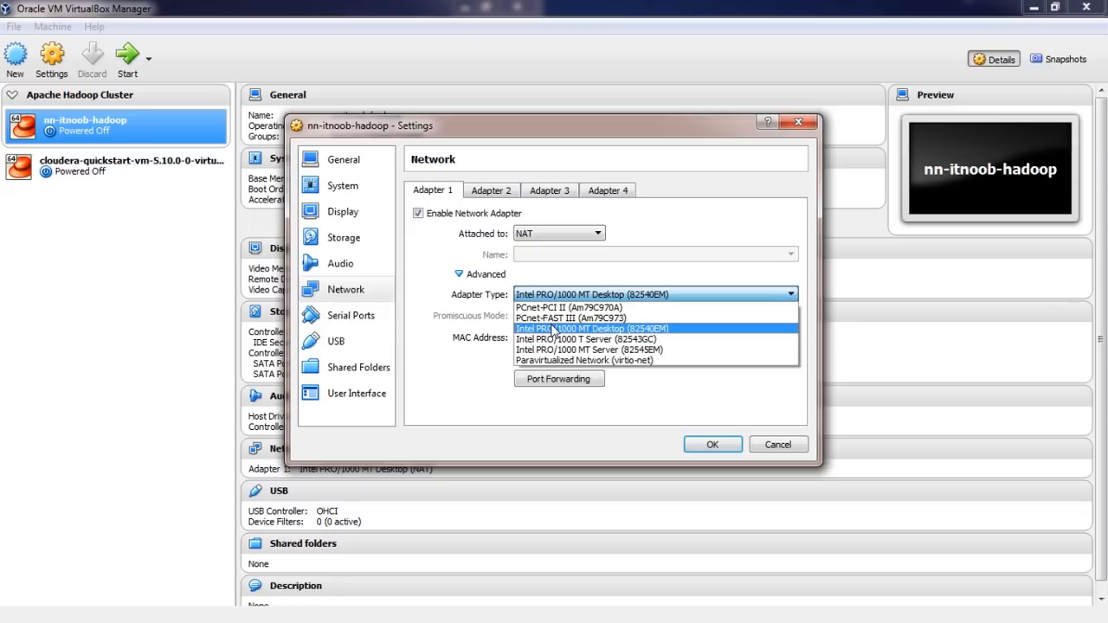
pyautogui.click(606, 329)
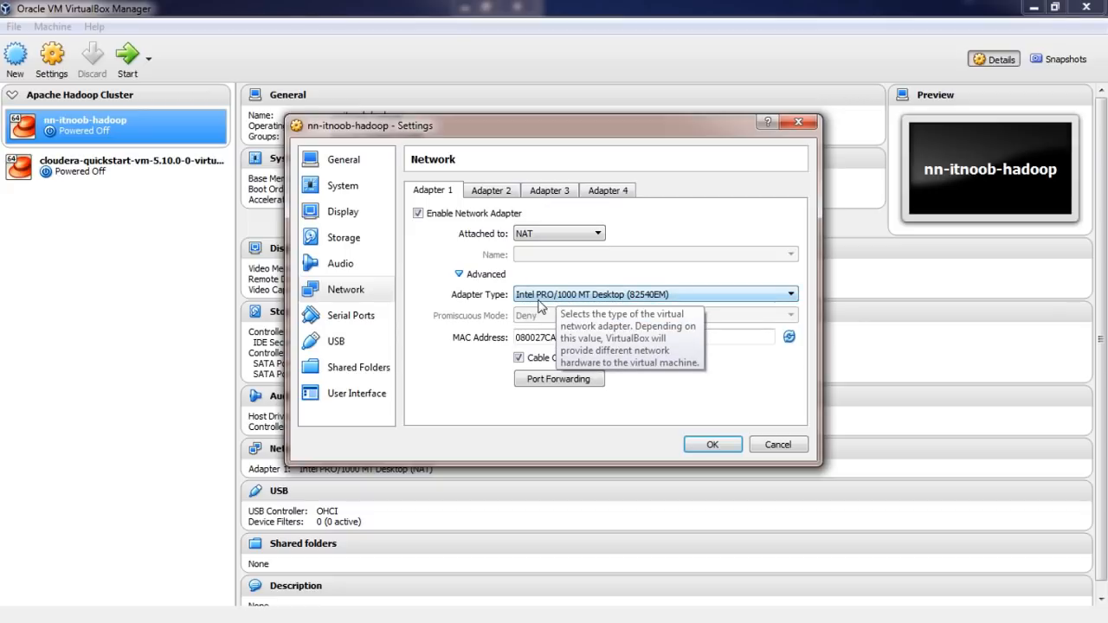
pyautogui.moveTo(579, 232)
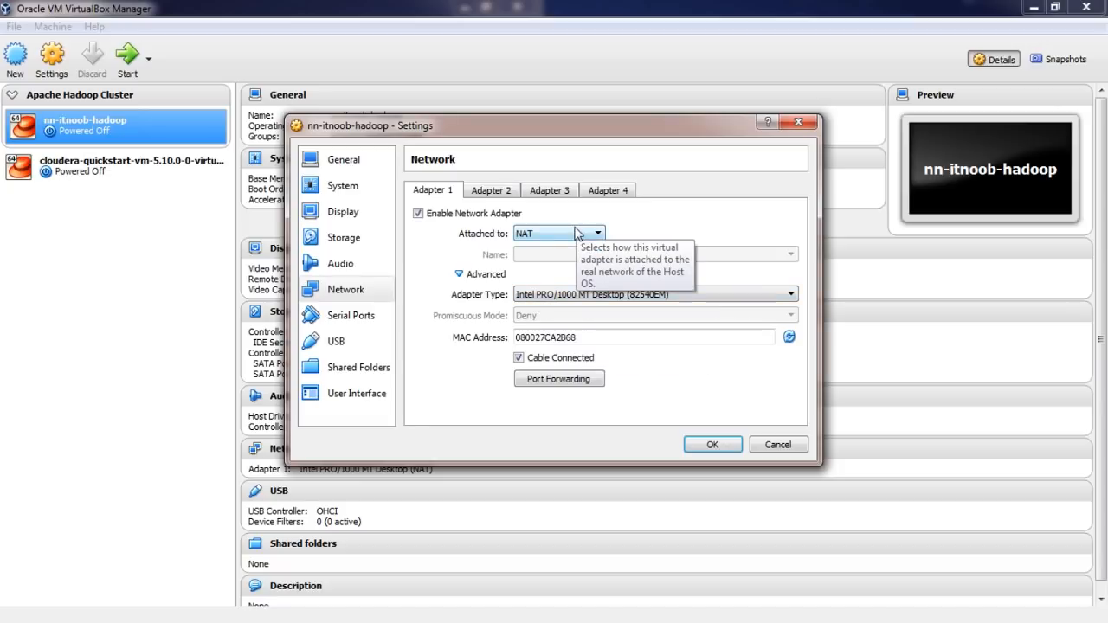
pyautogui.click(712, 443)
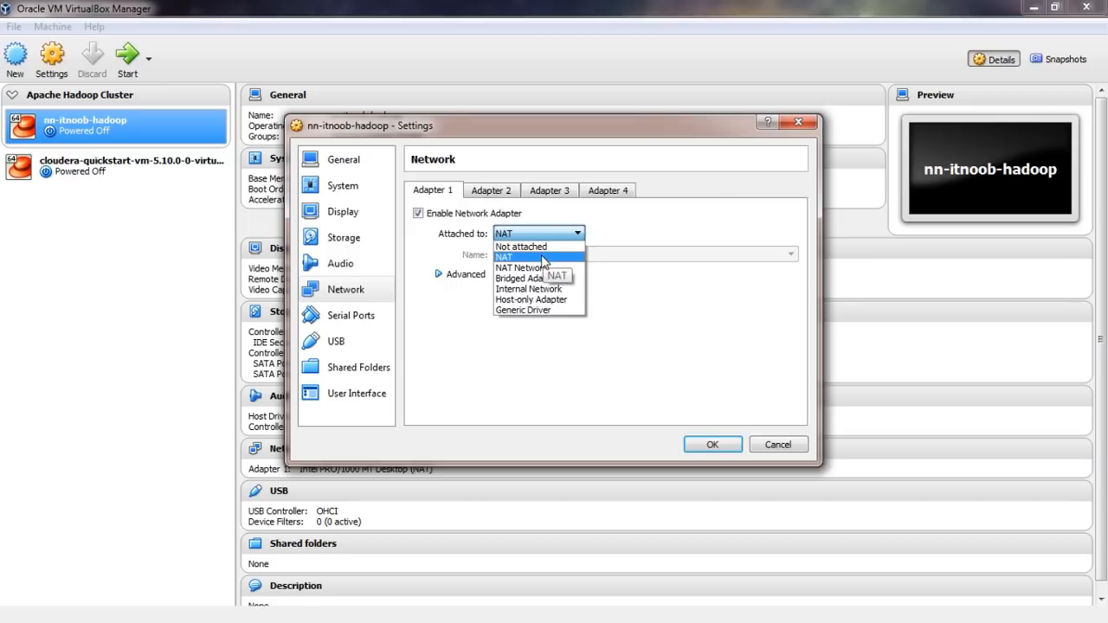
pyautogui.moveTo(523, 267)
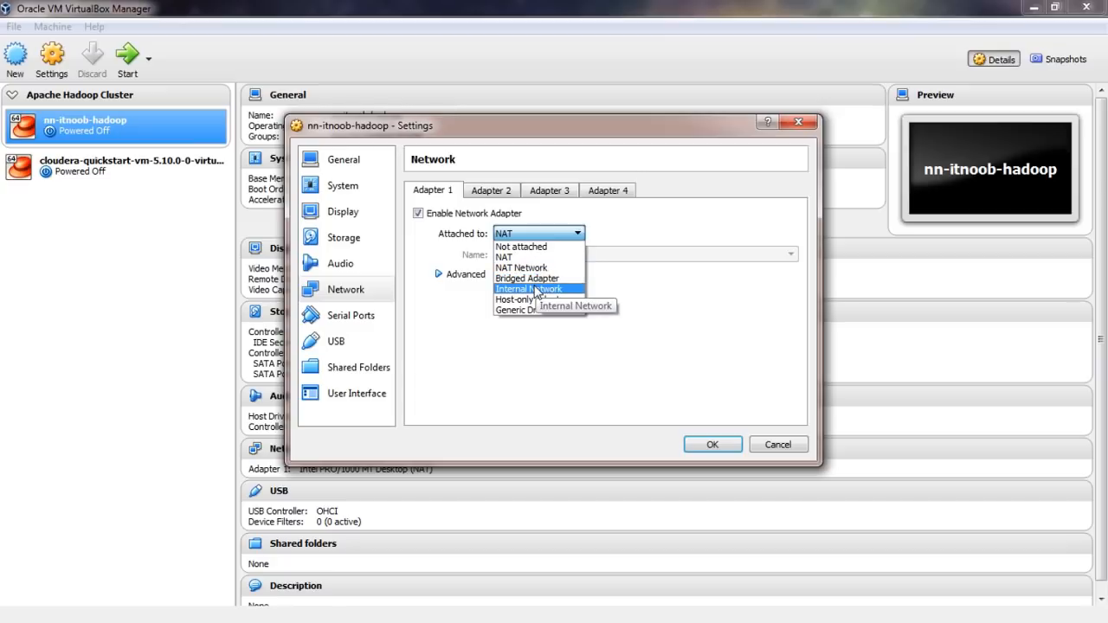
pyautogui.moveTo(530, 298)
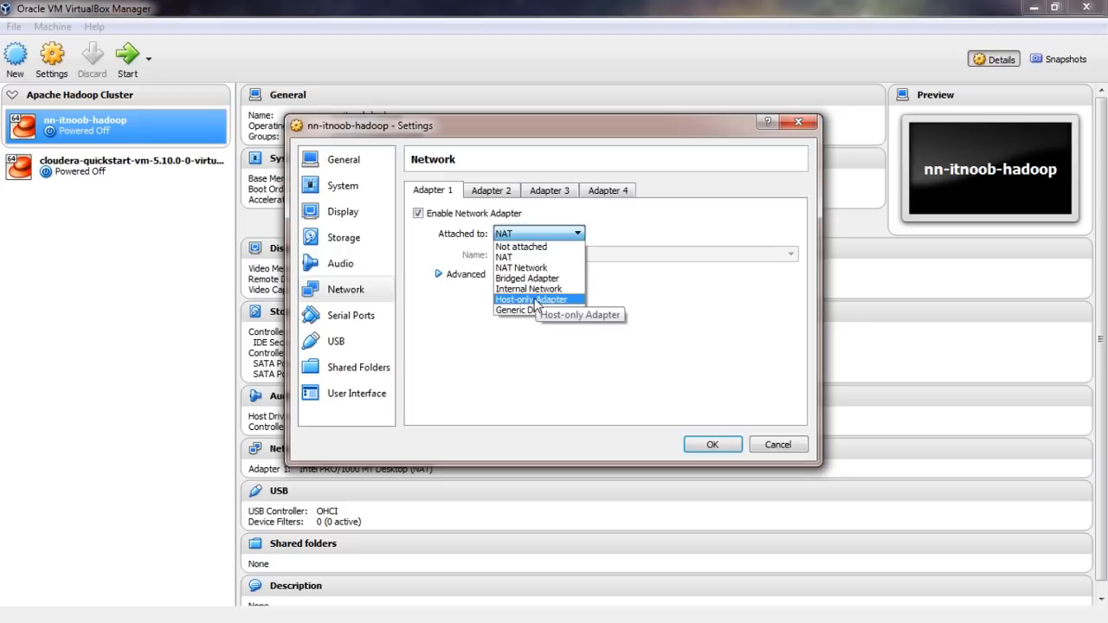
pyautogui.moveTo(536, 310)
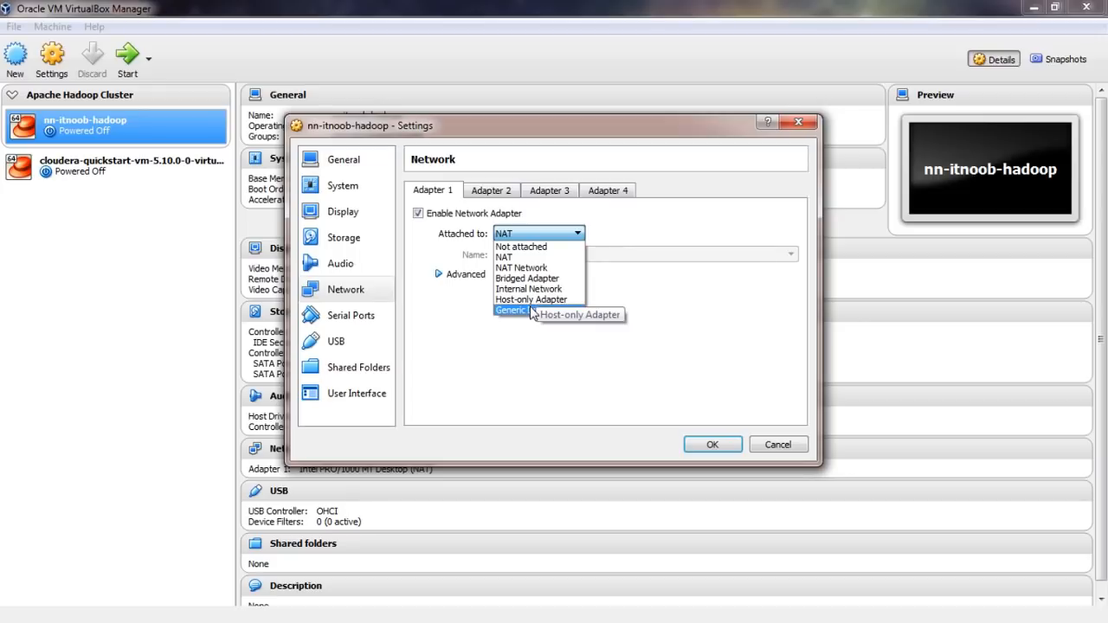
pyautogui.moveTo(528, 315)
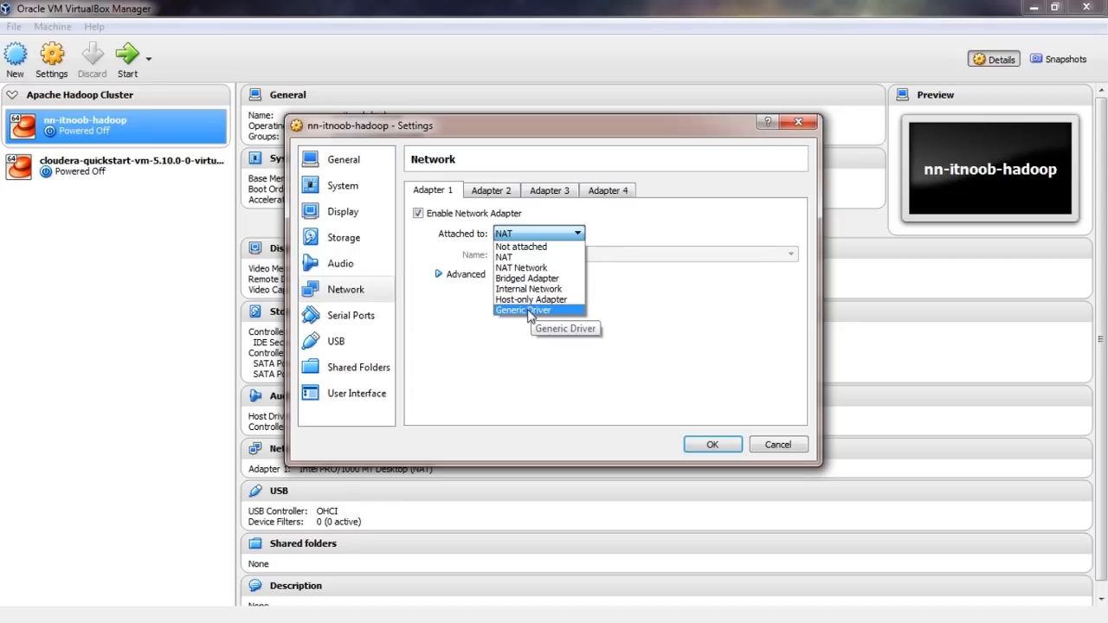
# - Review the Attached to choices and keep Adapter 1 on NAT
pyautogui.click(506, 257)
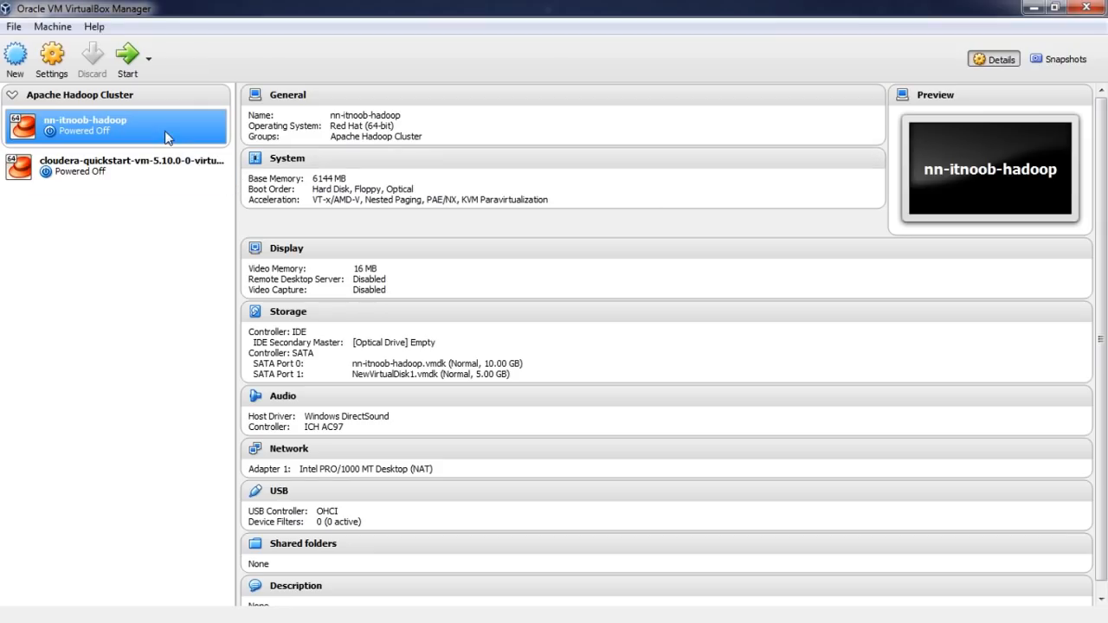
pyautogui.moveTo(165, 138)
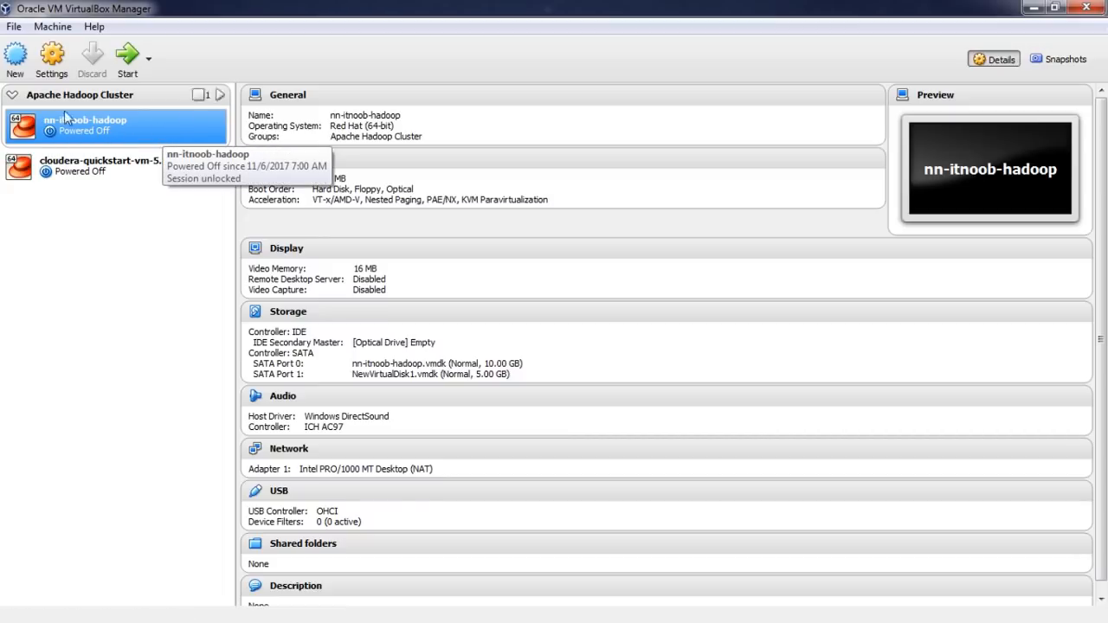
pyautogui.click(52, 55)
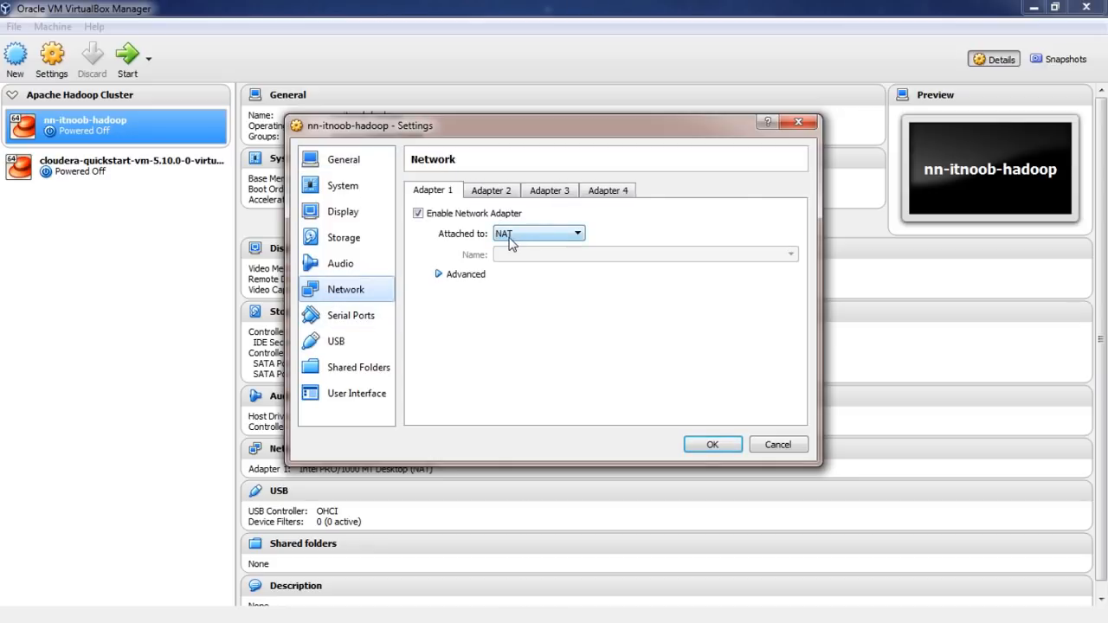
pyautogui.moveTo(537, 234)
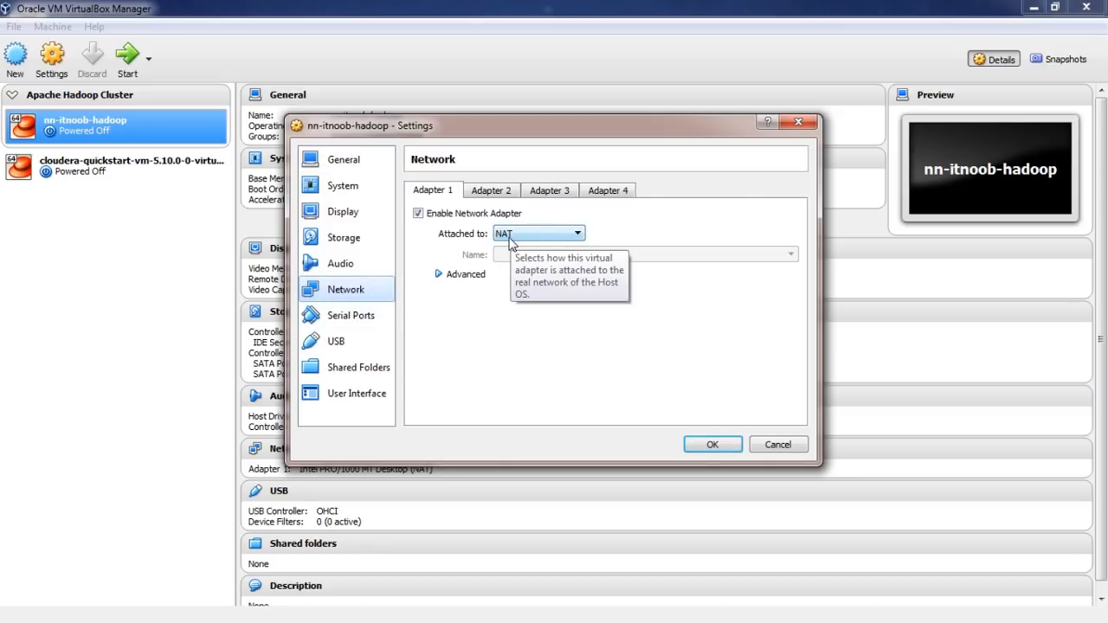
pyautogui.click(712, 443)
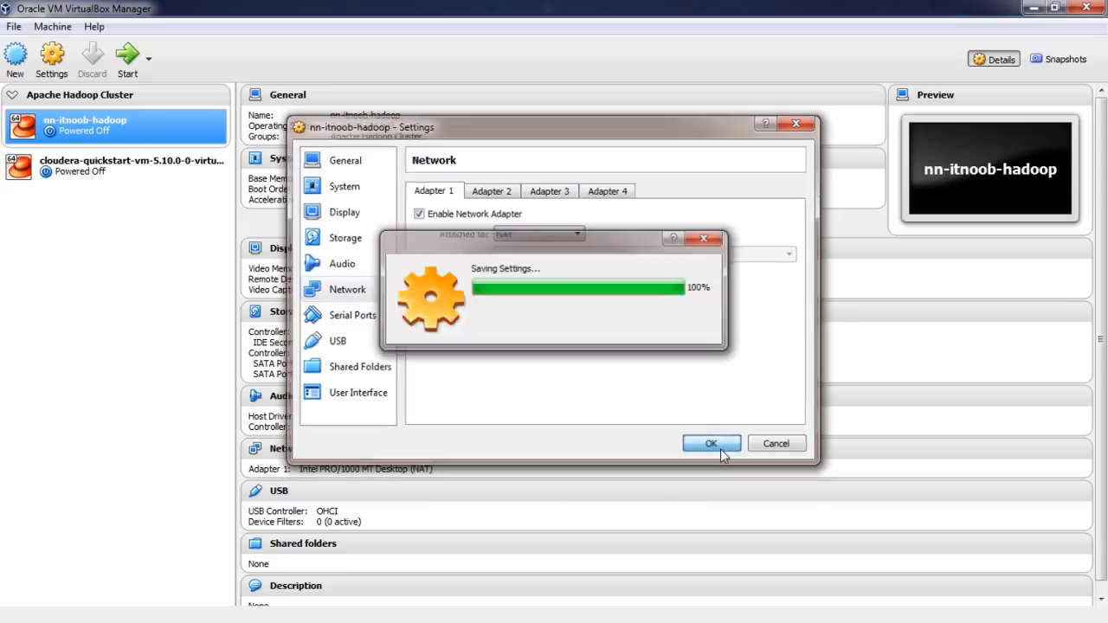
pyautogui.click(710, 444)
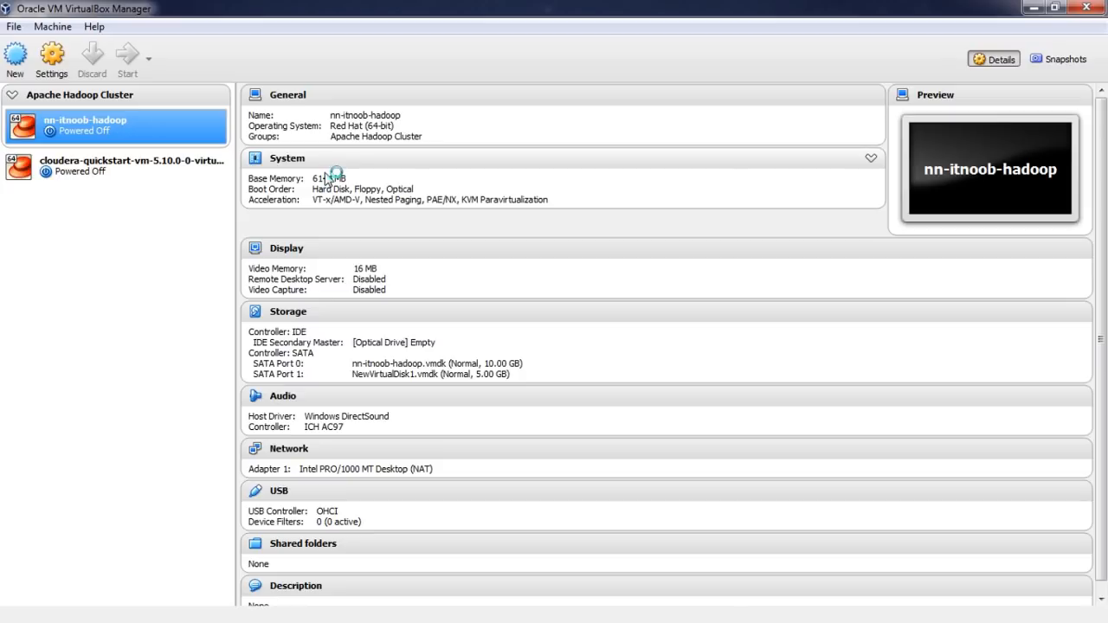
# - Boot nn-itnoob-hadoop, log in to CentOS with the password, and bring up a terminal
pyautogui.click(128, 56)
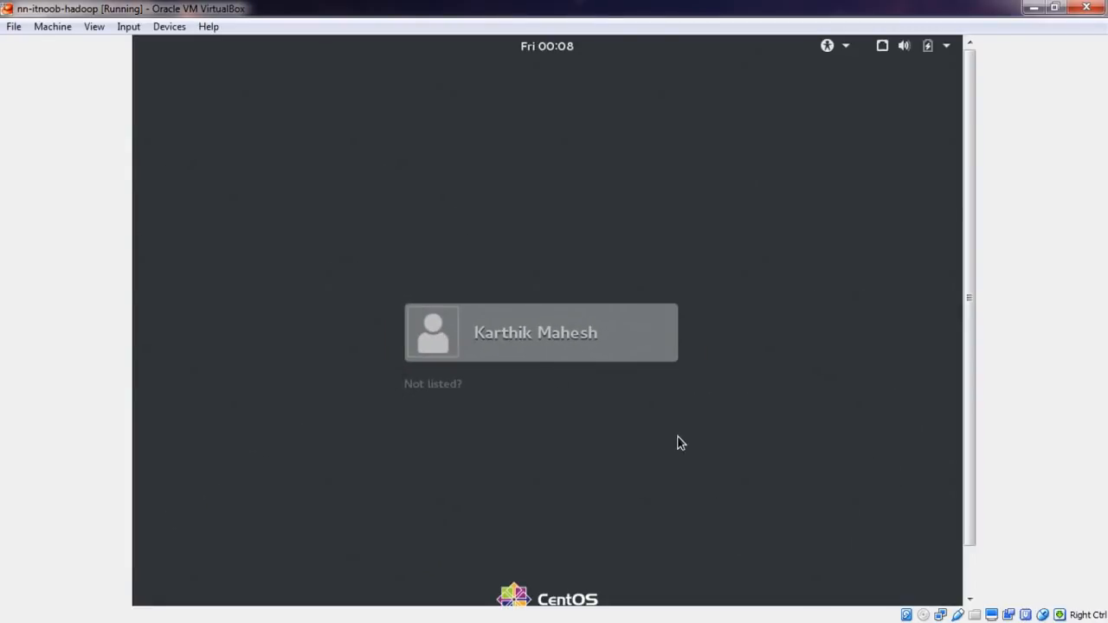
pyautogui.click(540, 332)
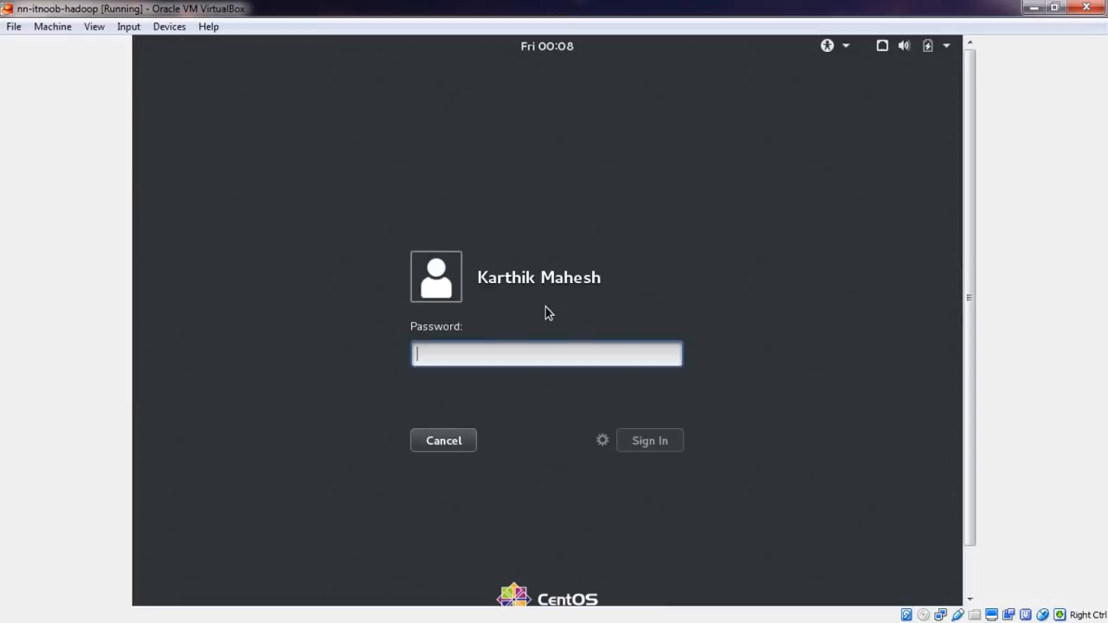
pyautogui.write('password')
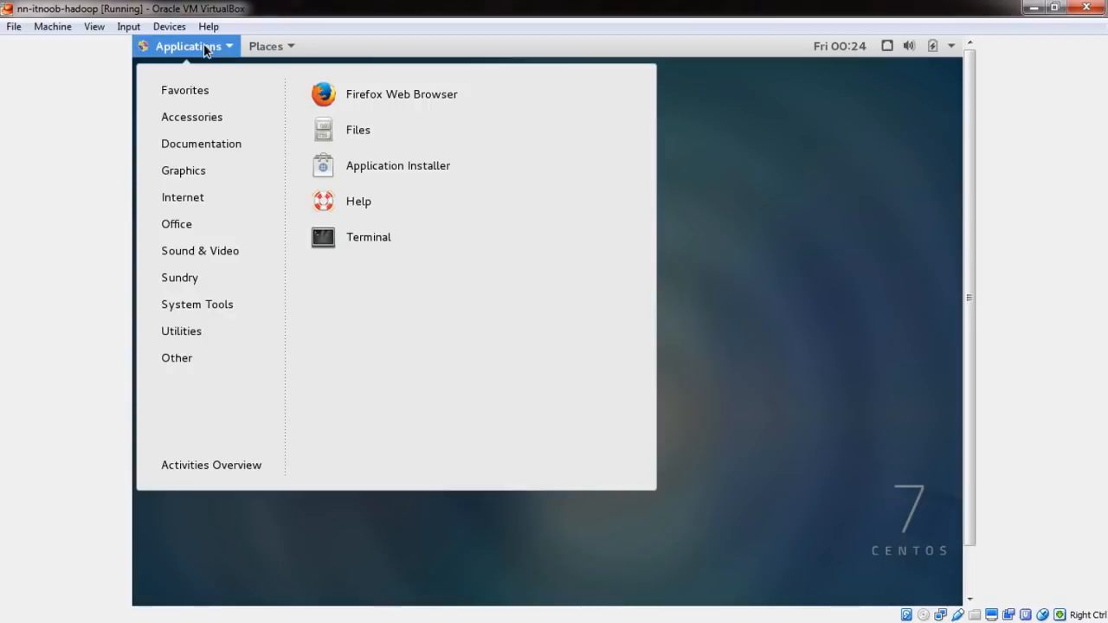
pyautogui.click(367, 236)
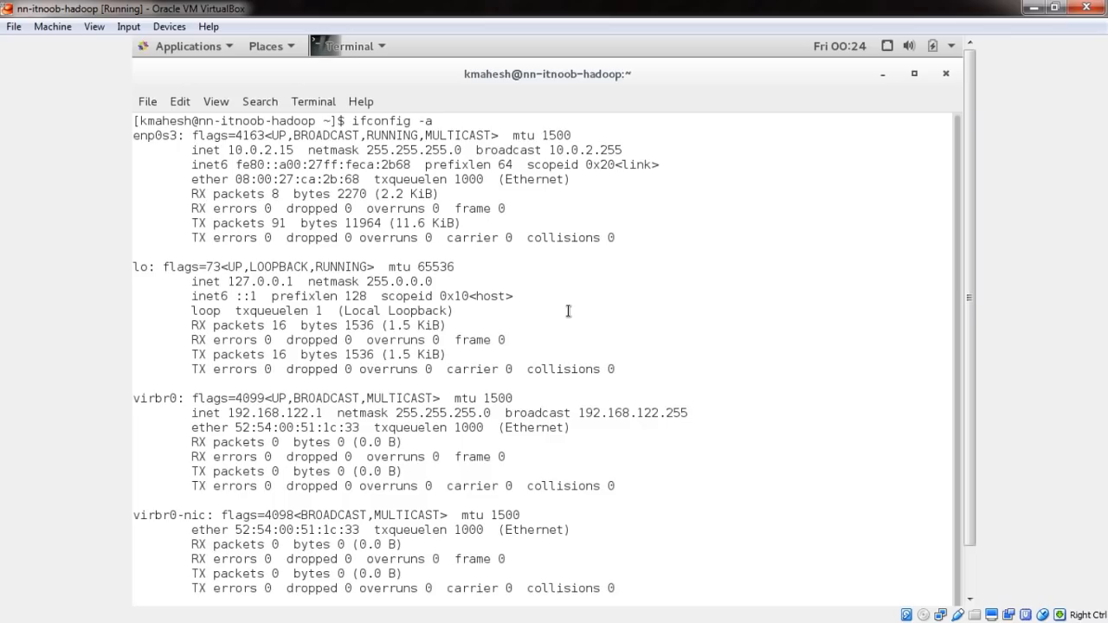
pyautogui.moveTo(173, 135)
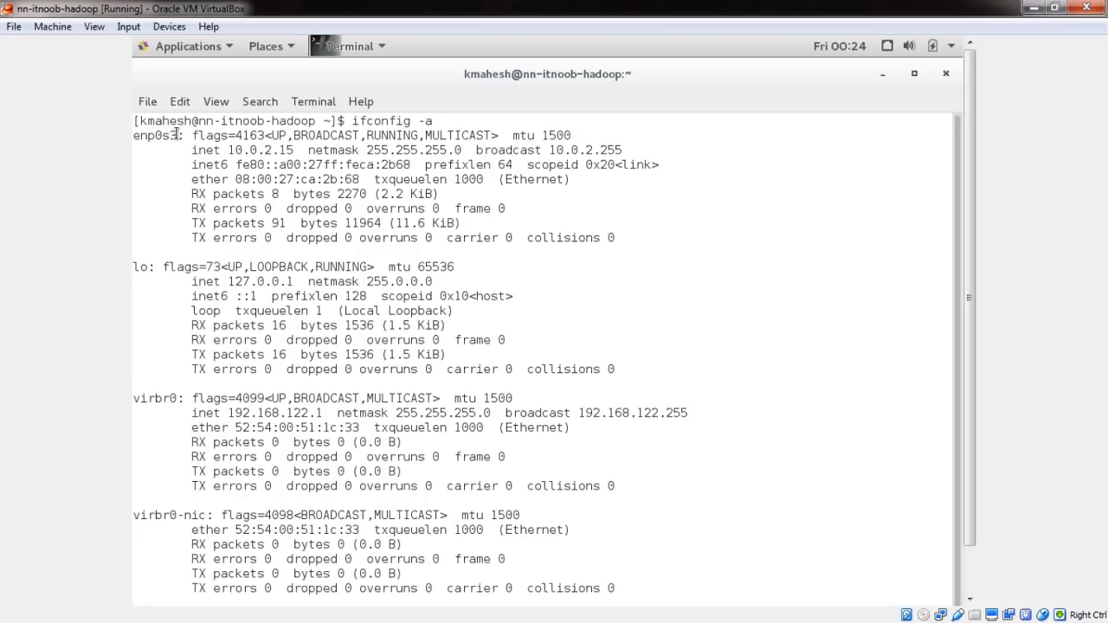
pyautogui.doubleClick(158, 136)
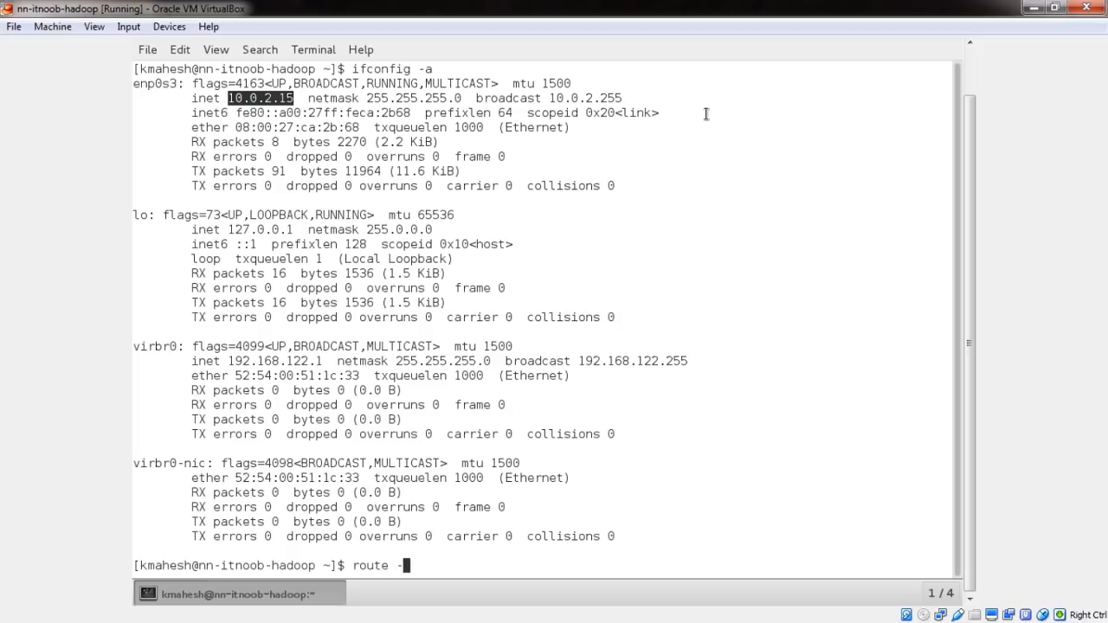
pyautogui.press('Return')
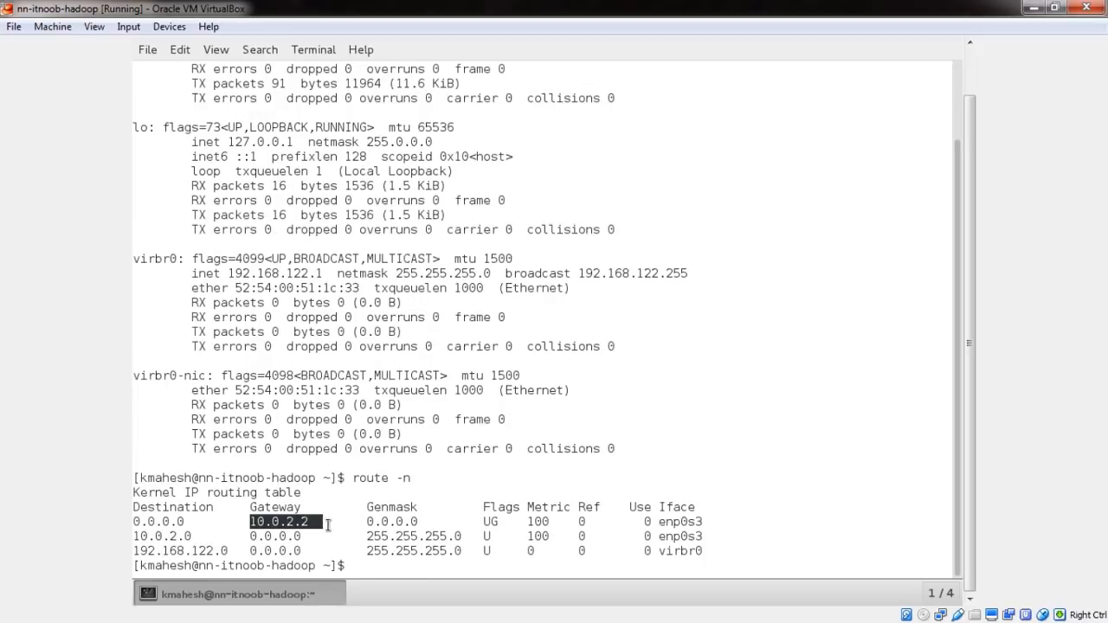
pyautogui.moveTo(339, 523)
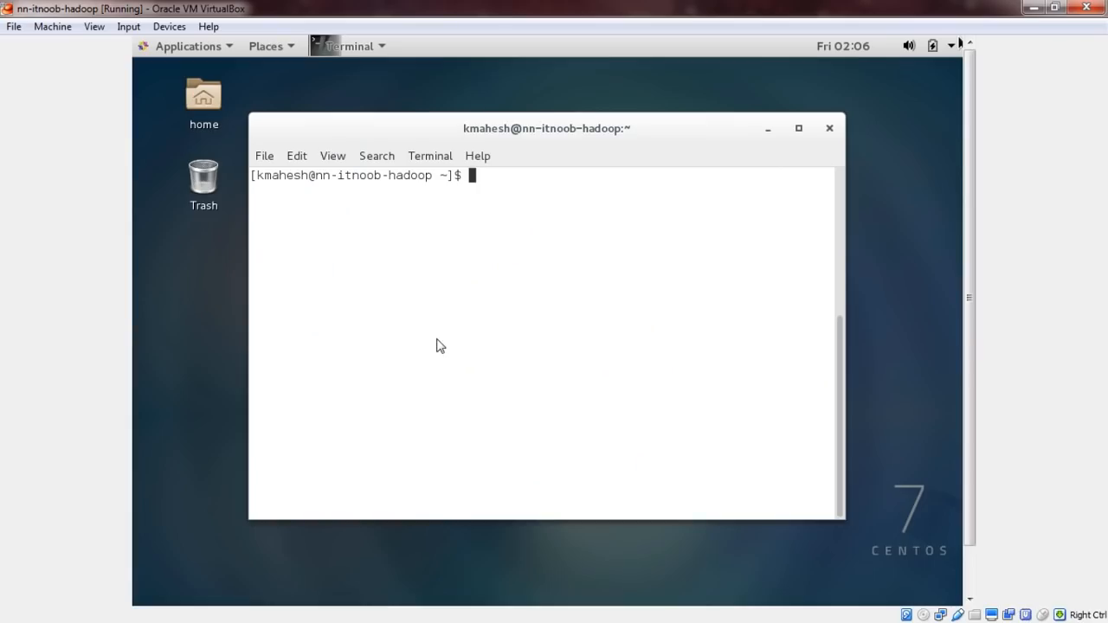
pyautogui.write('ping www.google.com')
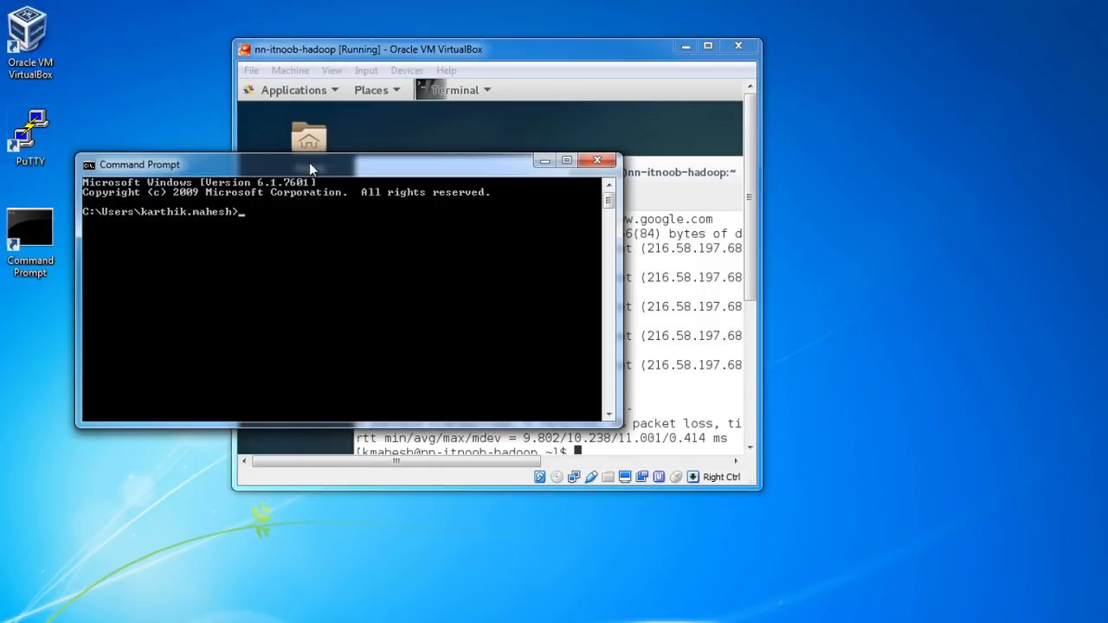
# - Ping the NAT guest at 10.0.2.15 from the host Command Prompt
pyautogui.write('ping 10.0.2.15')
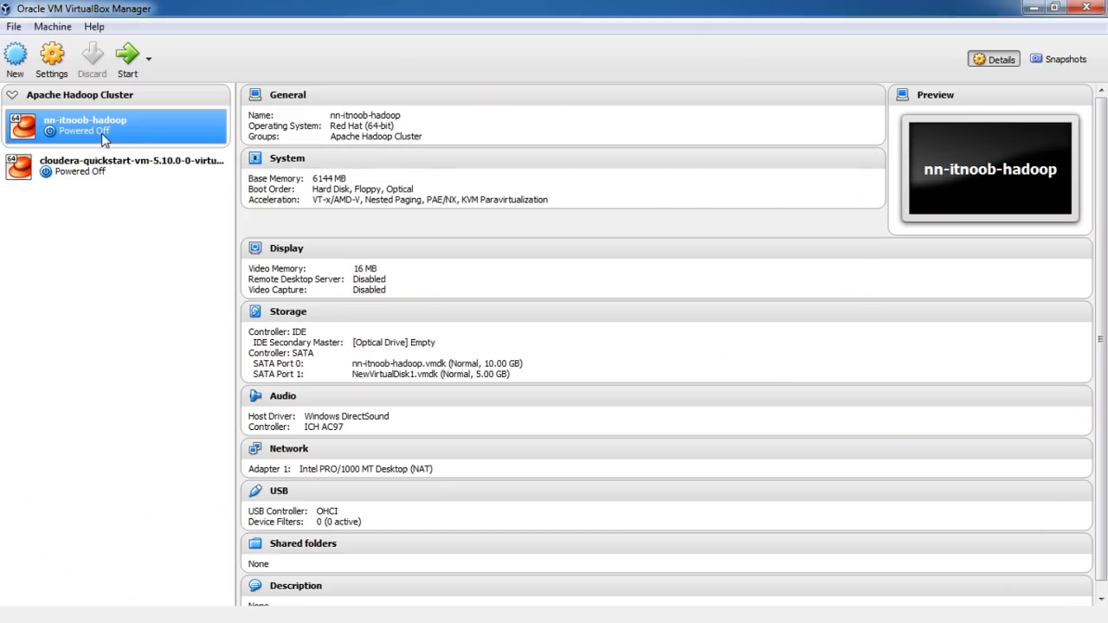
pyautogui.moveTo(52, 59)
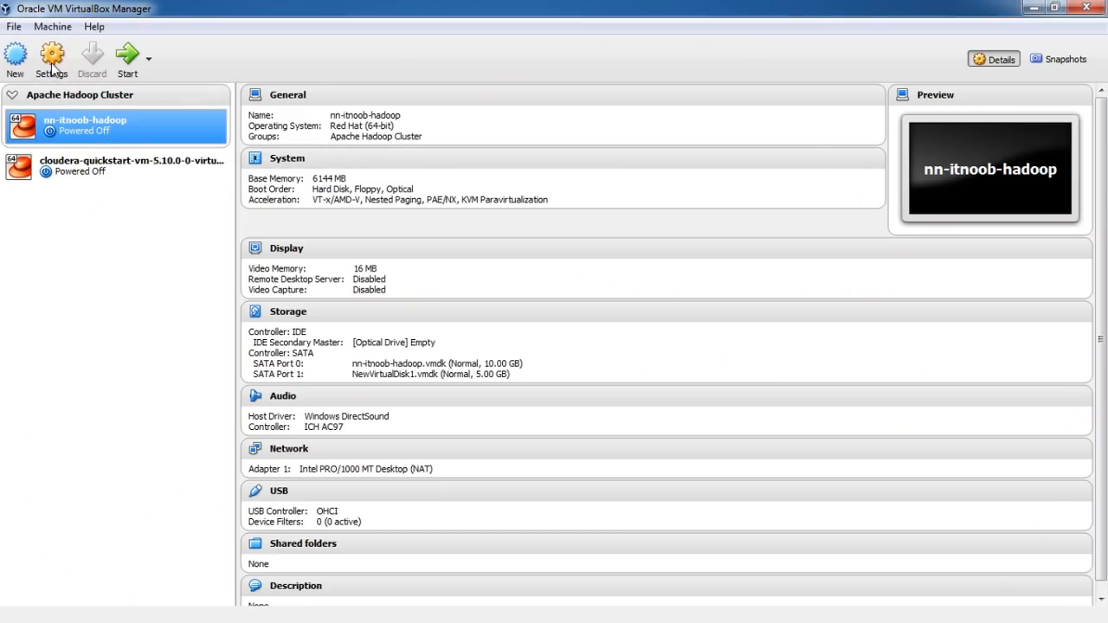
# - Expand Adapter 1's Advanced section showing adapter type, MAC and port forwarding
pyautogui.click(52, 59)
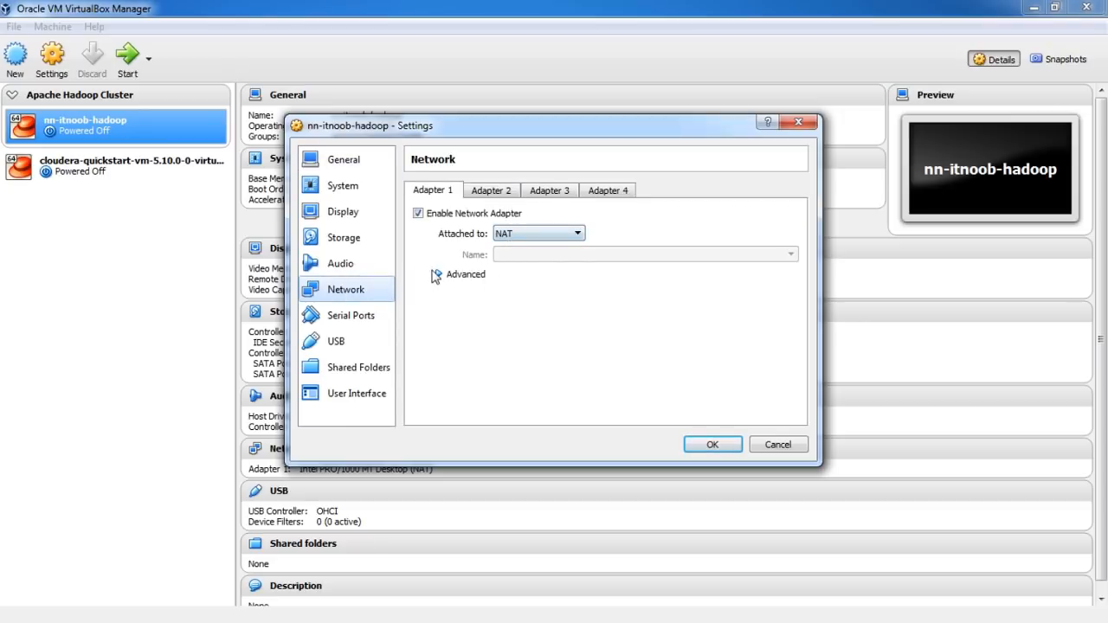
pyautogui.click(457, 274)
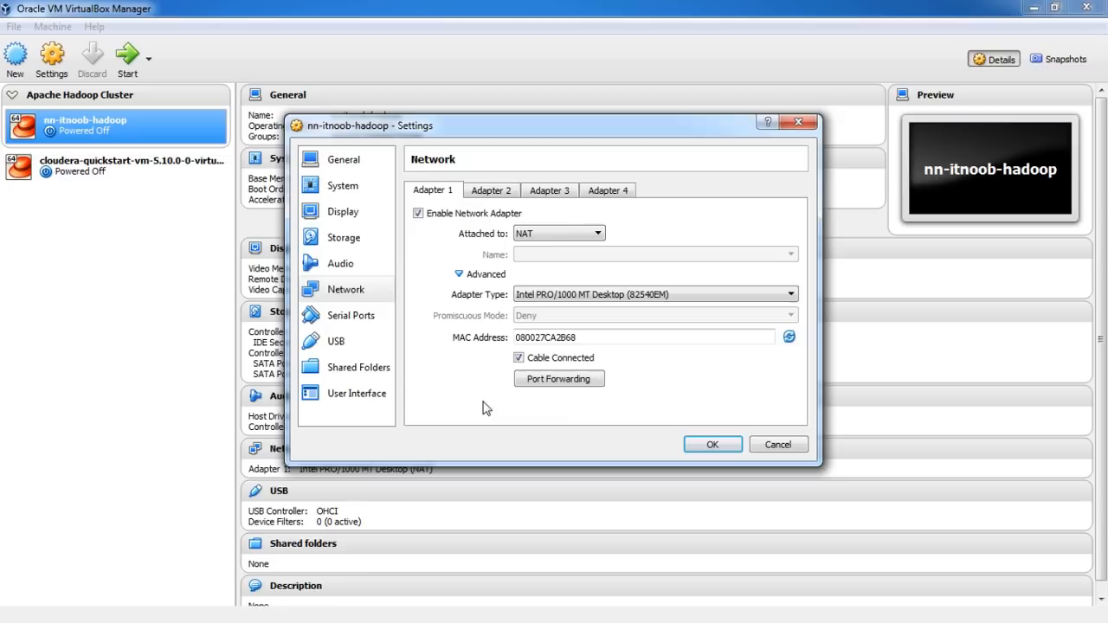
pyautogui.moveTo(568, 388)
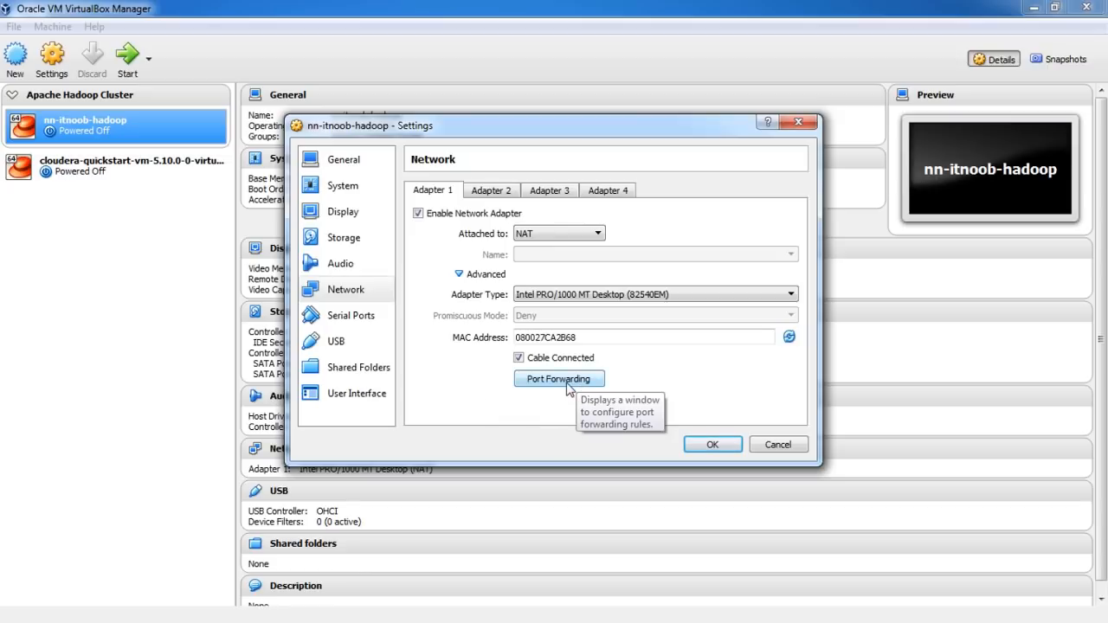
# - Add a TCP port-forwarding rule mapping host port 2281 to guest port 22 and save it
pyautogui.click(557, 379)
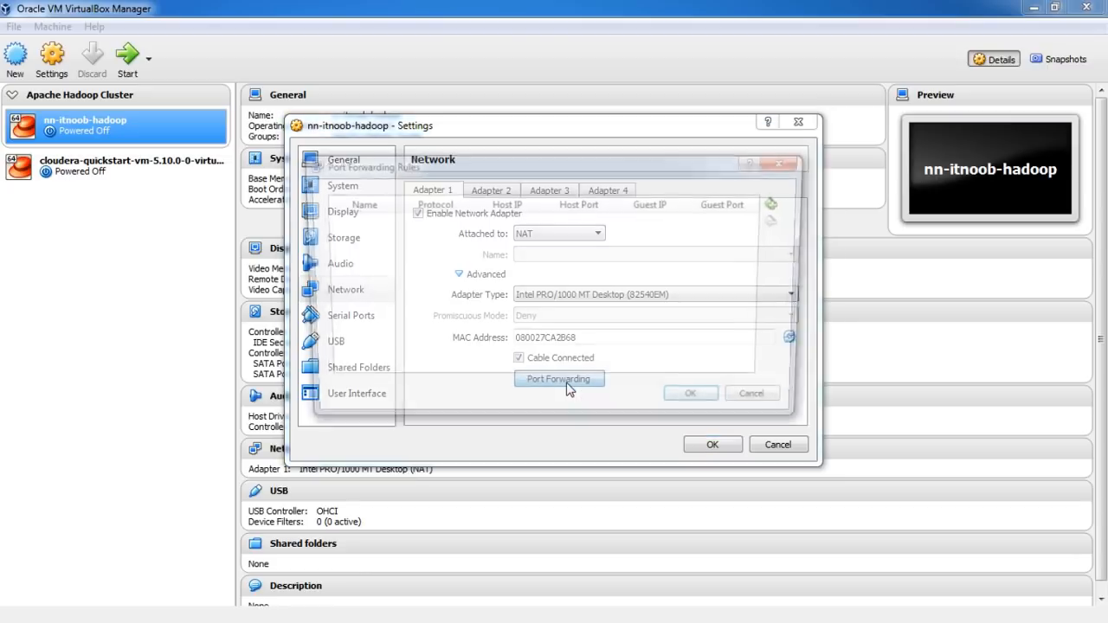
pyautogui.click(557, 380)
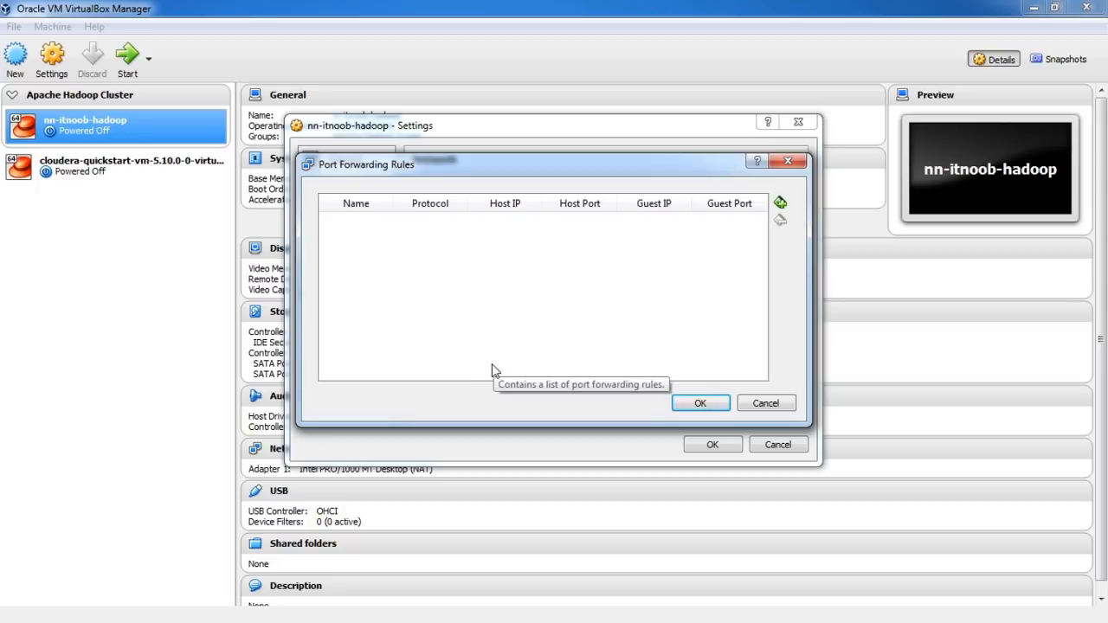
pyautogui.moveTo(734, 294)
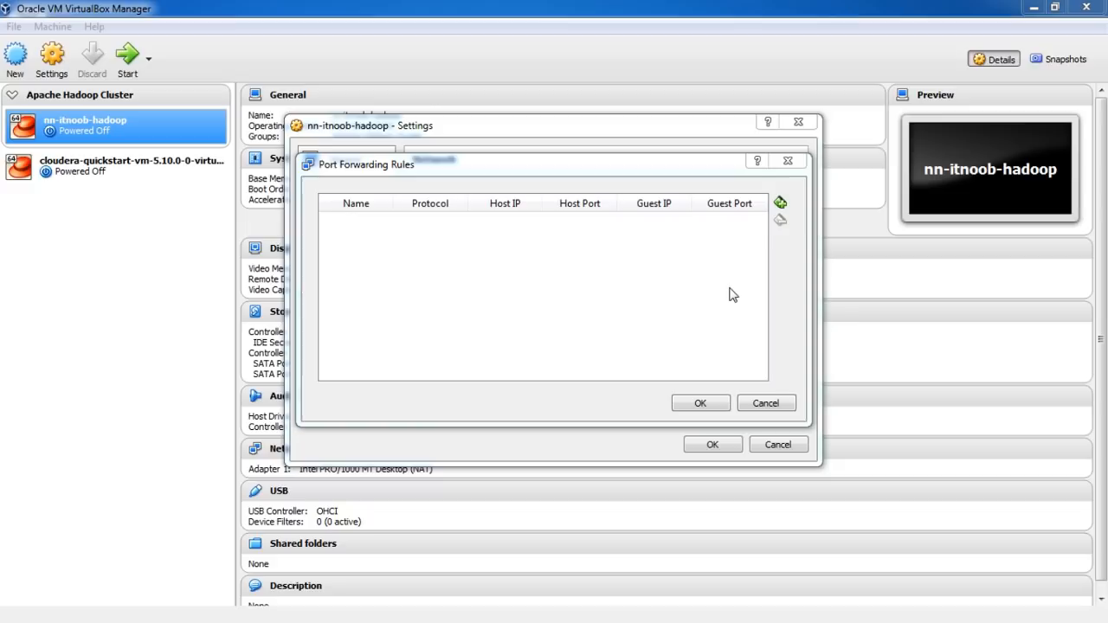
pyautogui.click(779, 203)
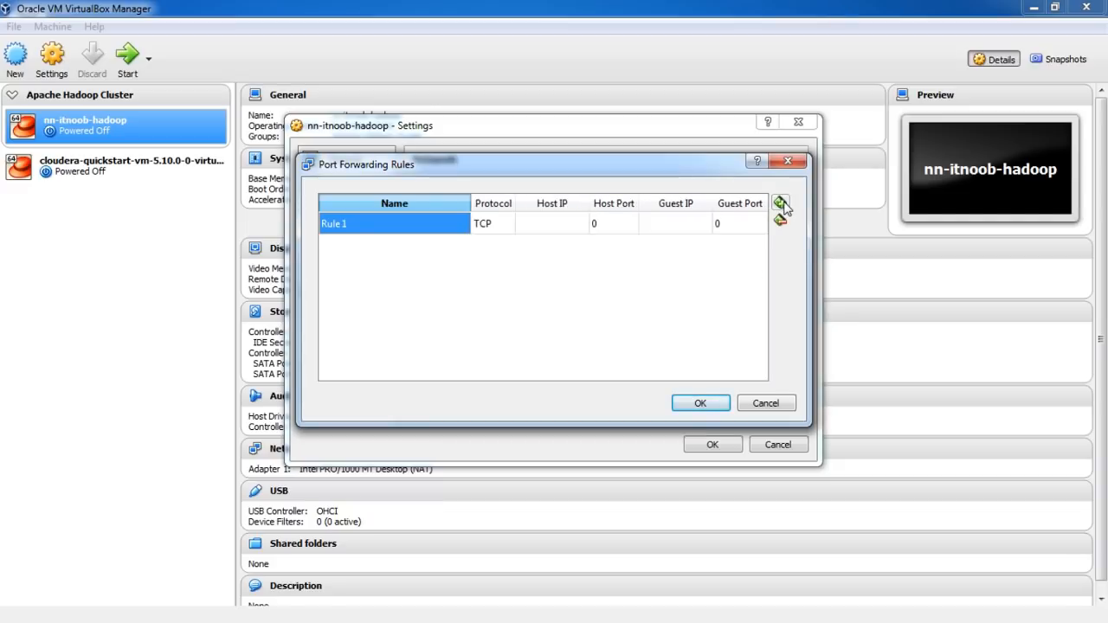
pyautogui.moveTo(568, 232)
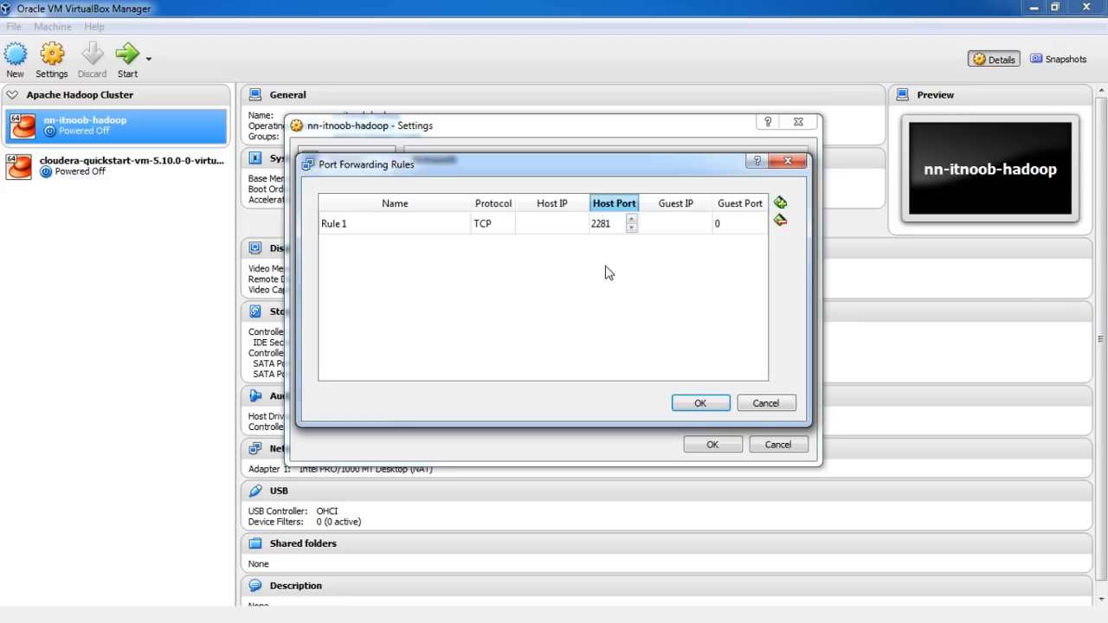
pyautogui.moveTo(606, 274)
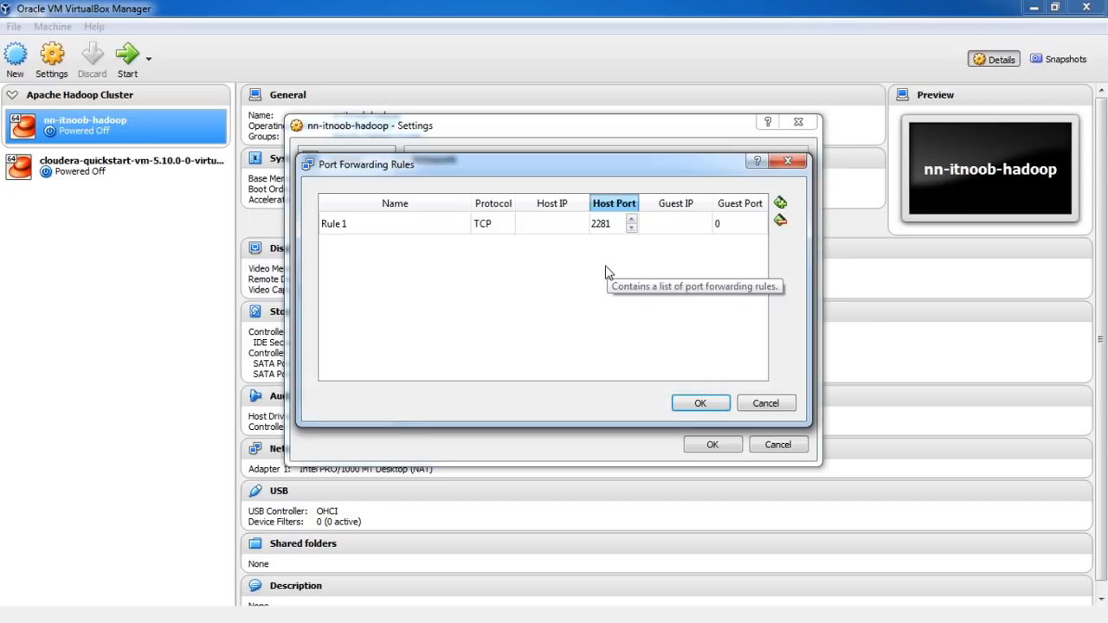
pyautogui.click(606, 224)
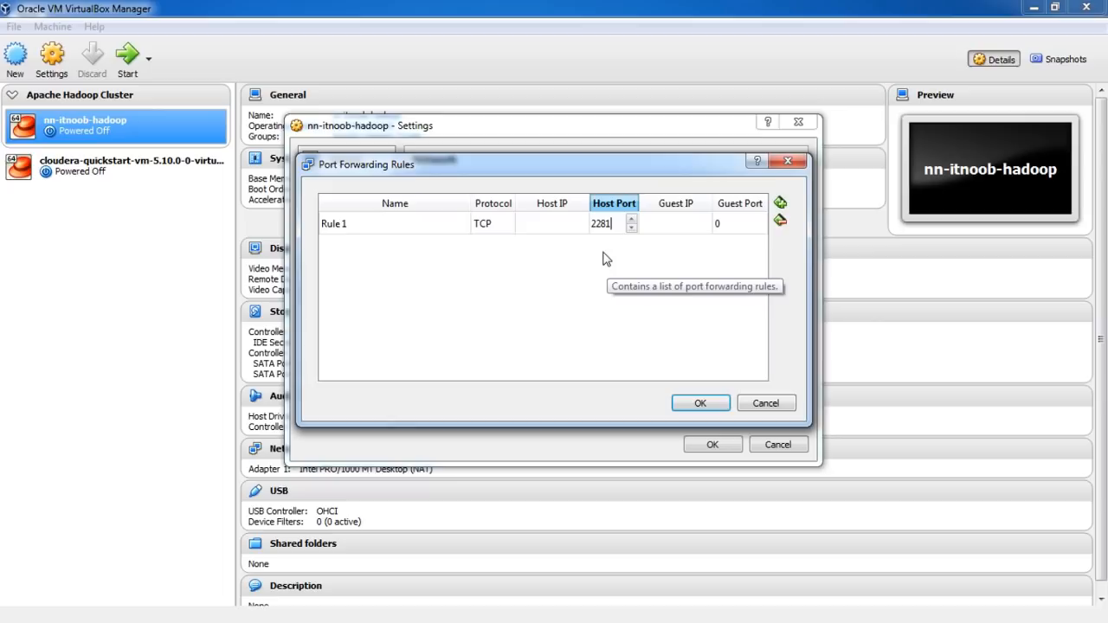
pyautogui.moveTo(553, 228)
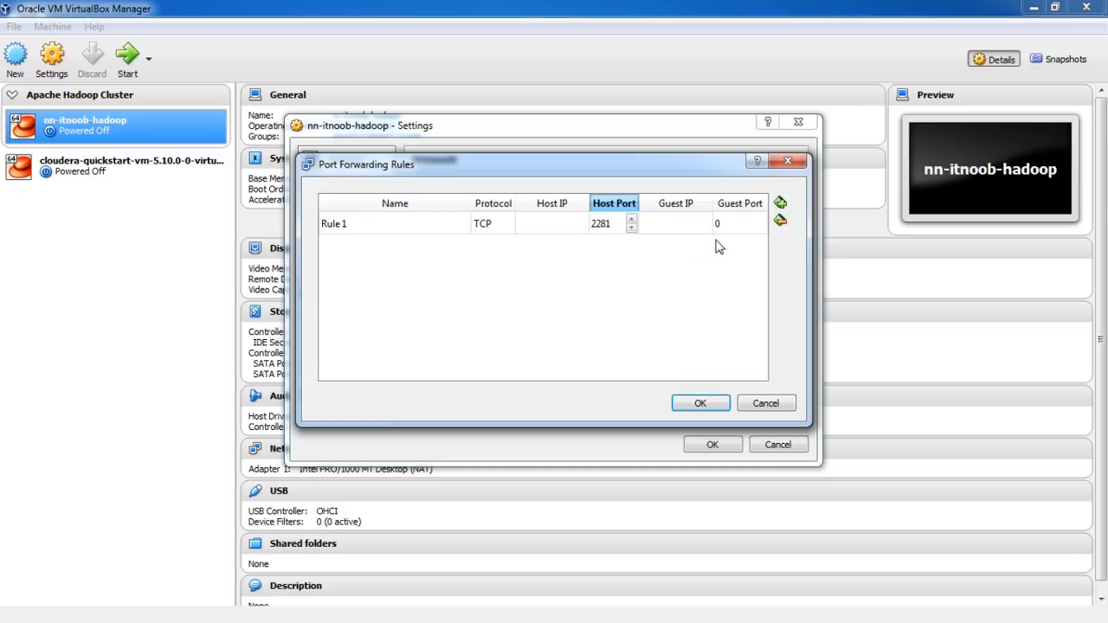
pyautogui.click(741, 223)
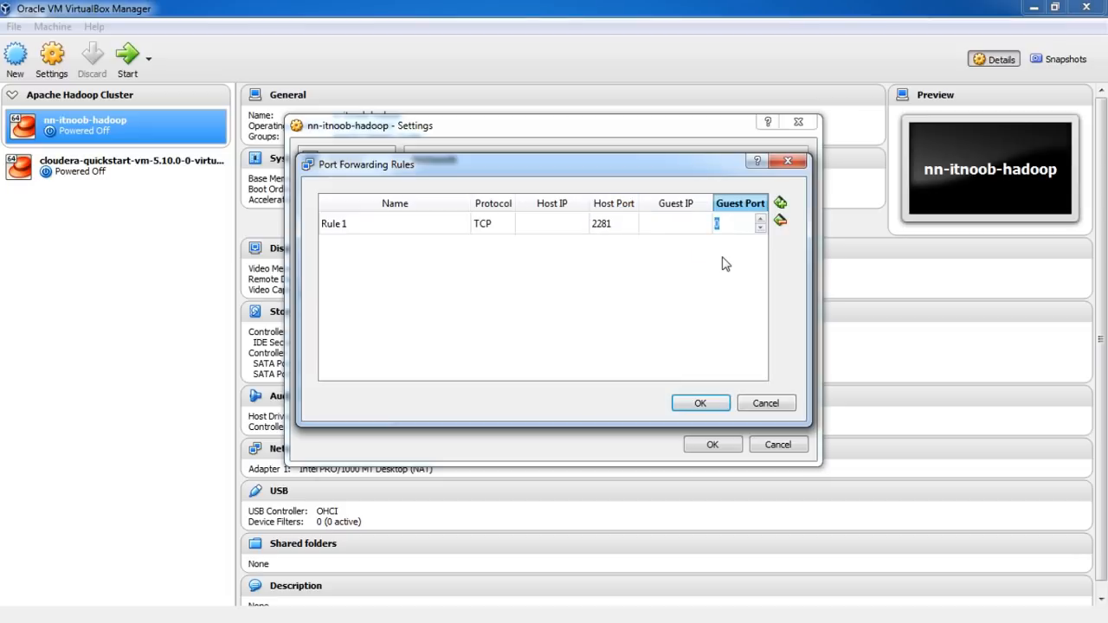
pyautogui.write('22')
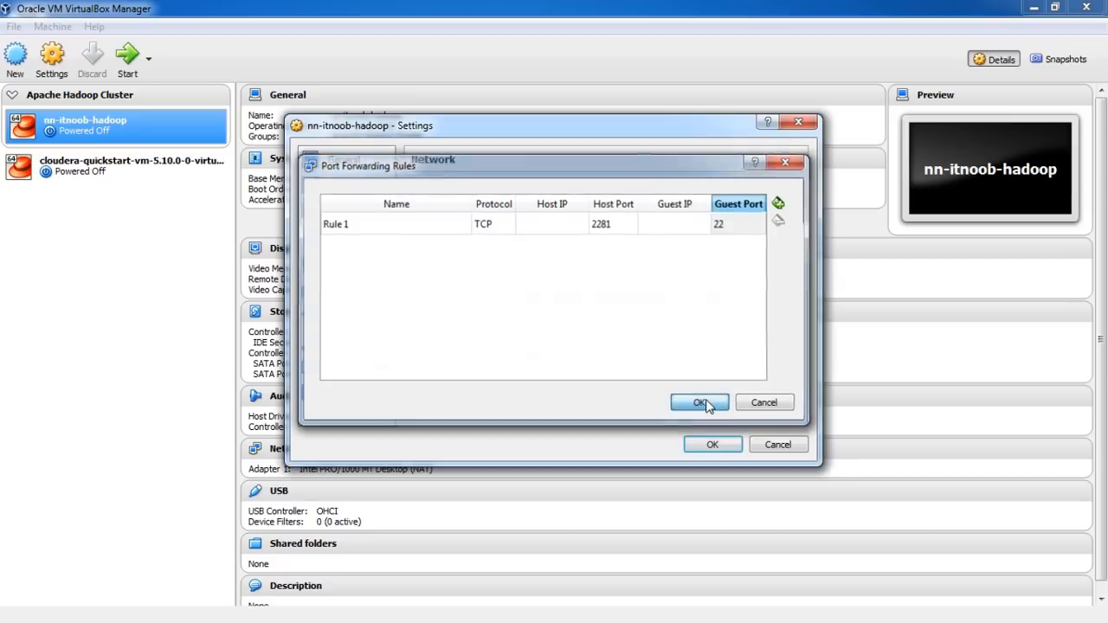
pyautogui.click(700, 402)
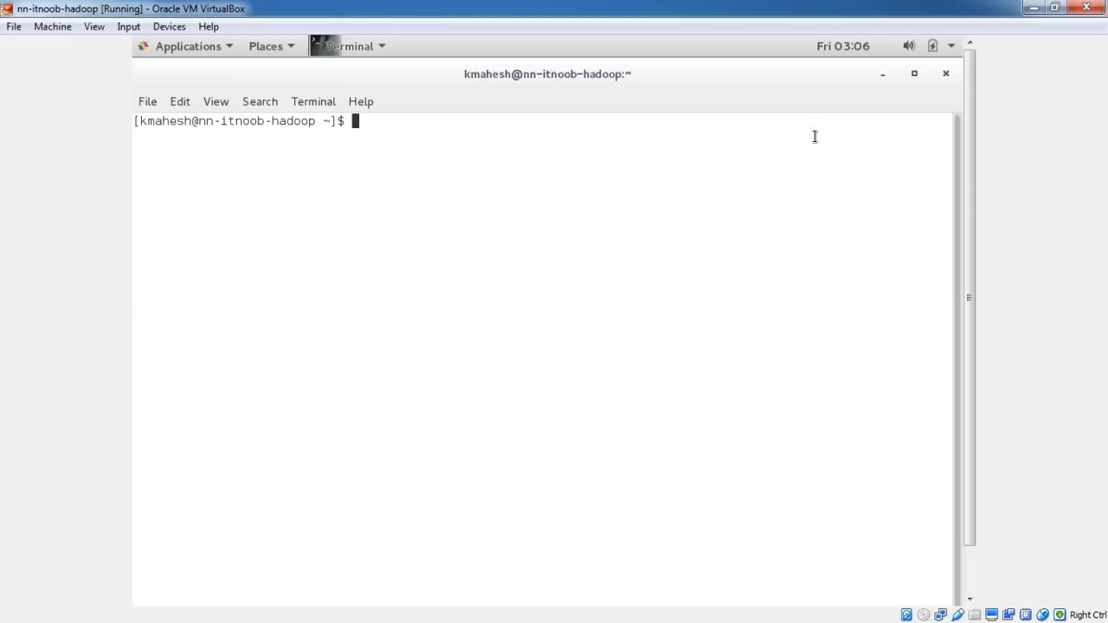
# - Run 'systemctl status sshd' and 'netstat -an | grep 22' to confirm sshd listens on port 22
pyautogui.write('system')
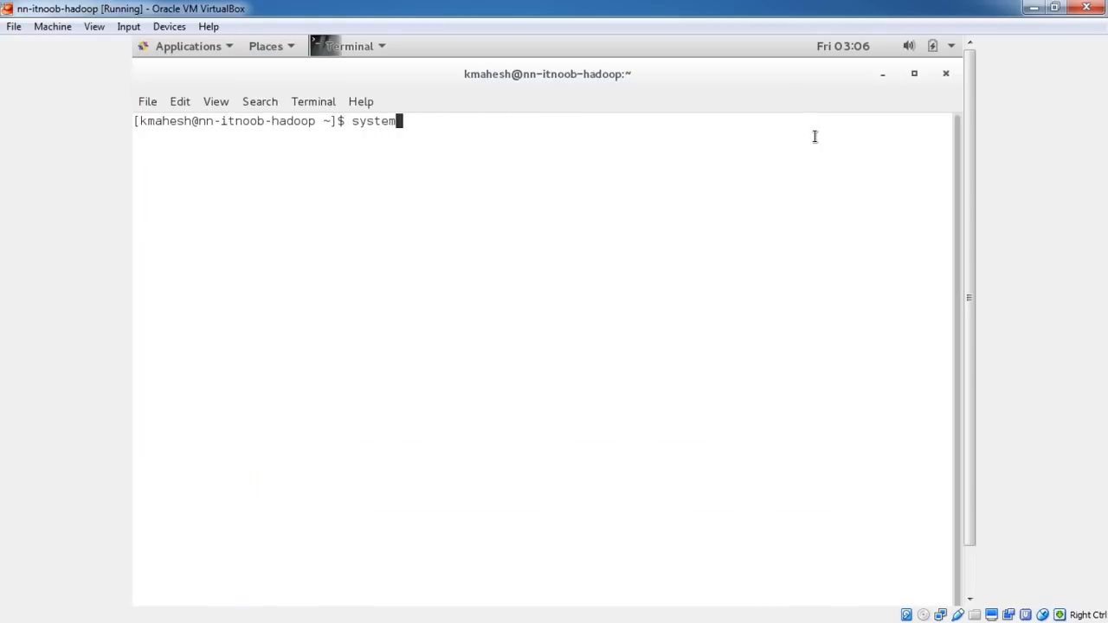
pyautogui.write('ctl sta')
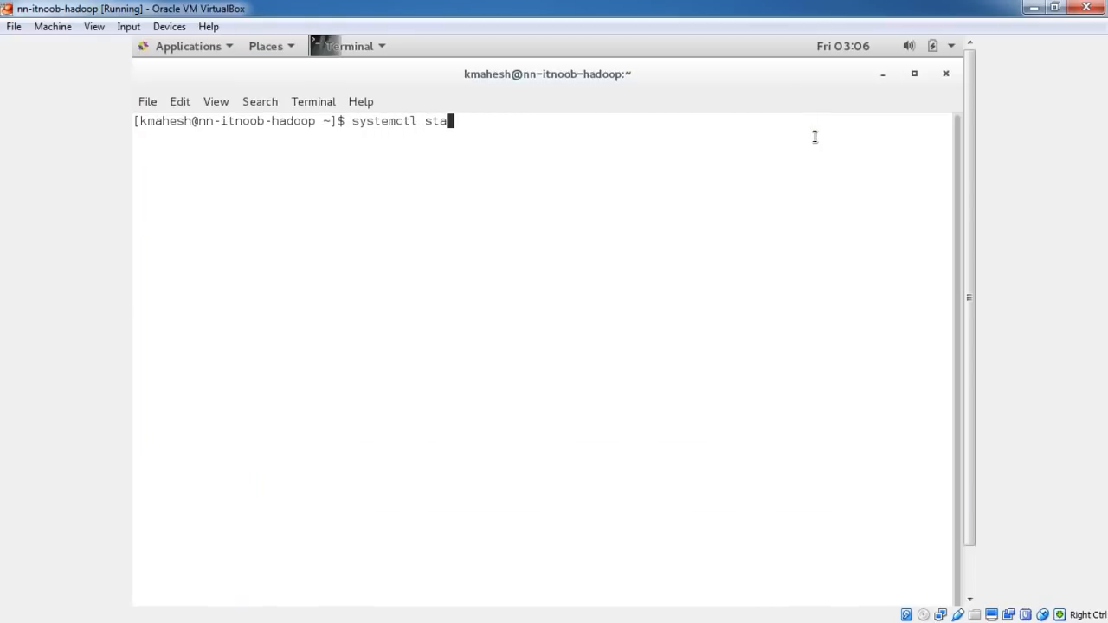
pyautogui.write('tus sshd')
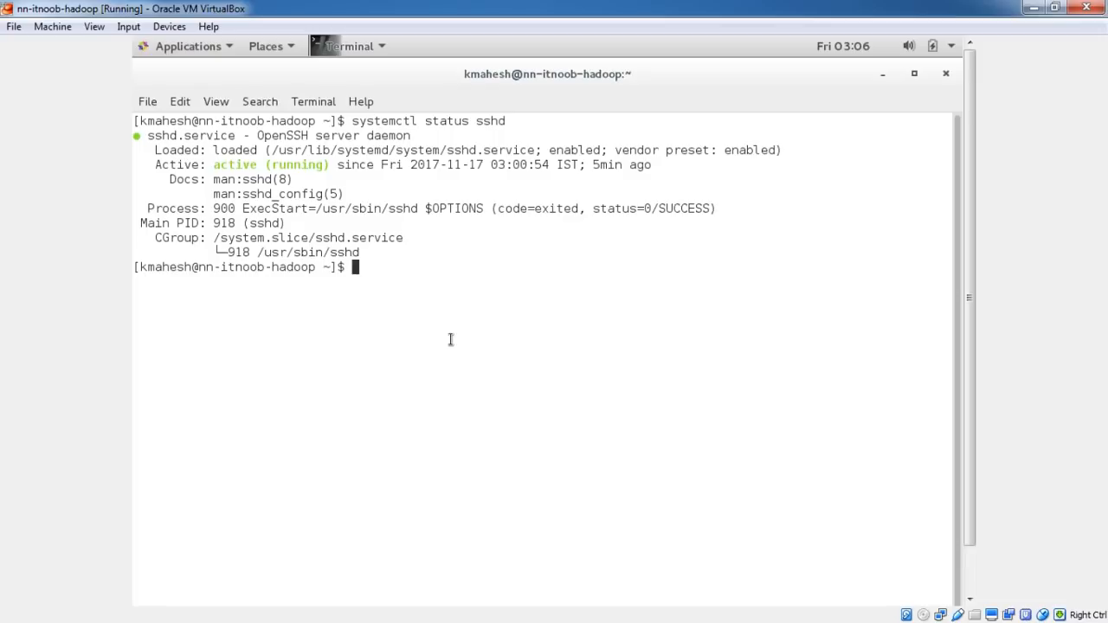
pyautogui.write('netstat')
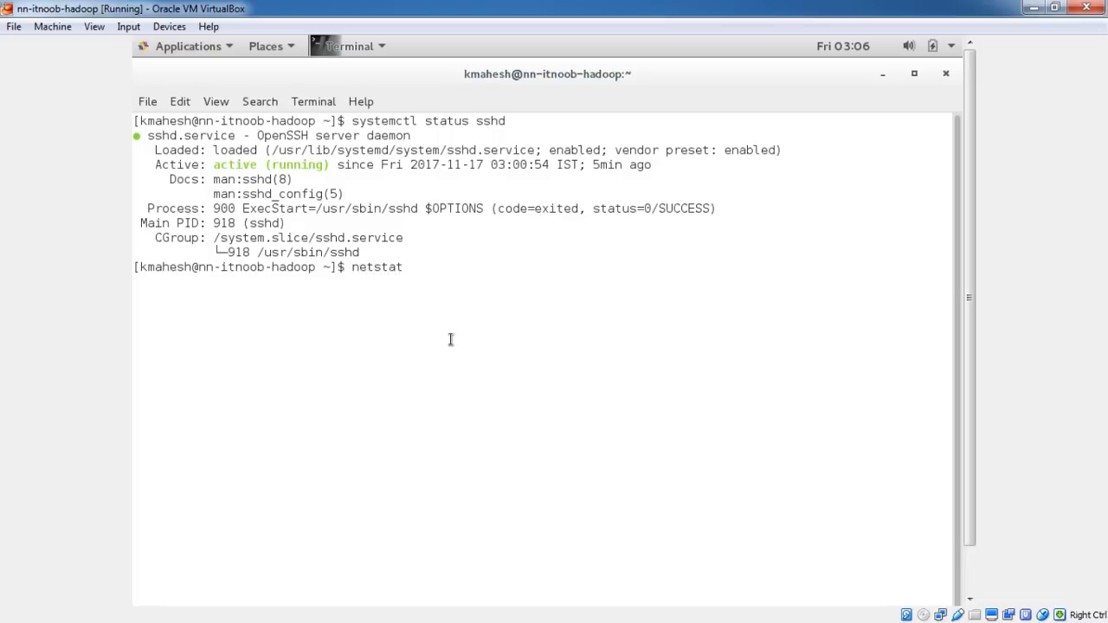
pyautogui.write('-an | grep 22')
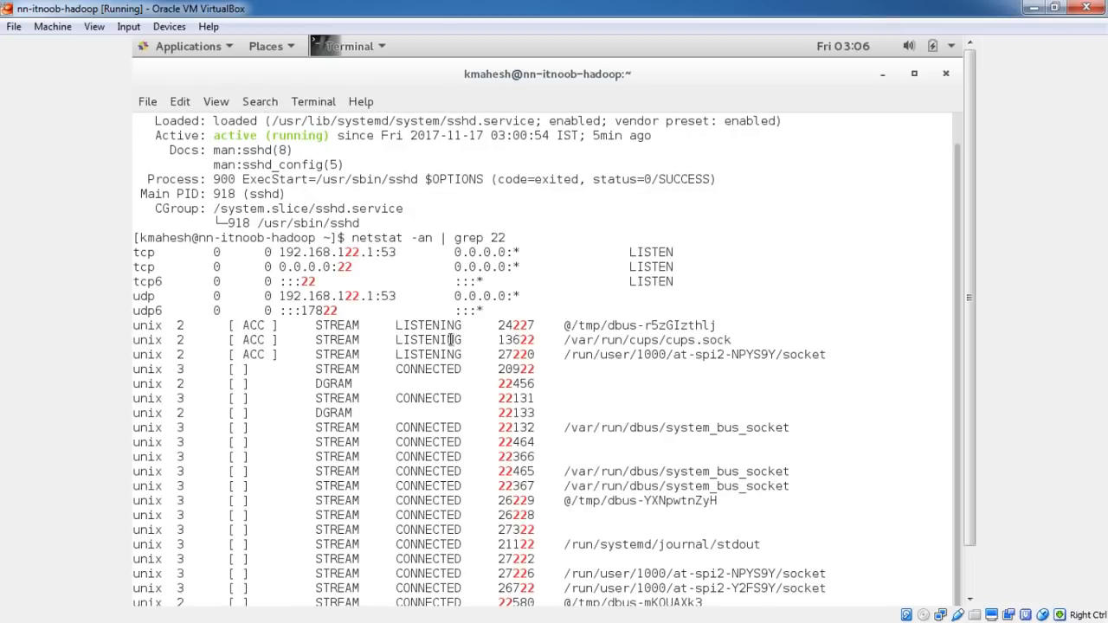
pyautogui.doubleClick(292, 266)
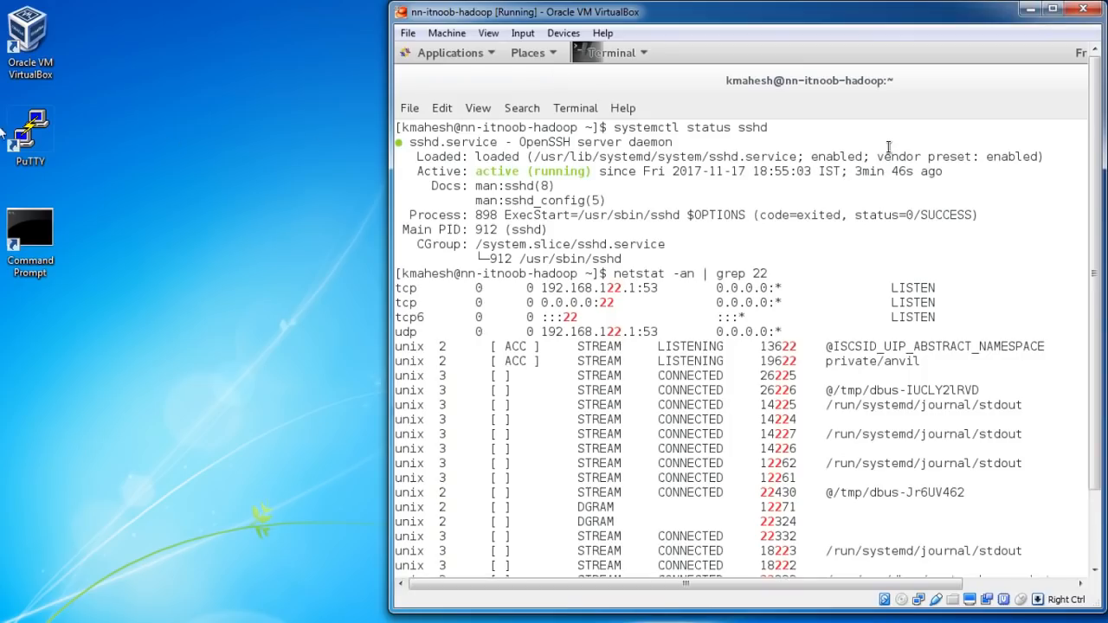
# - Launch PuTTY and enter host 192.168.10.2 with port 2281 for an SSH session
pyautogui.doubleClick(30, 130)
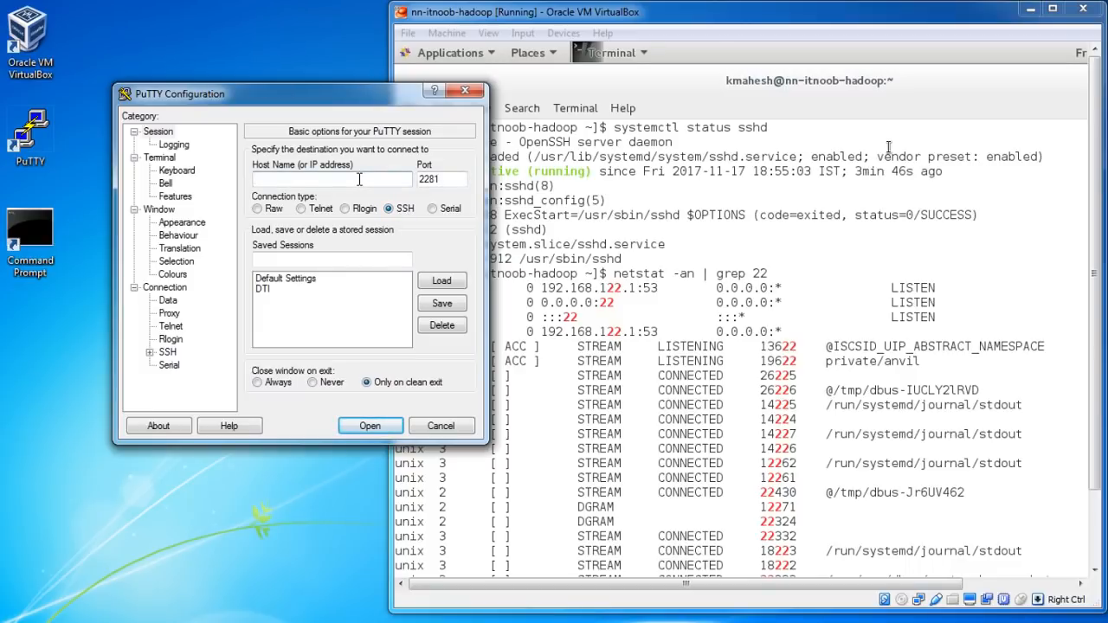
pyautogui.write('127.0.0.')
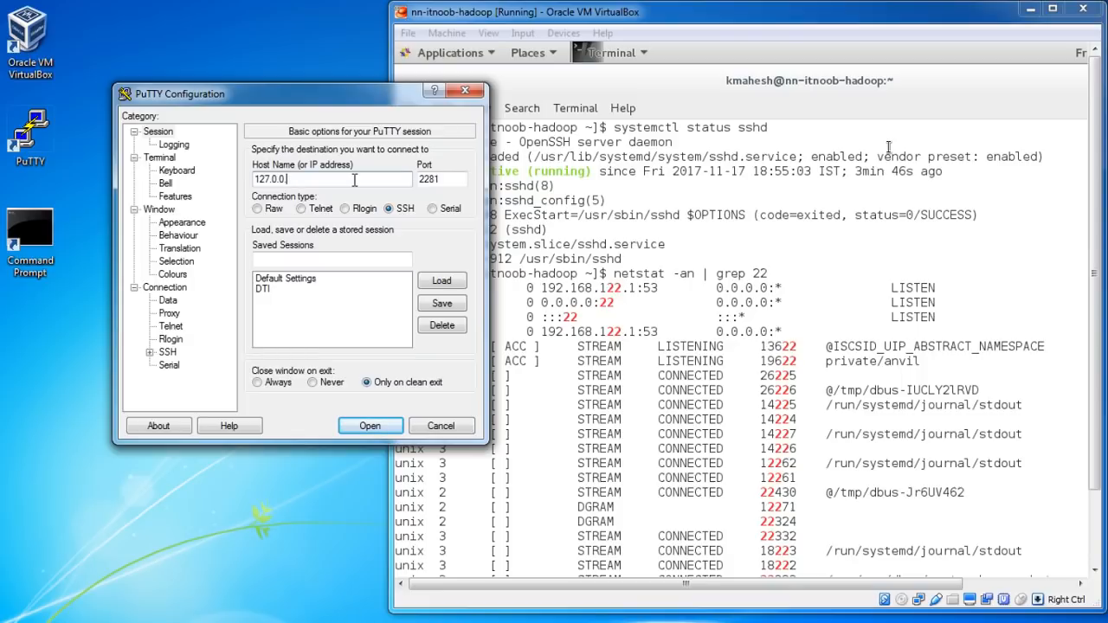
pyautogui.write('192.168')
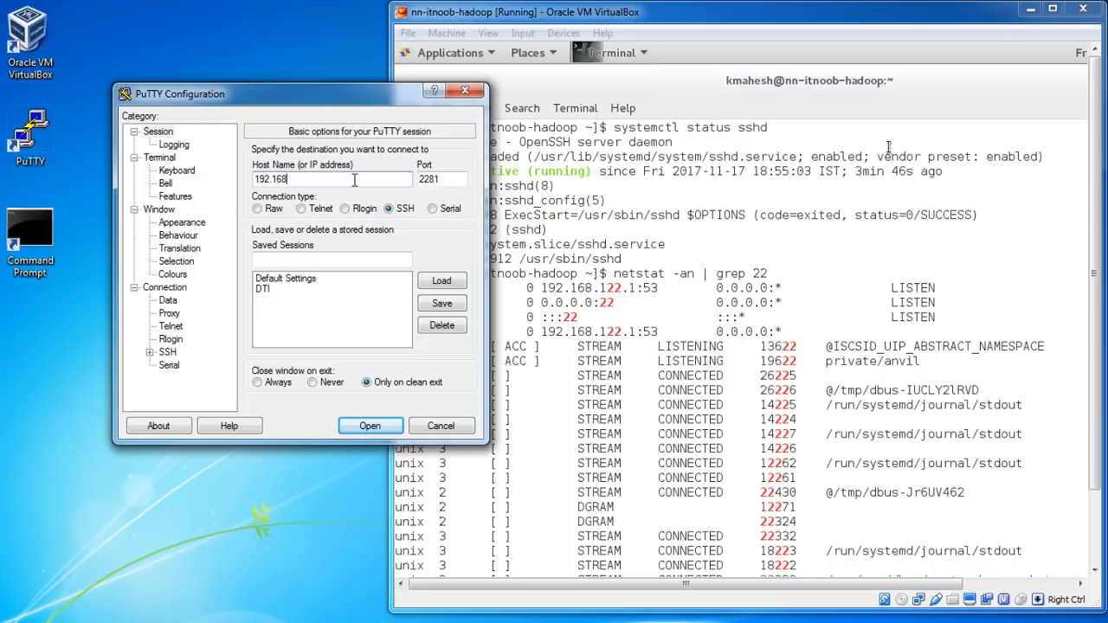
pyautogui.write('.10.2')
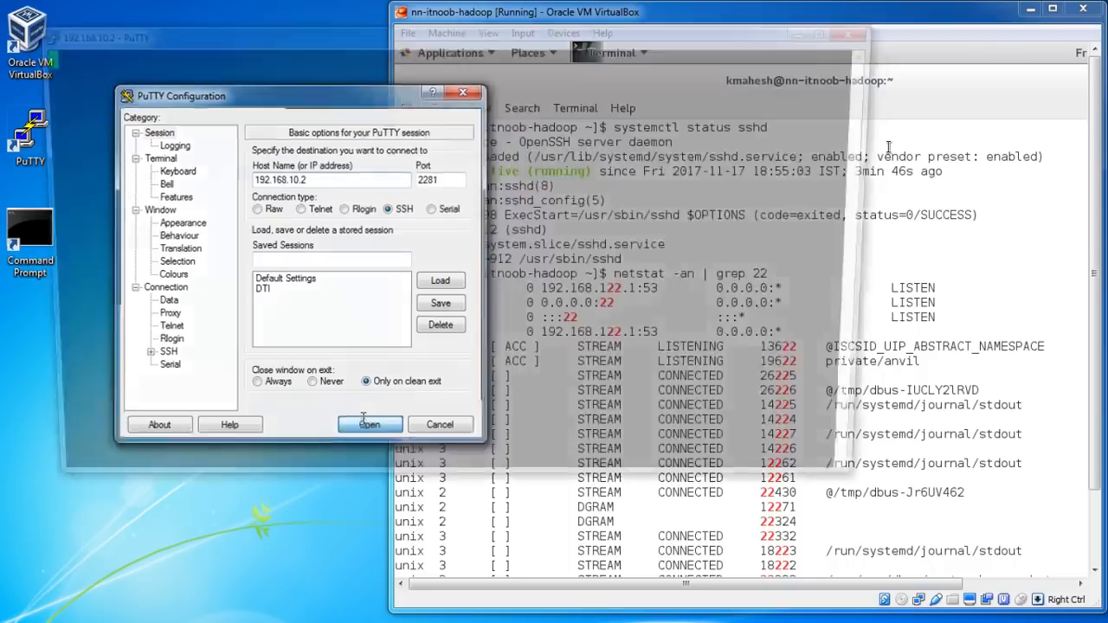
# - Open the SSH session to 192.168.10.2, log in as root and run ifconfig
pyautogui.click(368, 424)
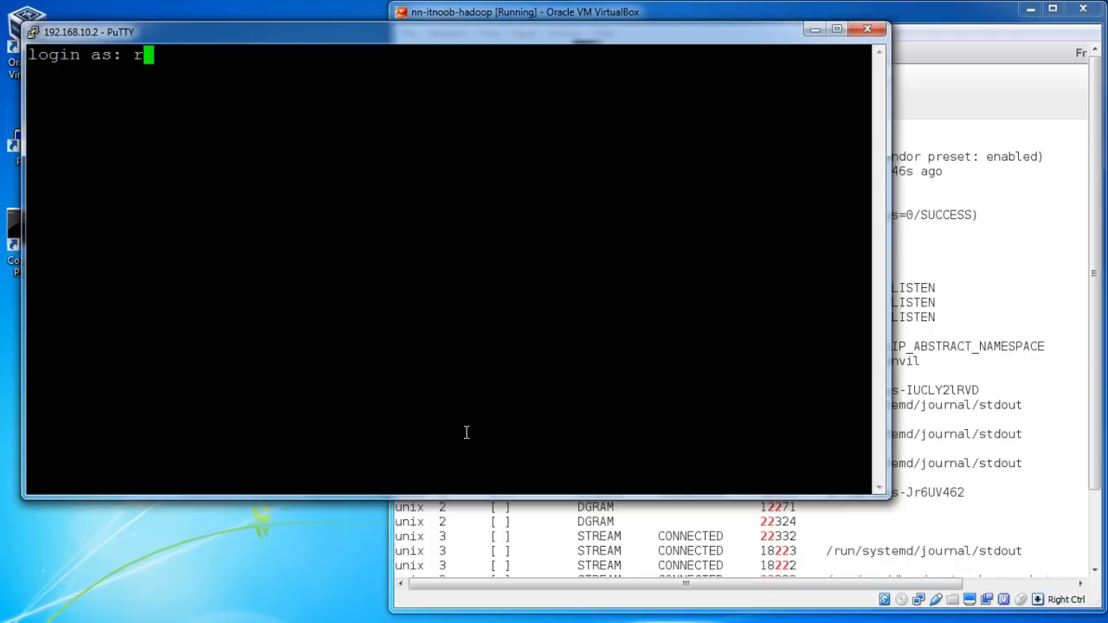
pyautogui.write('oot')
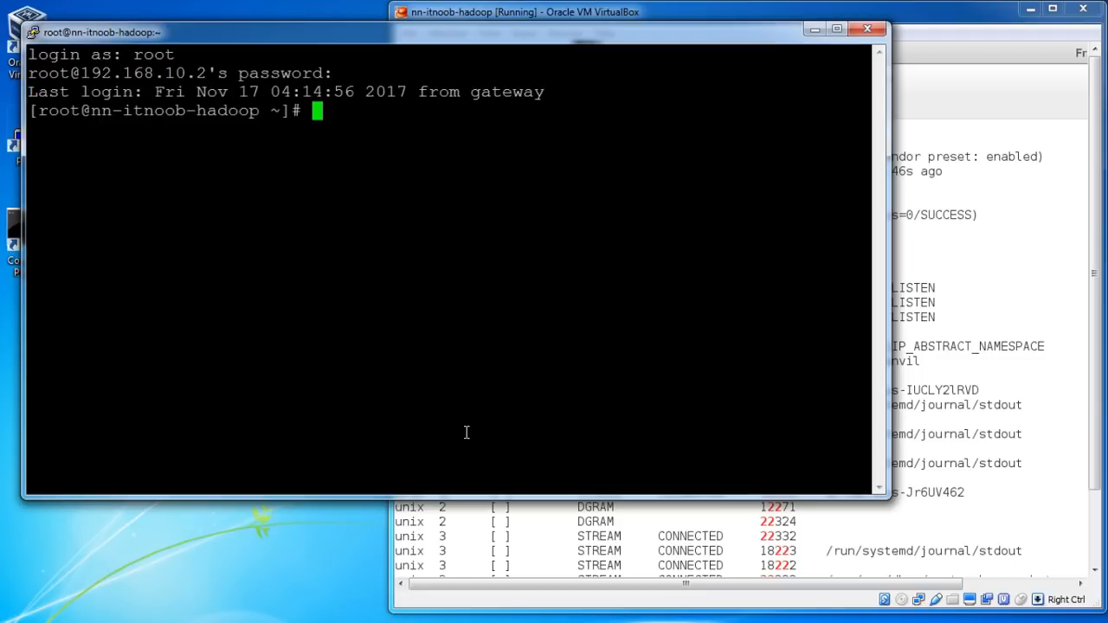
pyautogui.write('ifconfig')
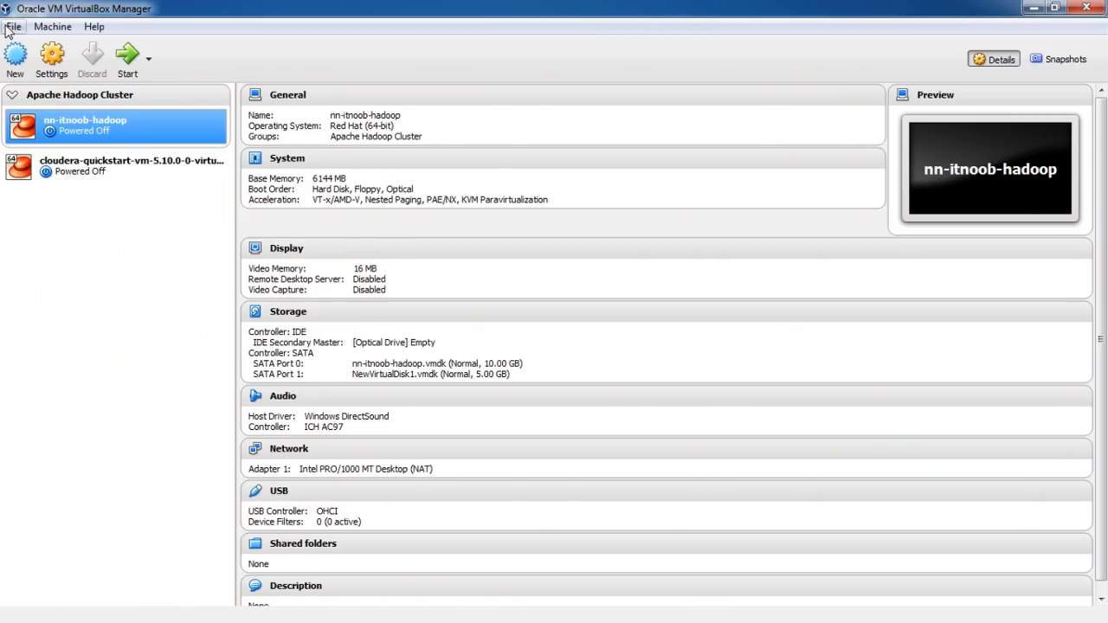
pyautogui.moveTo(73, 139)
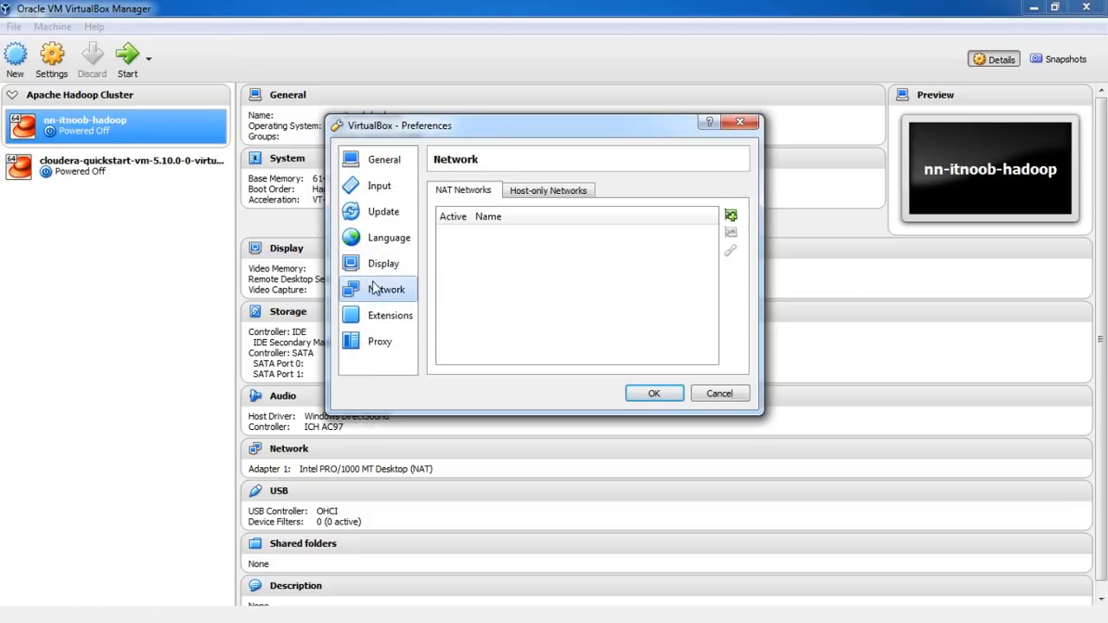
pyautogui.moveTo(528, 277)
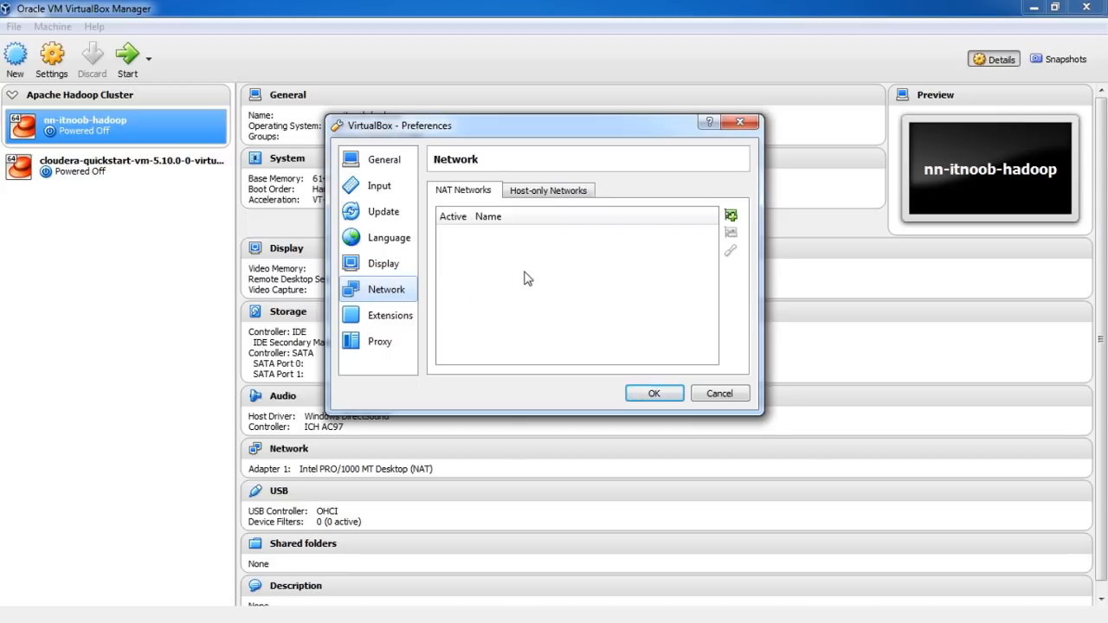
pyautogui.moveTo(528, 277)
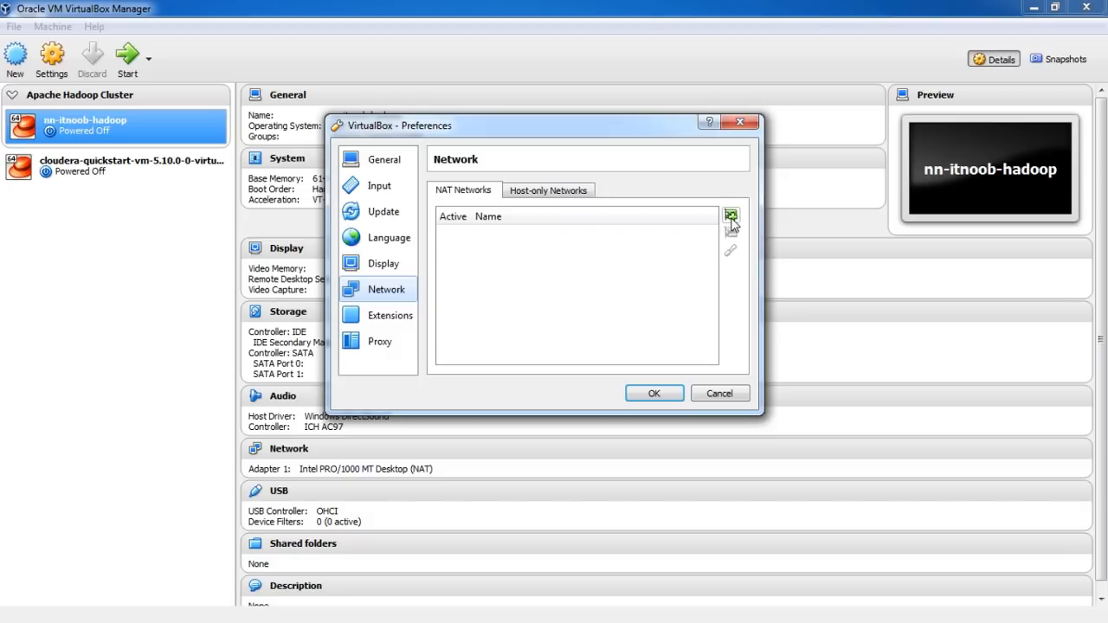
# - Edit the NatNetwork entry in global network preferences, renaming it to NatNetwork1
pyautogui.click(731, 217)
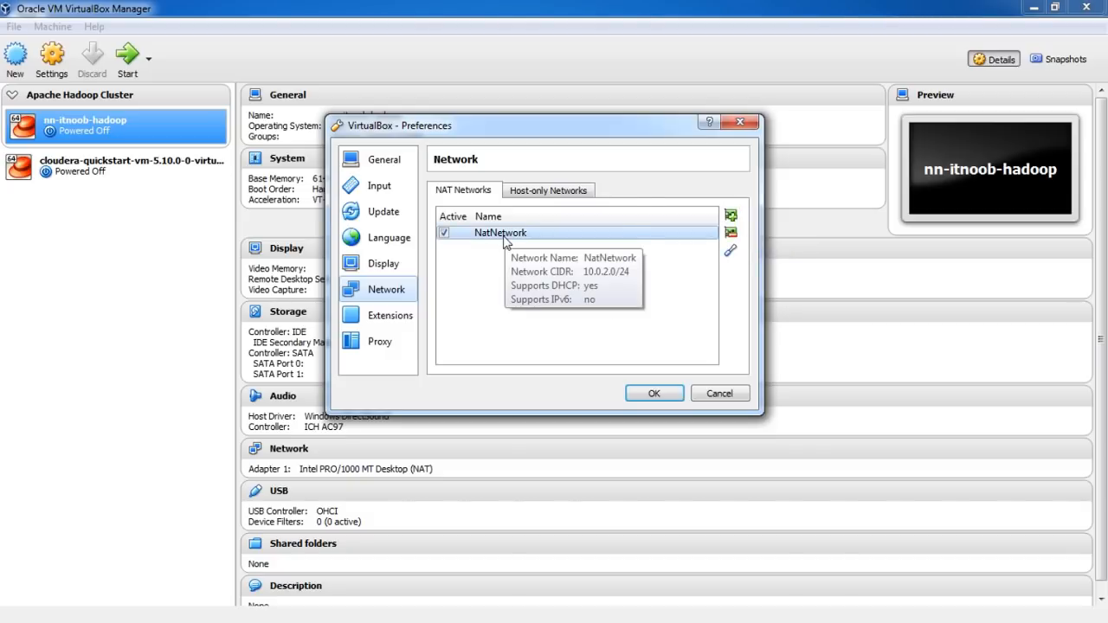
pyautogui.rightClick(498, 232)
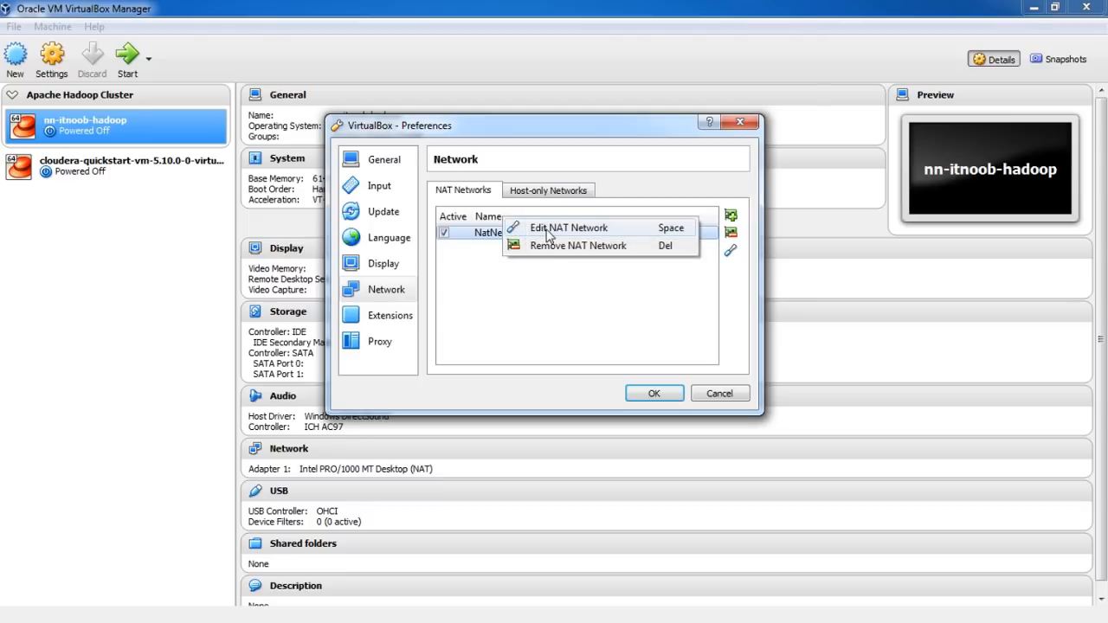
pyautogui.click(568, 229)
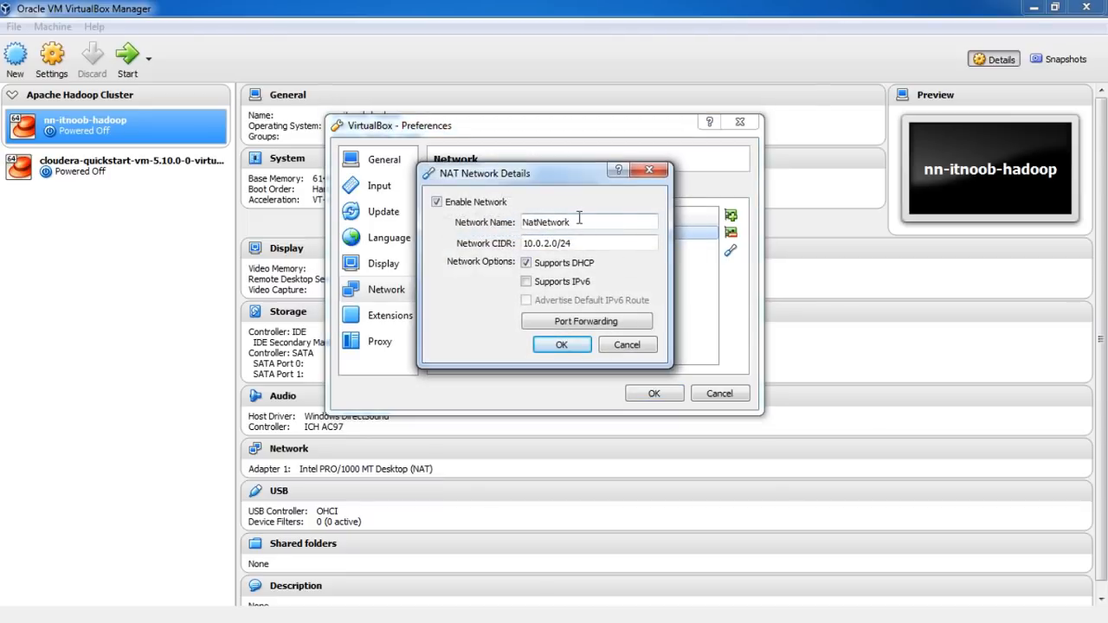
pyautogui.write('1')
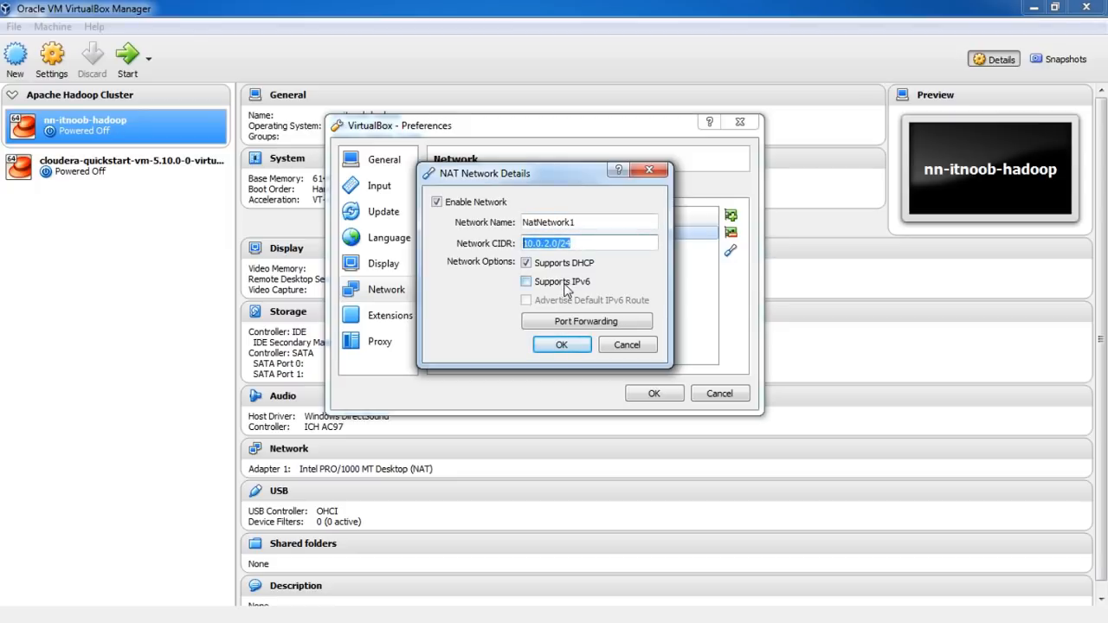
pyautogui.click(561, 345)
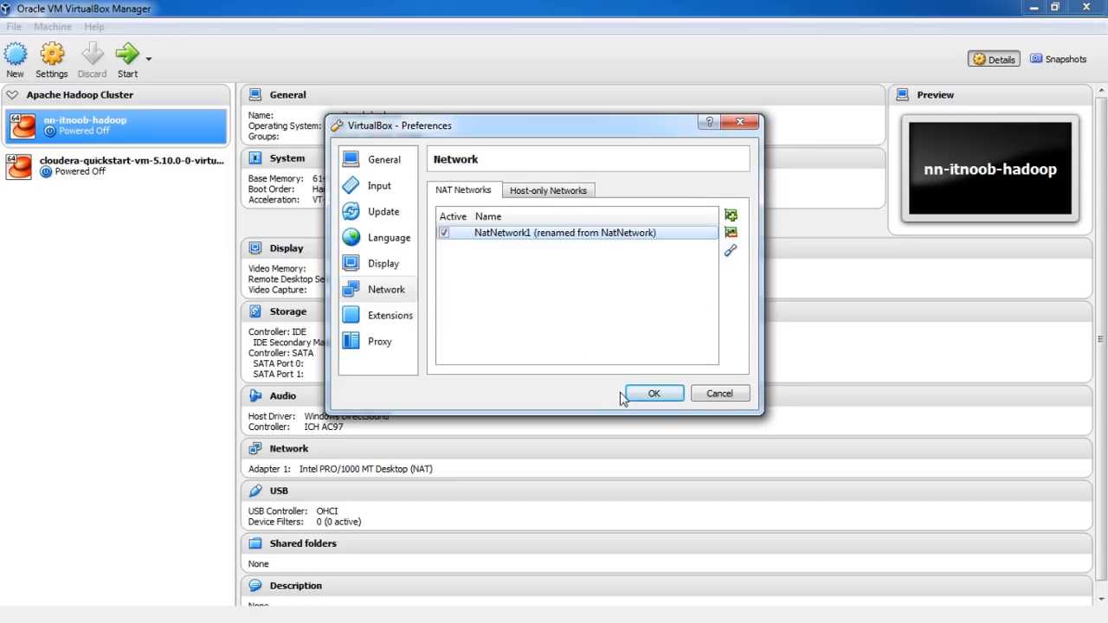
# - Set nn-itnoob-hadoop's Adapter 1 to NAT Network and choose NatNetwork1 as its name
pyautogui.click(655, 393)
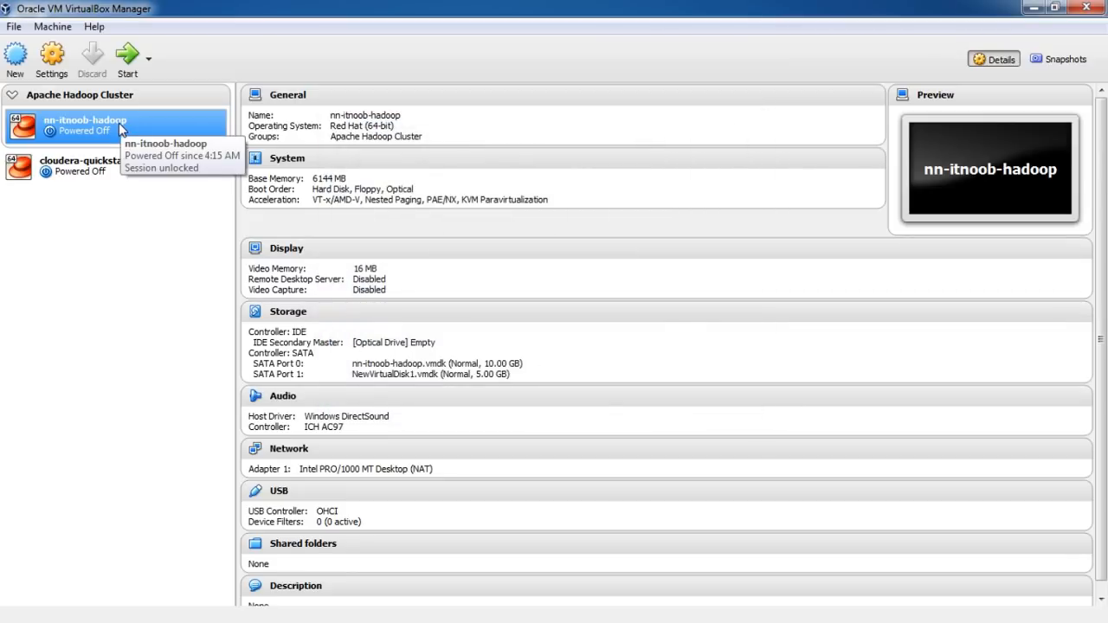
pyautogui.click(52, 55)
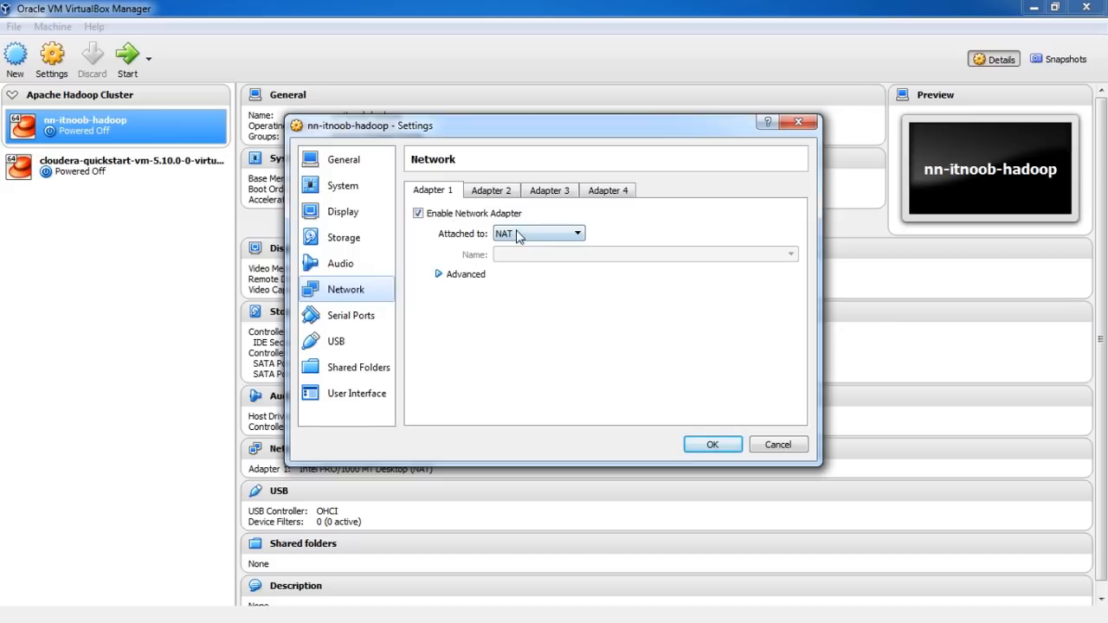
pyautogui.click(537, 232)
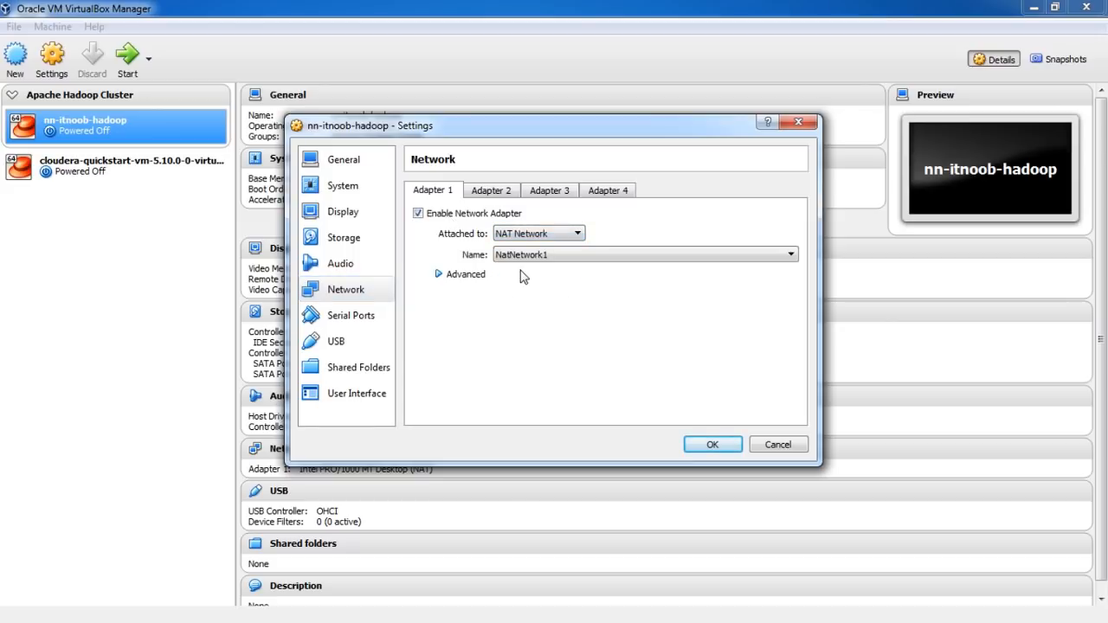
pyautogui.moveTo(537, 259)
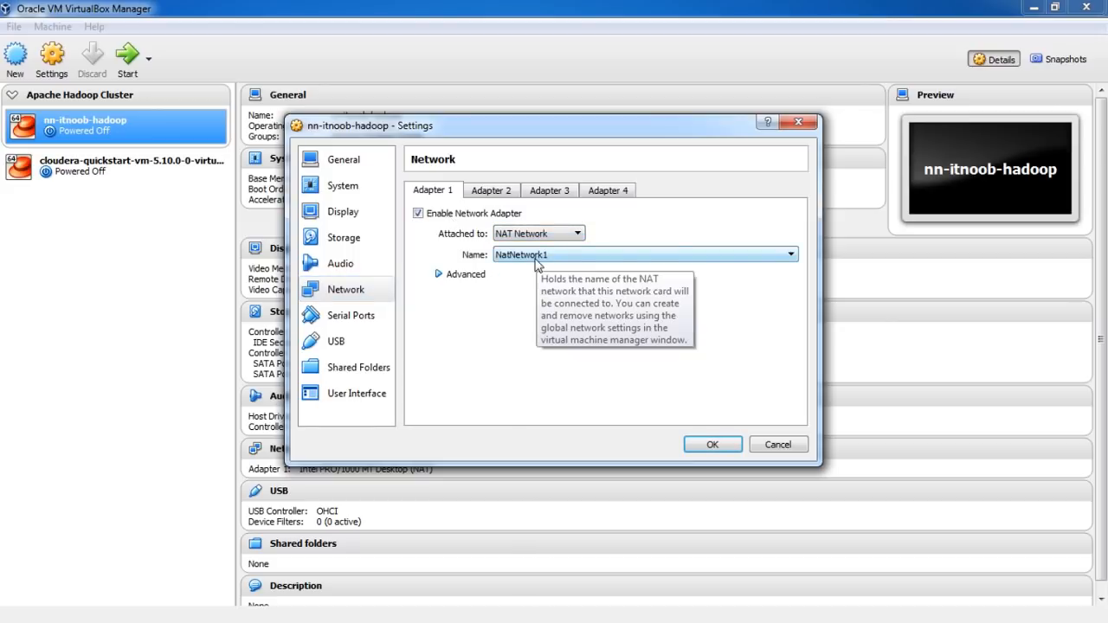
pyautogui.click(790, 253)
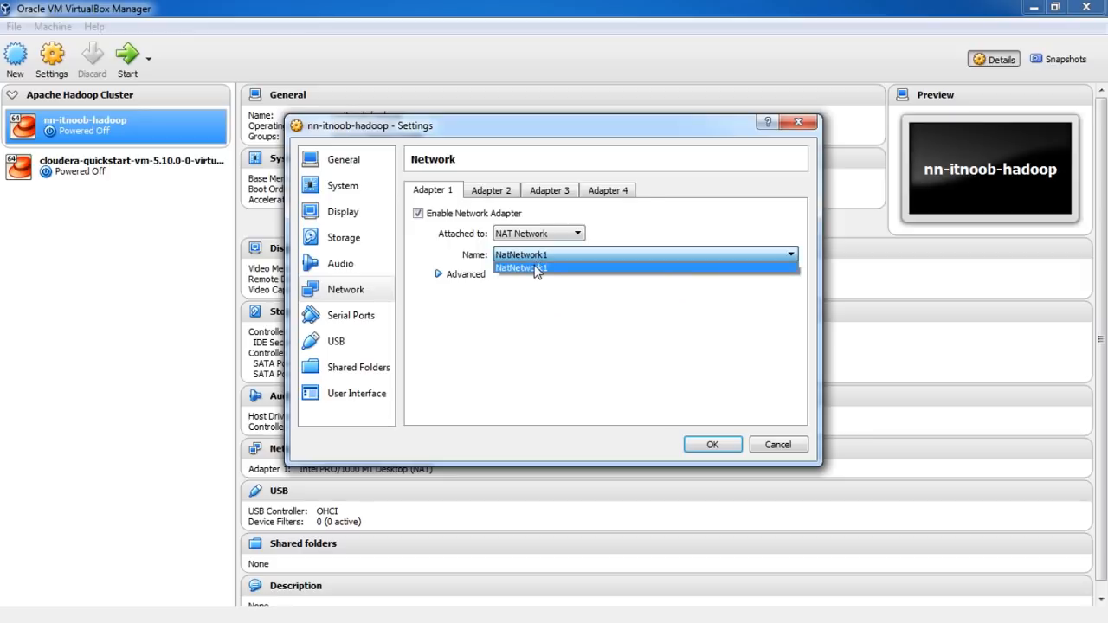
pyautogui.click(520, 266)
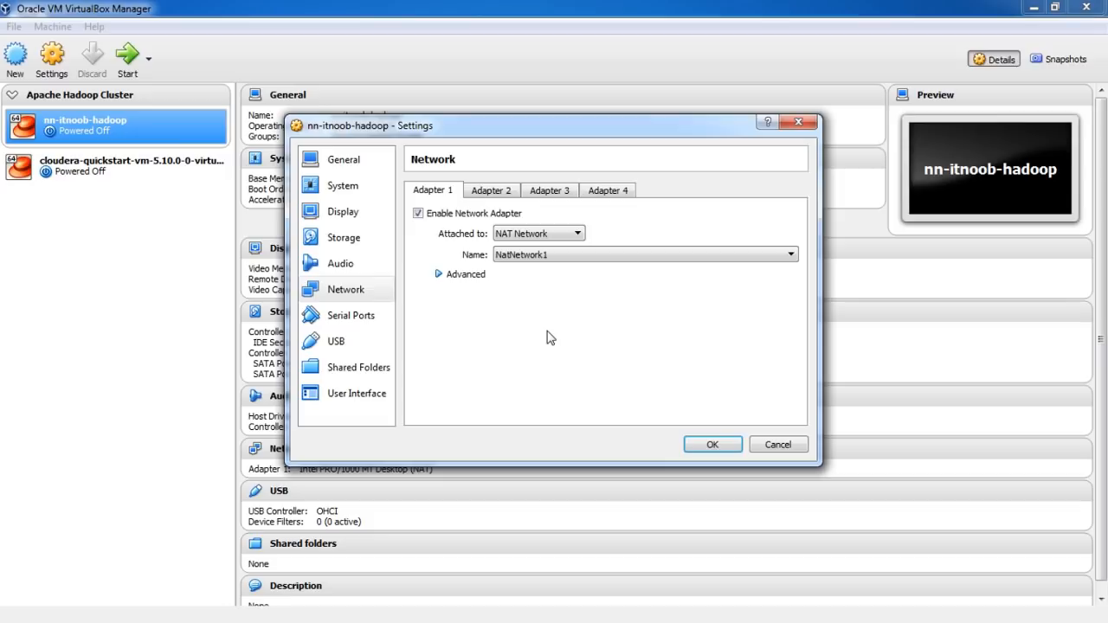
pyautogui.moveTo(684, 441)
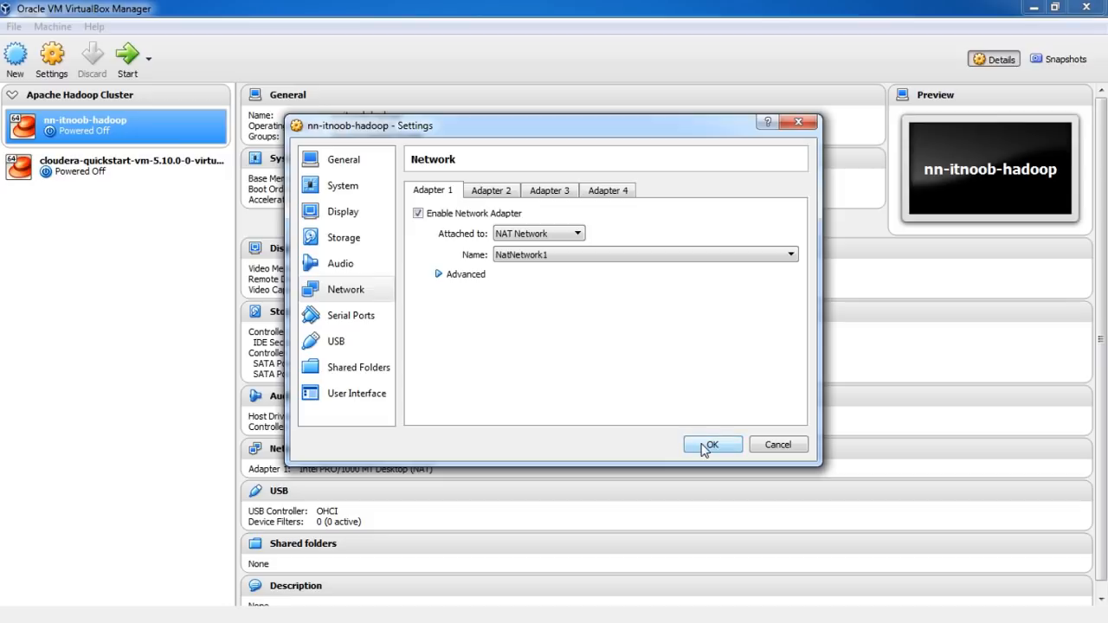
# - Save the settings so Adapter 1 shows NAT Network 'NatNetwork1'
pyautogui.click(712, 443)
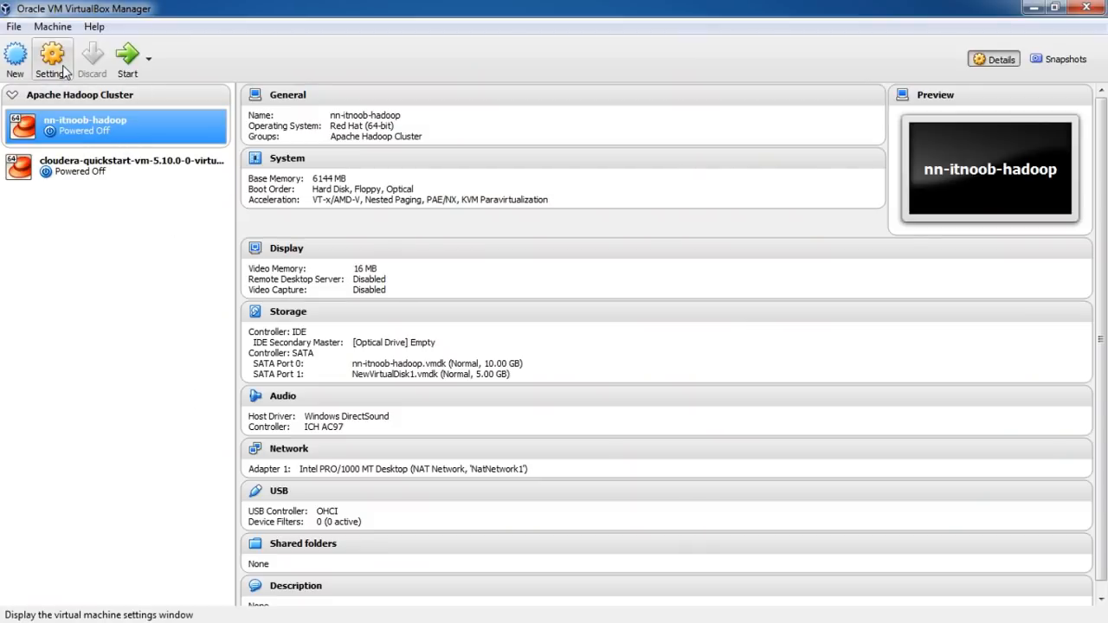
# - Change nn-itnoob-hadoop's Adapter 1 to Bridged Adapter in its network settings
pyautogui.click(52, 59)
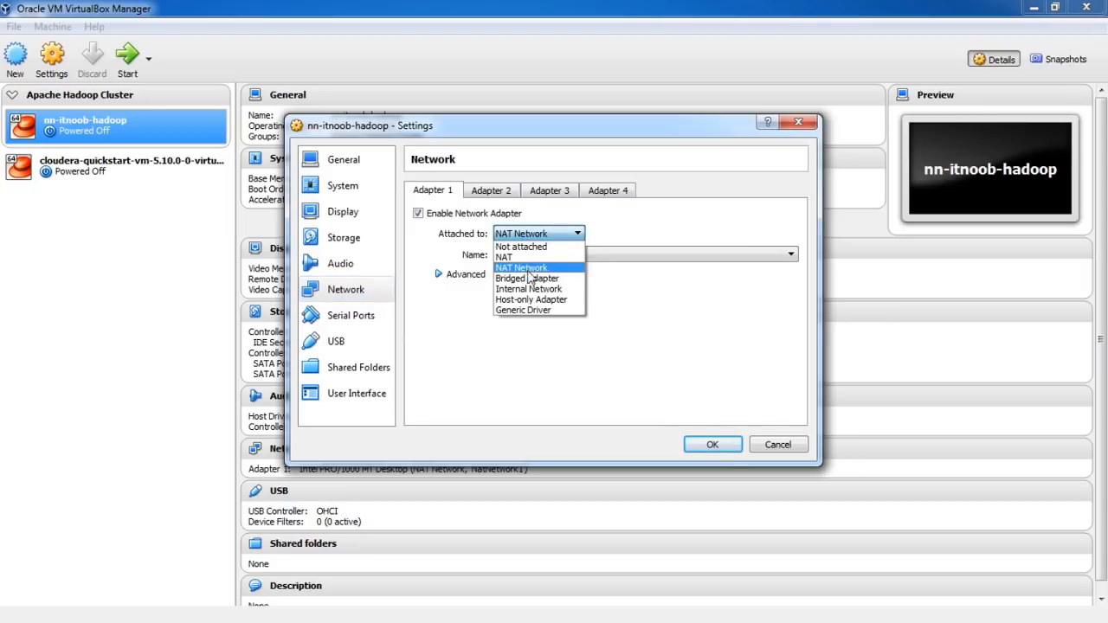
pyautogui.click(519, 277)
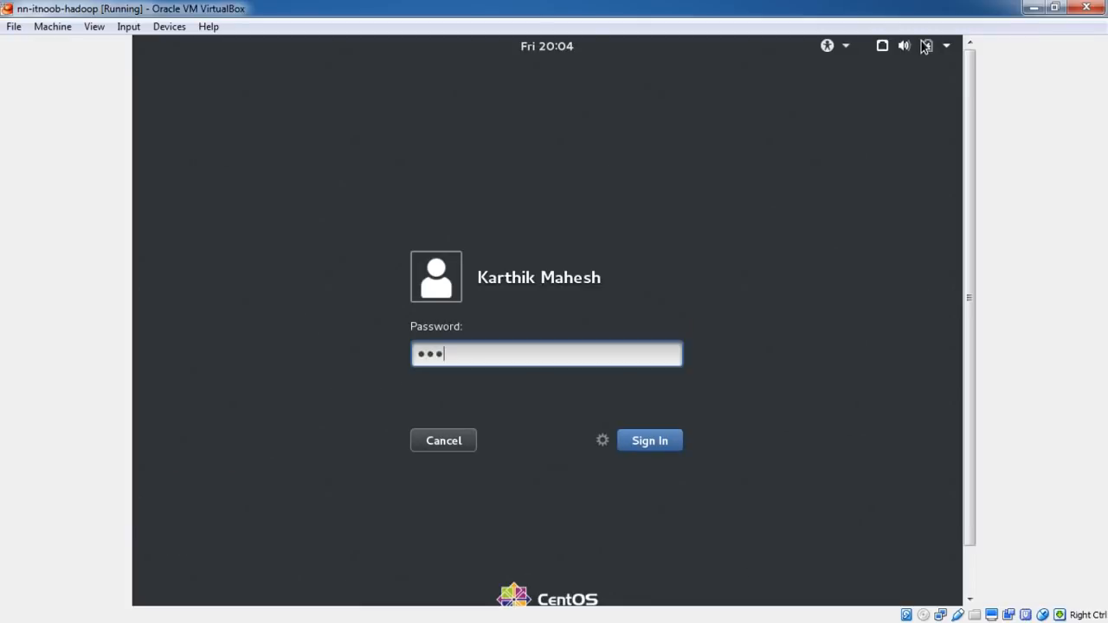
# - Sign in to the CentOS guest, launch a terminal and run ifconfig -a
pyautogui.click(649, 442)
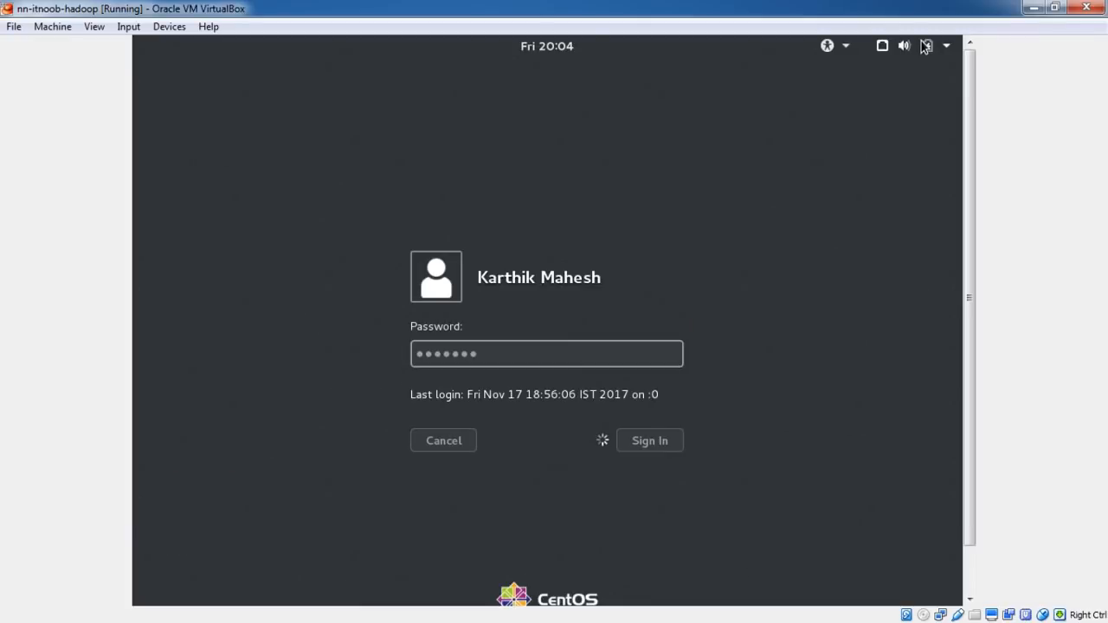
pyautogui.click(187, 45)
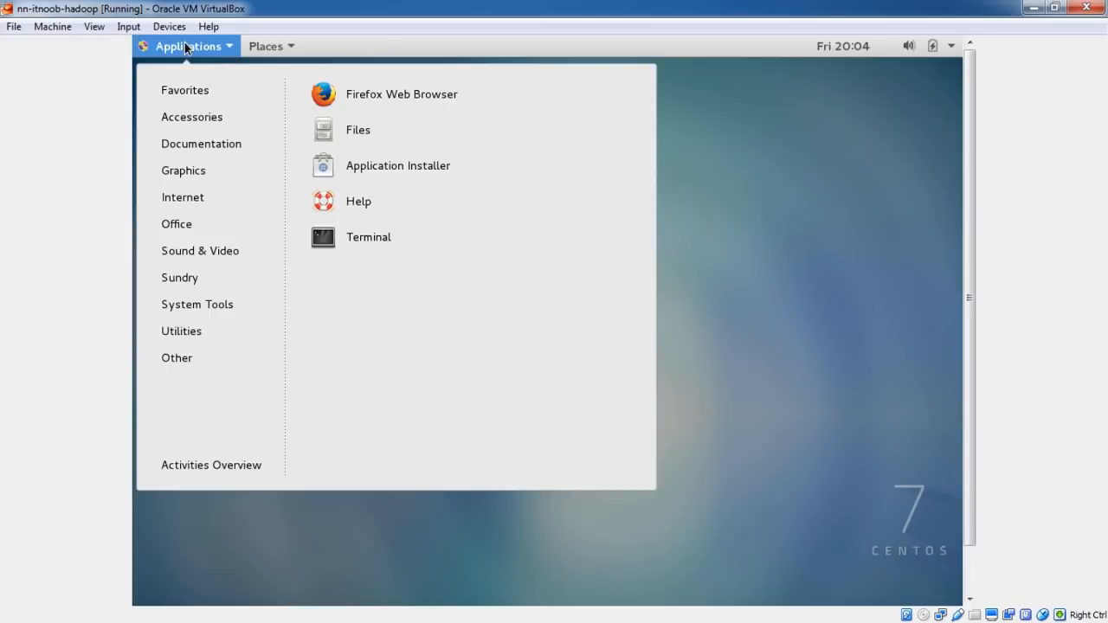
pyautogui.click(367, 235)
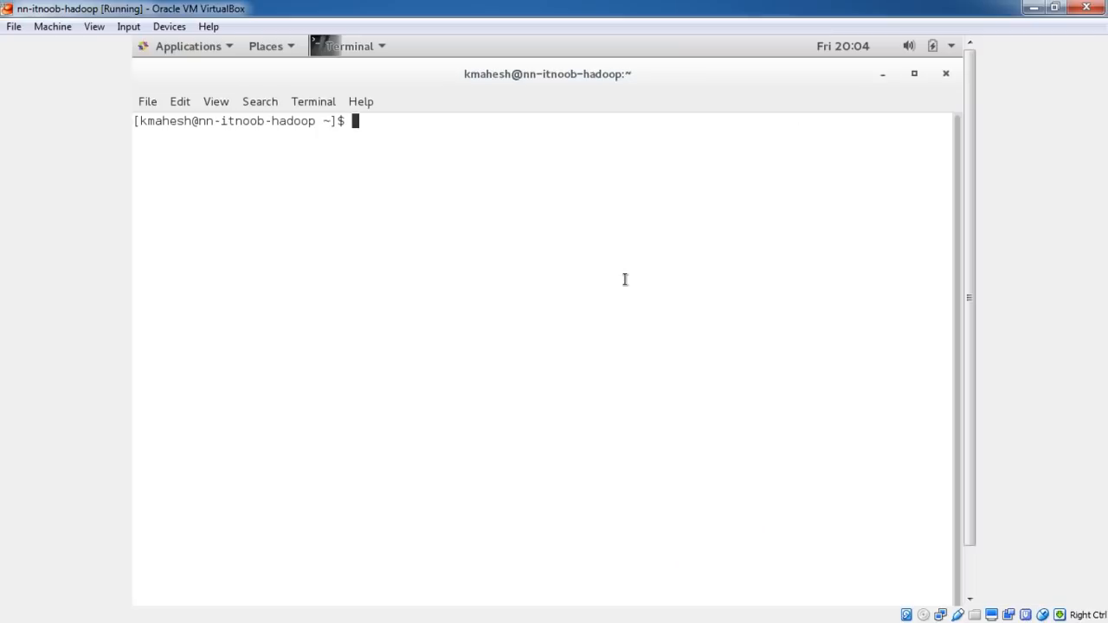
pyautogui.write('ifconfig')
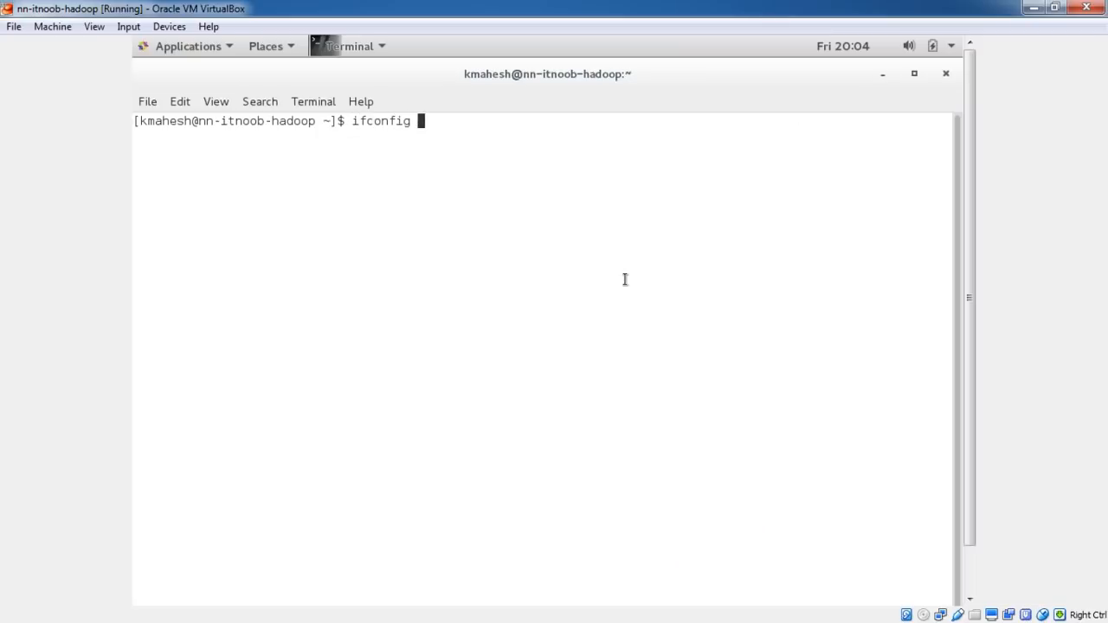
pyautogui.write('-a')
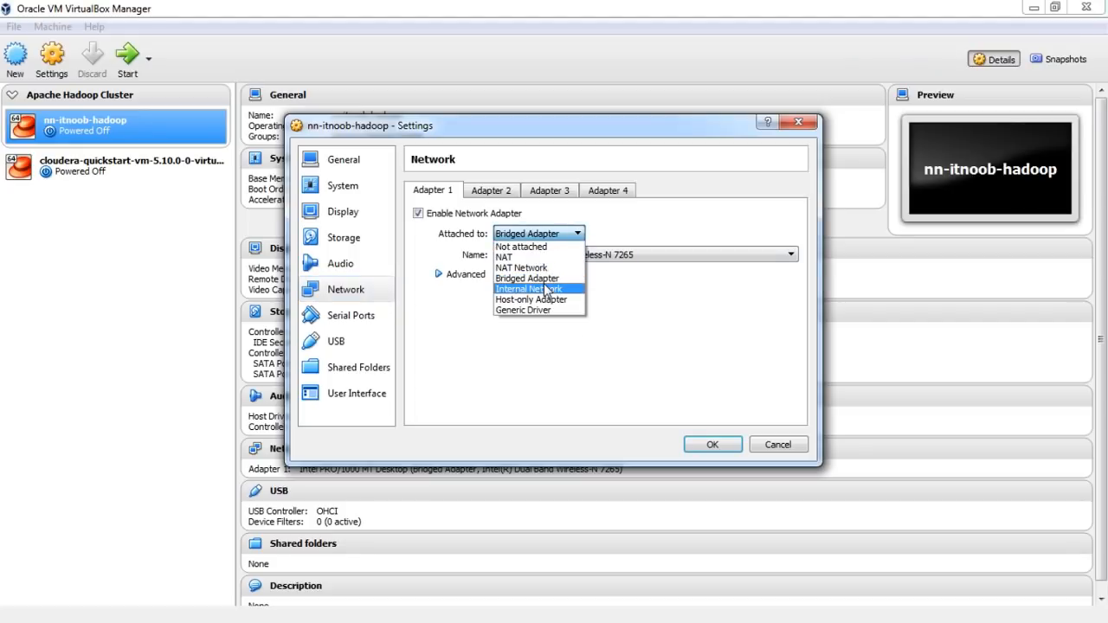
# - Attach Adapter 1 to Internal Network named 'Internal Network 1' and save
pyautogui.click(530, 288)
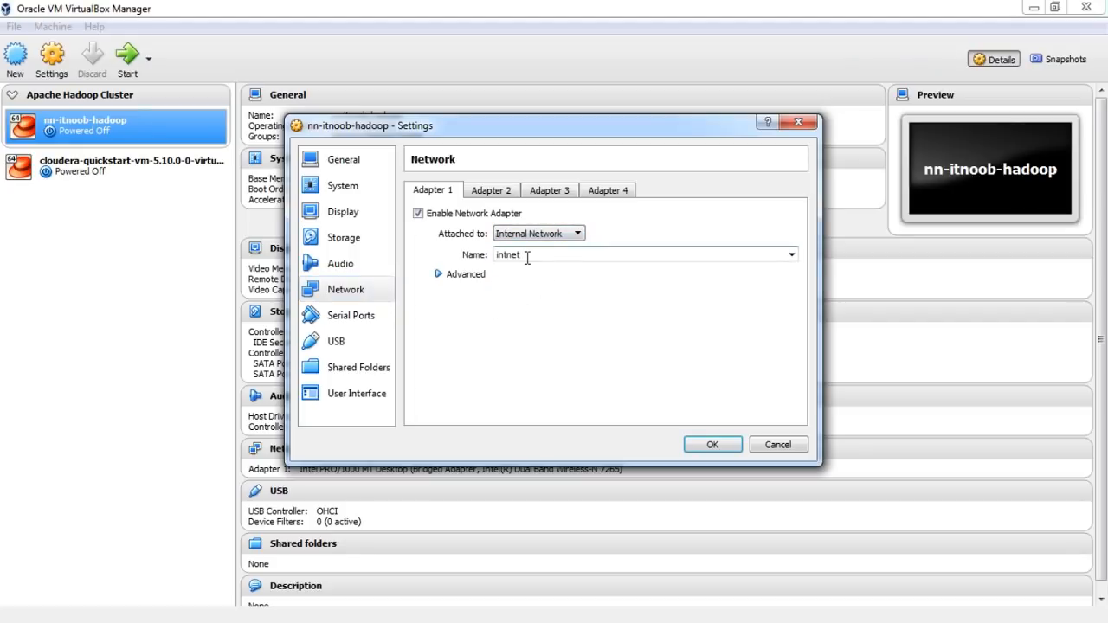
pyautogui.doubleClick(507, 255)
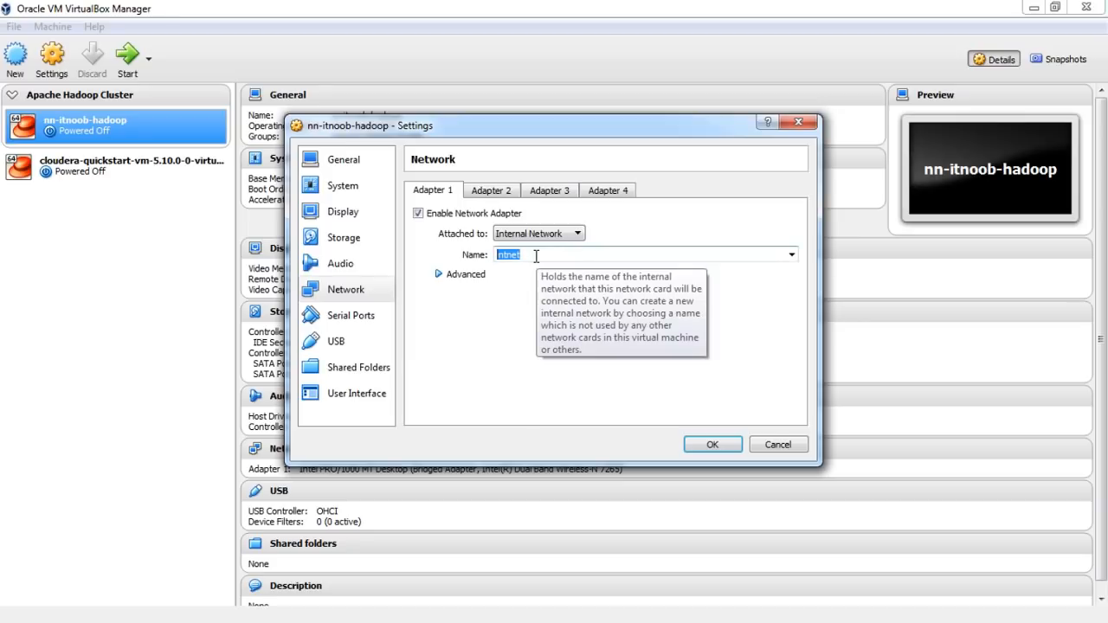
pyautogui.write('Intel')
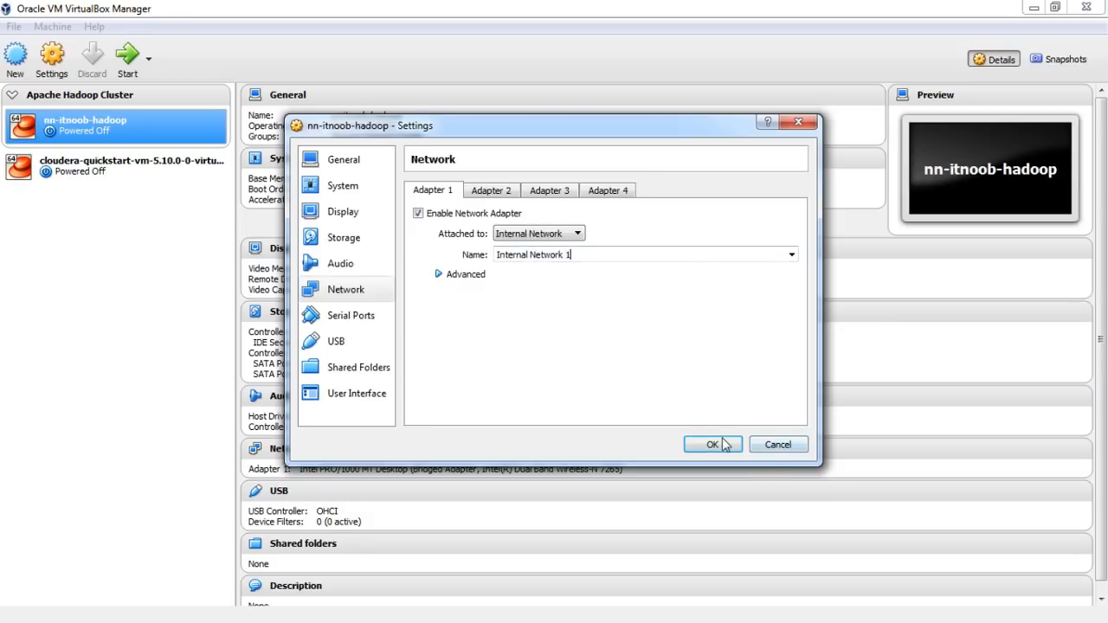
pyautogui.click(711, 444)
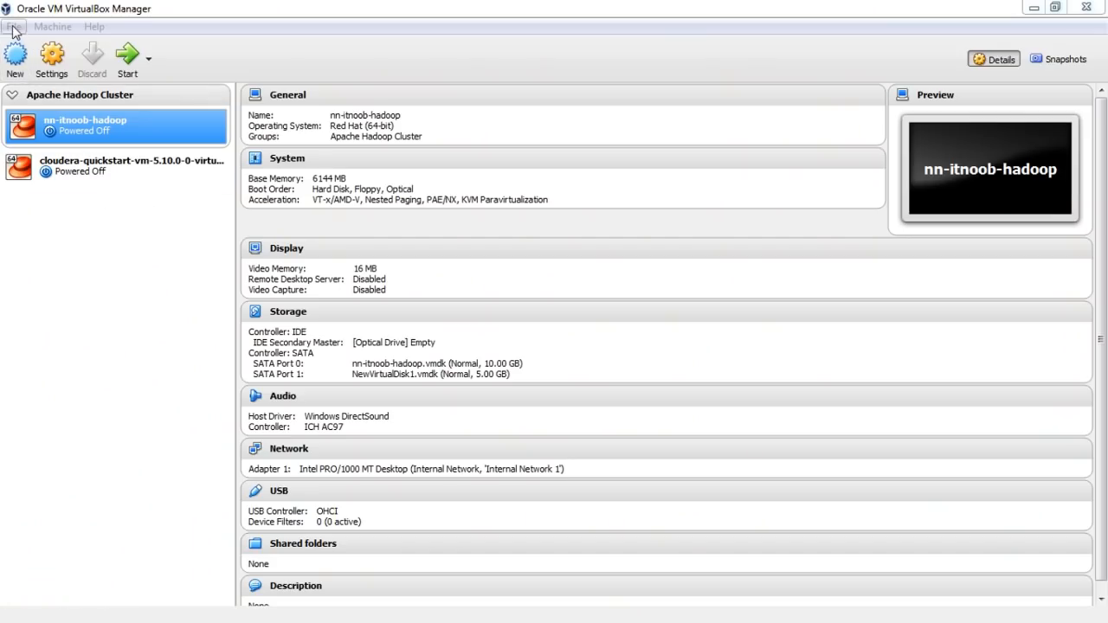
# - Review the VirtualBox Host-Only Ethernet Adapter's 192.168.56.1 address and DHCP server range in preferences
pyautogui.click(14, 26)
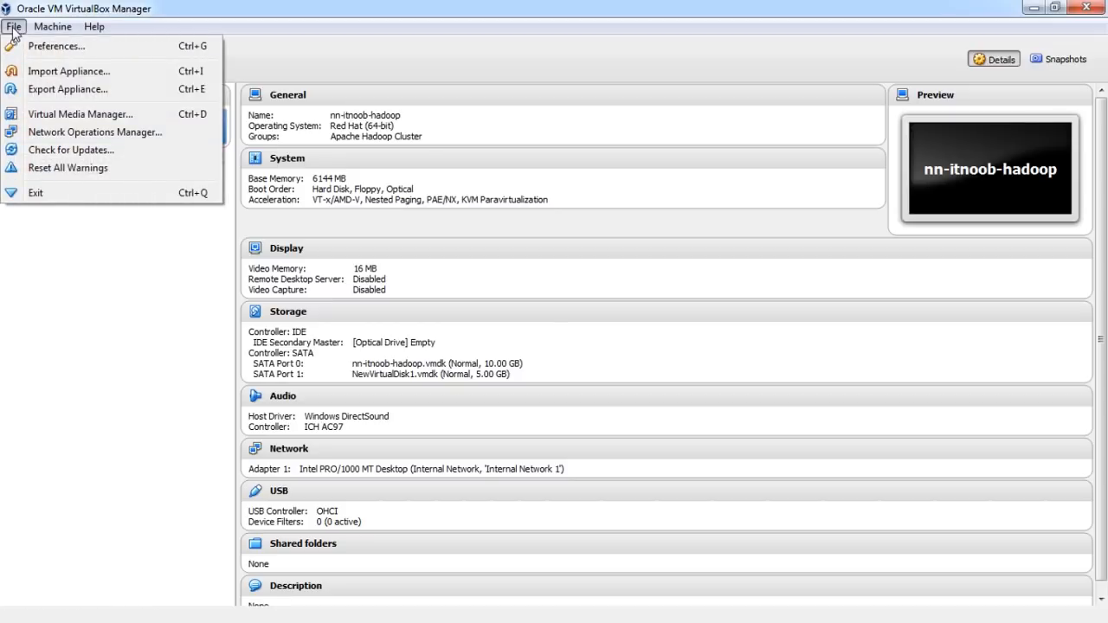
pyautogui.click(55, 45)
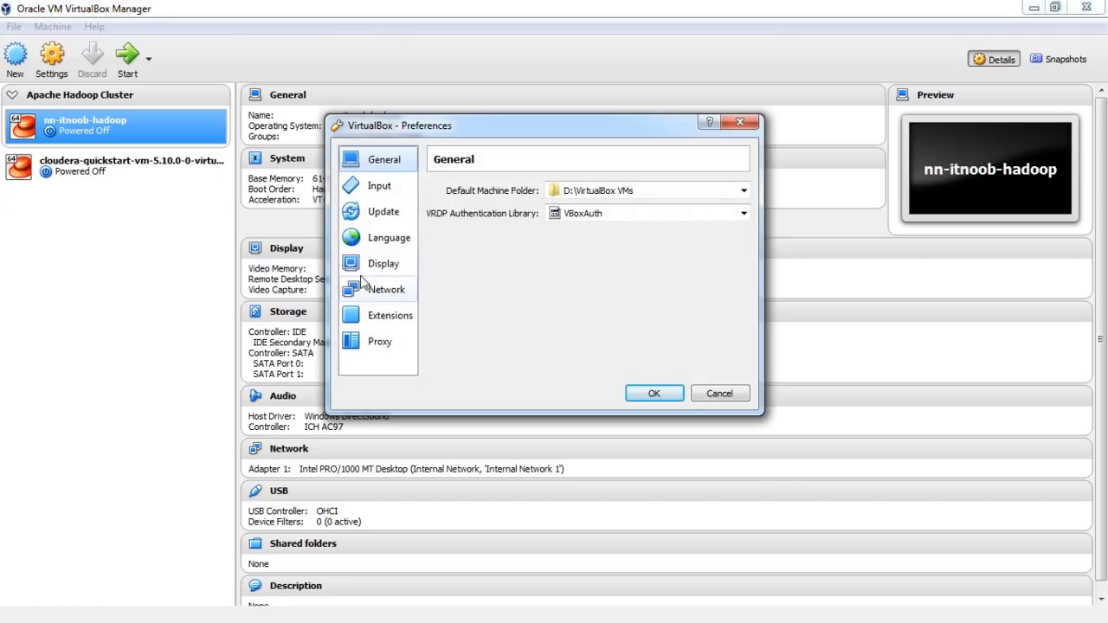
pyautogui.click(386, 289)
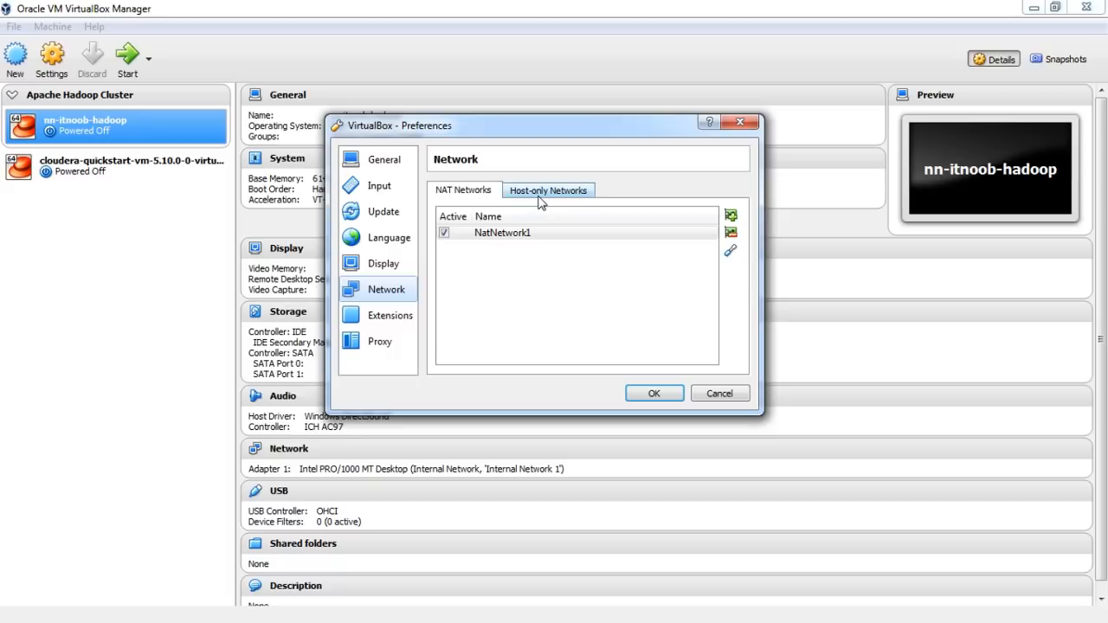
pyautogui.click(547, 189)
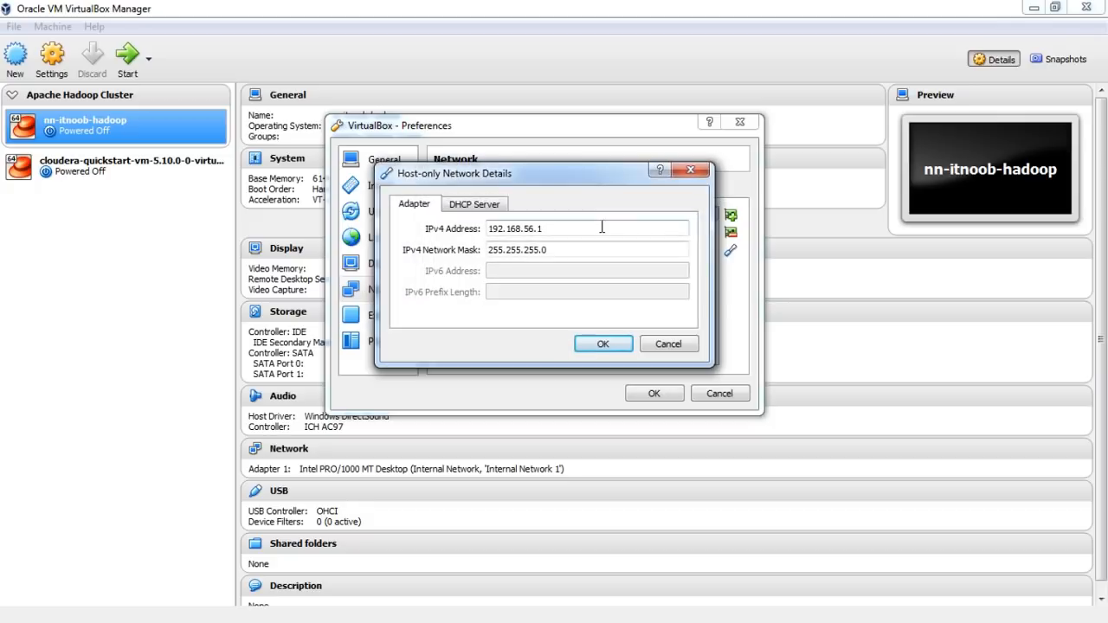
pyautogui.tripleClick(537, 228)
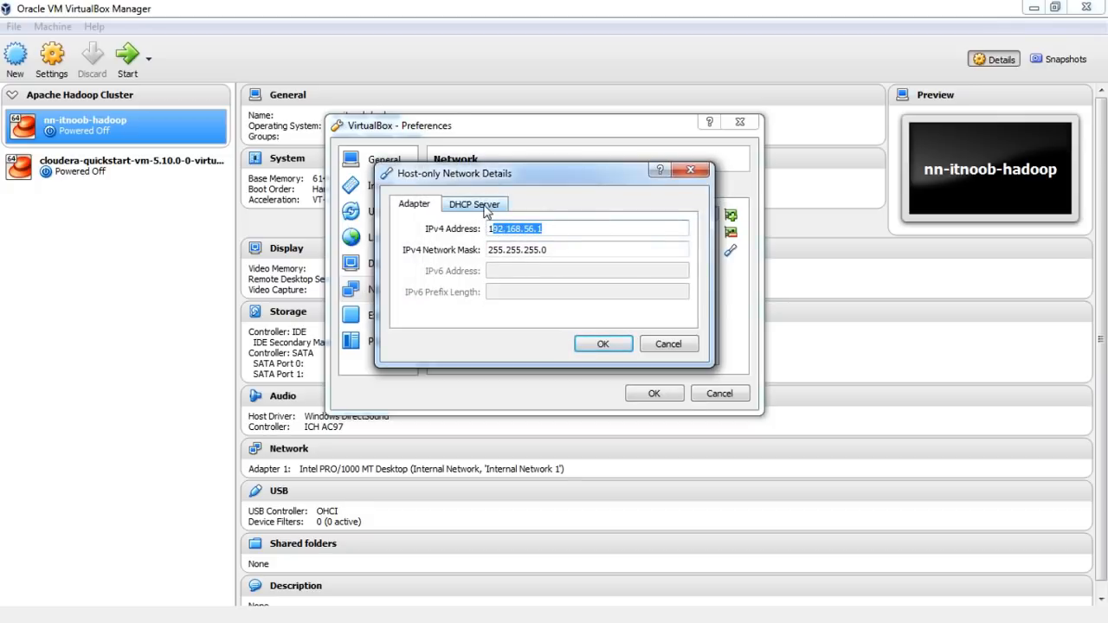
pyautogui.click(474, 204)
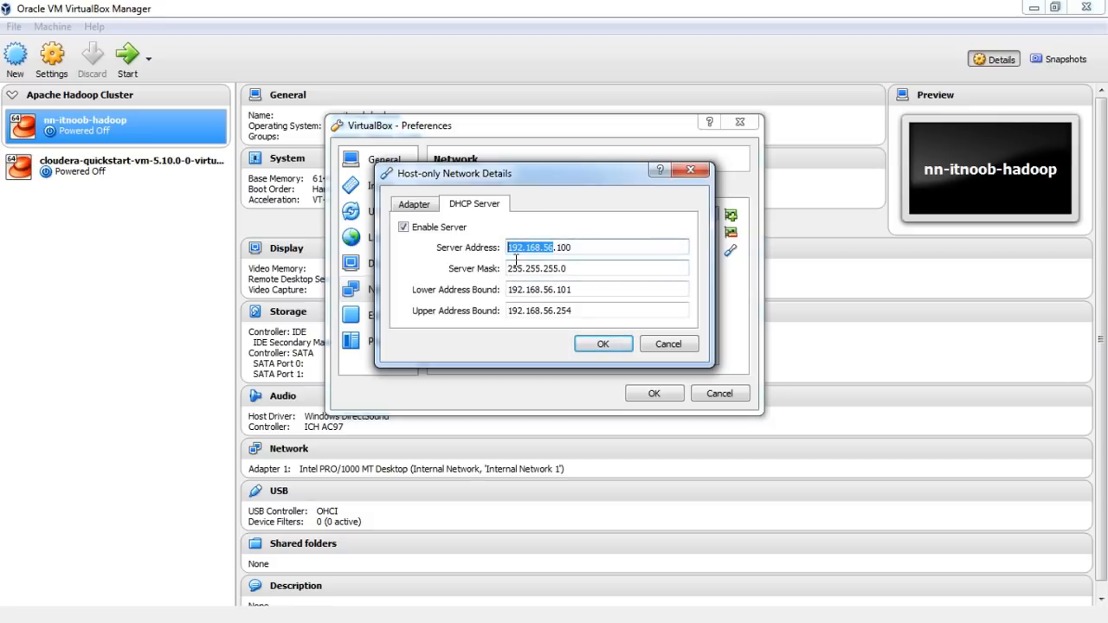
pyautogui.moveTo(530, 266)
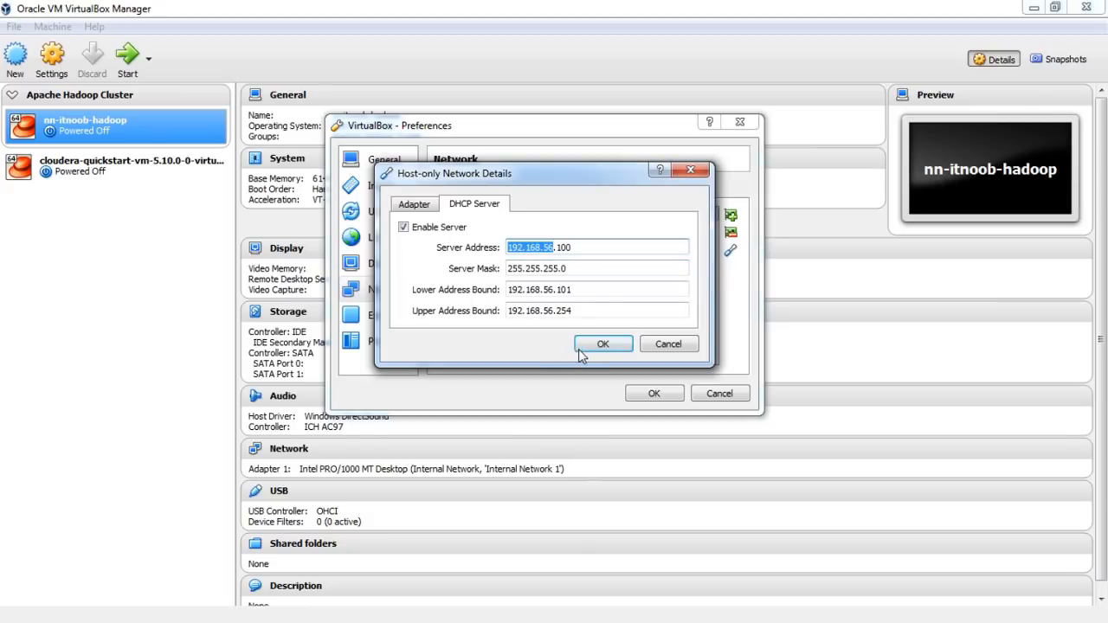
pyautogui.click(603, 343)
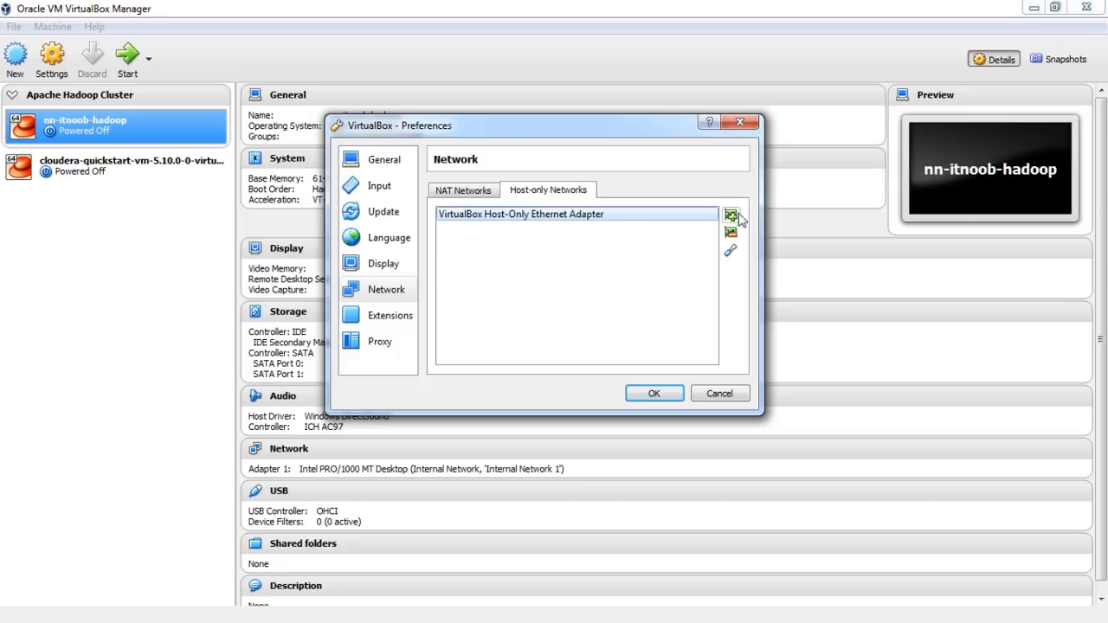
pyautogui.moveTo(732, 215)
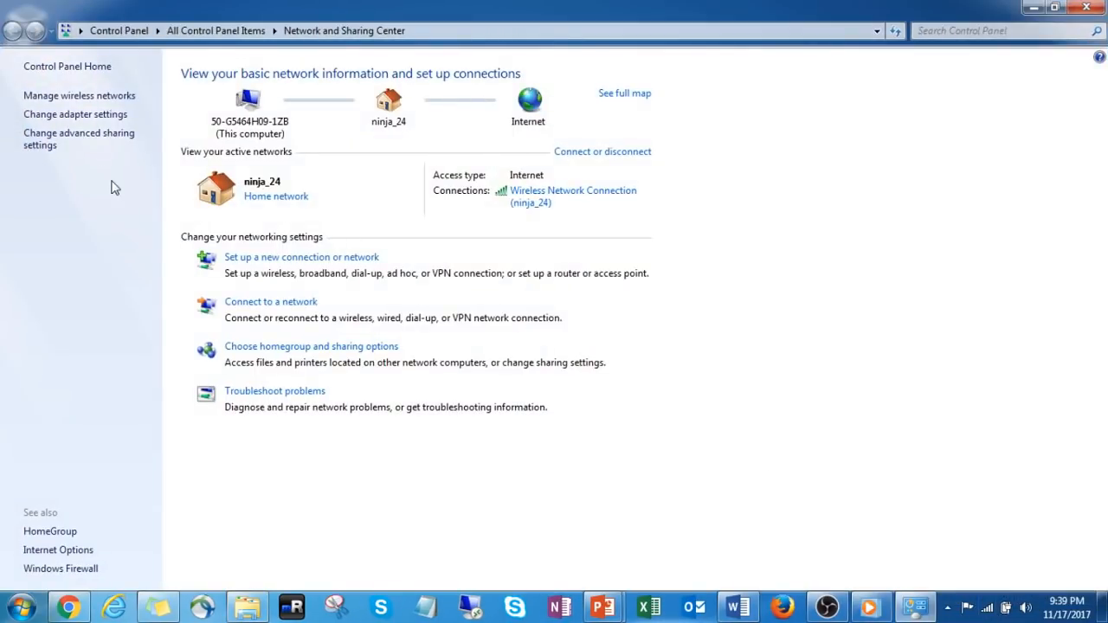
# - Bring up the VirtualBox Host-Only Network connection's properties from the adapter list
pyautogui.click(77, 115)
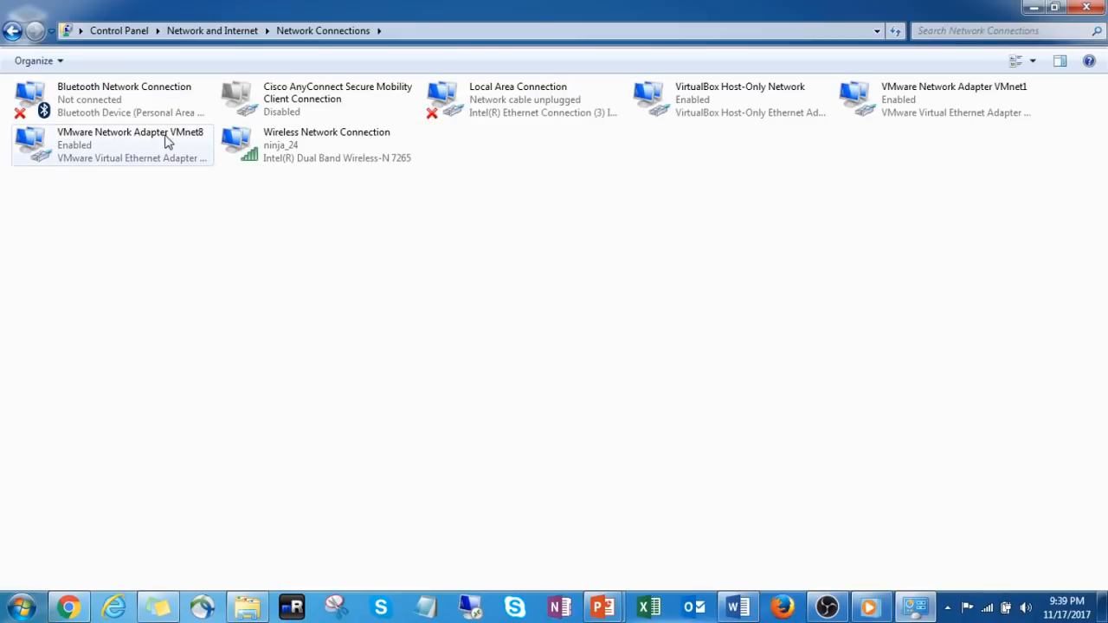
pyautogui.click(731, 99)
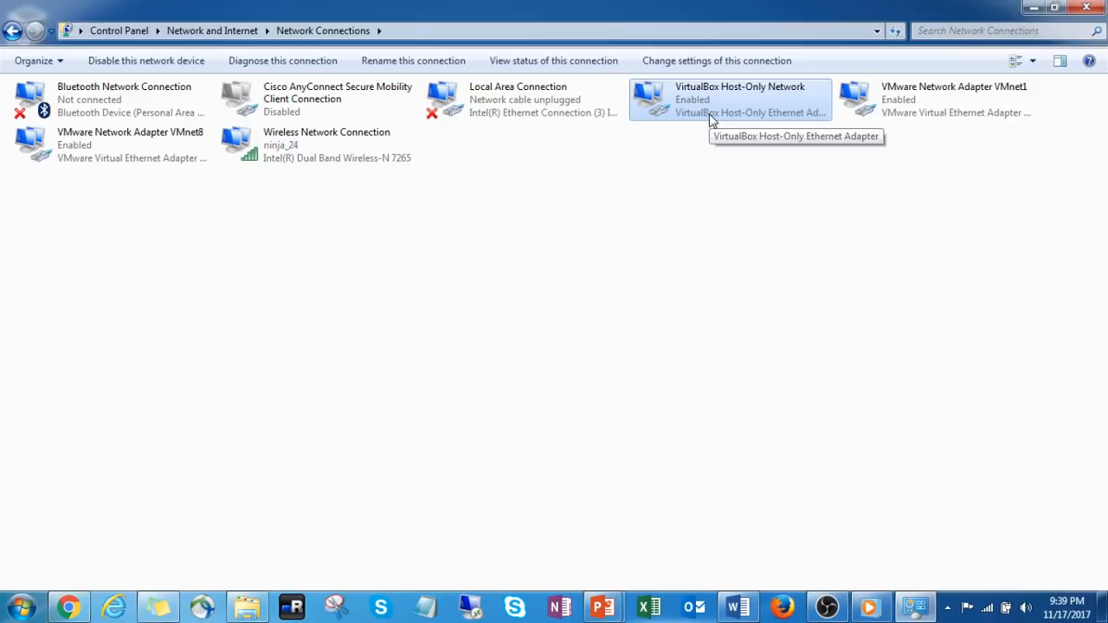
pyautogui.moveTo(717, 154)
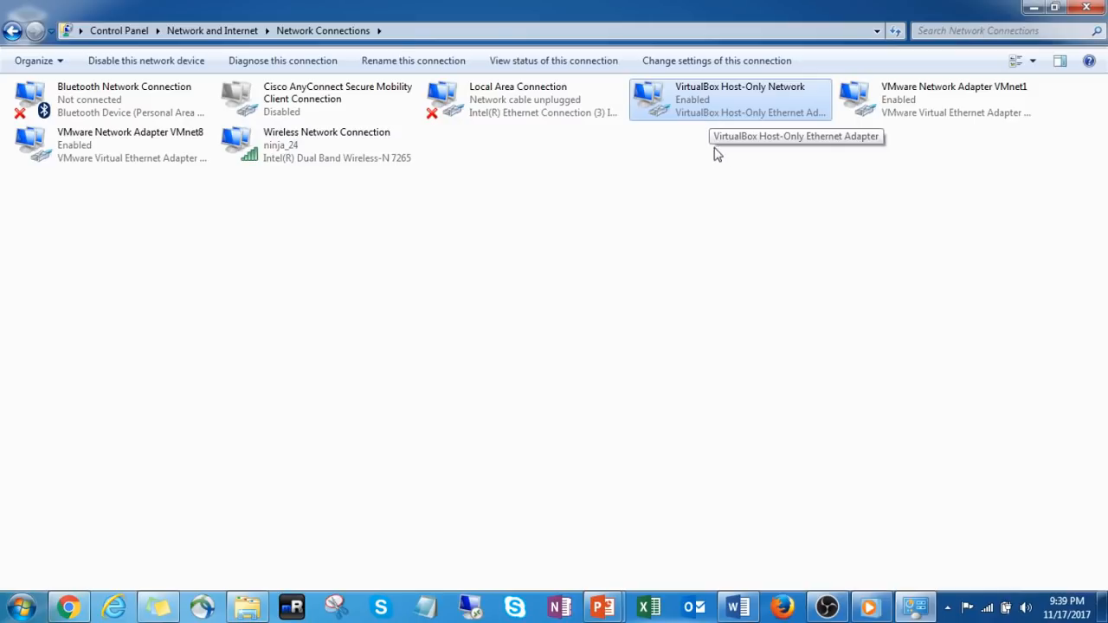
pyautogui.moveTo(702, 168)
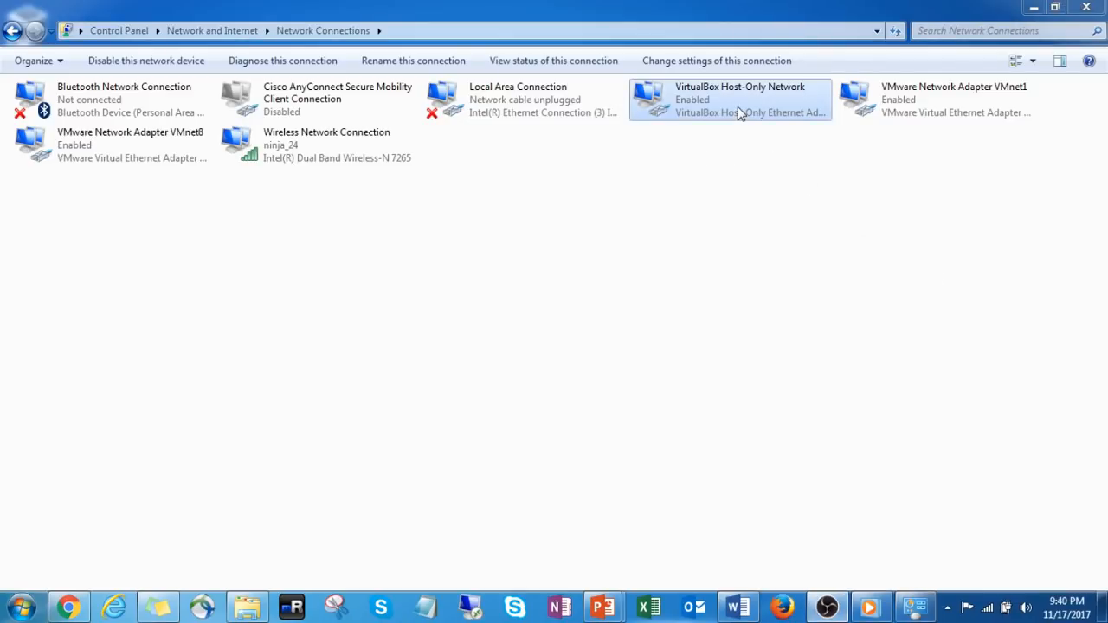
pyautogui.doubleClick(731, 98)
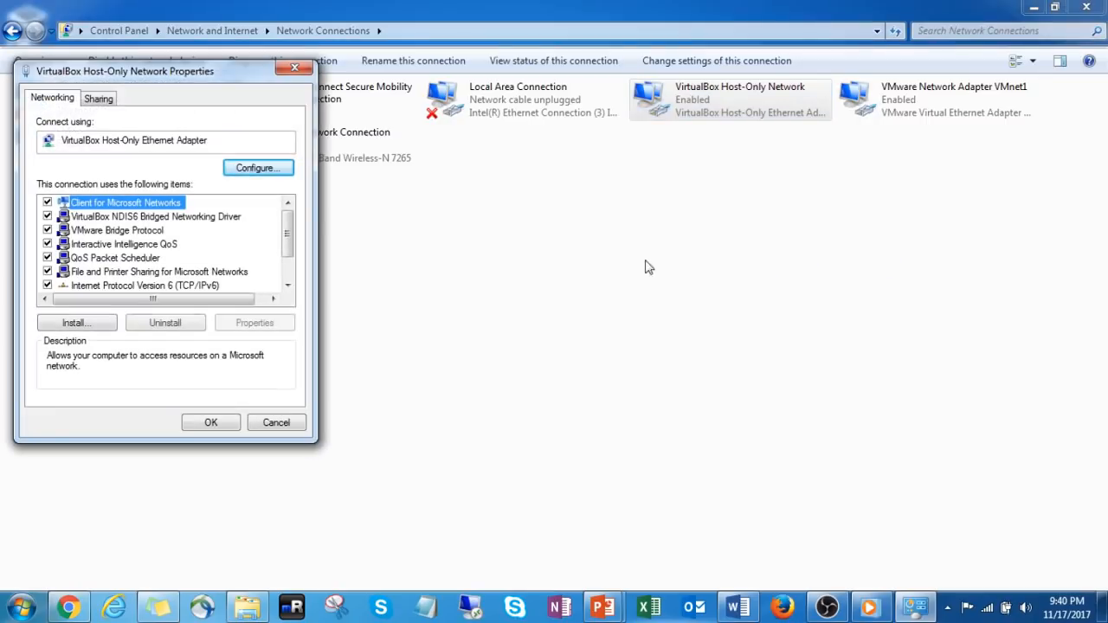
pyautogui.scroll(-3)
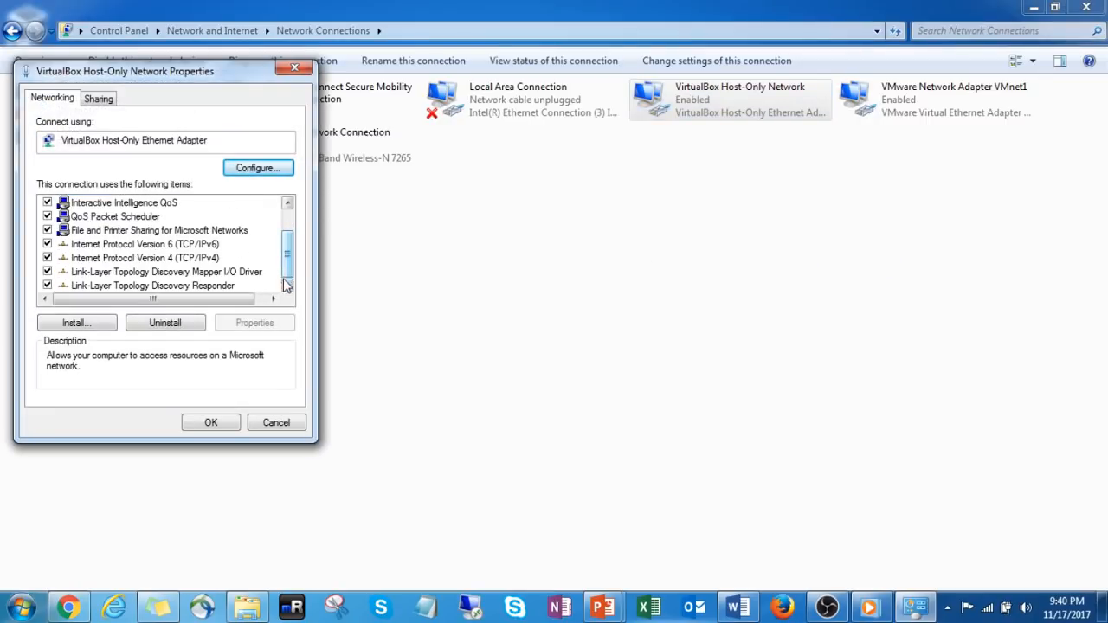
# - View its IPv4 properties showing 192.168.56.1 with mask 255.255.255.0, then close them
pyautogui.click(145, 256)
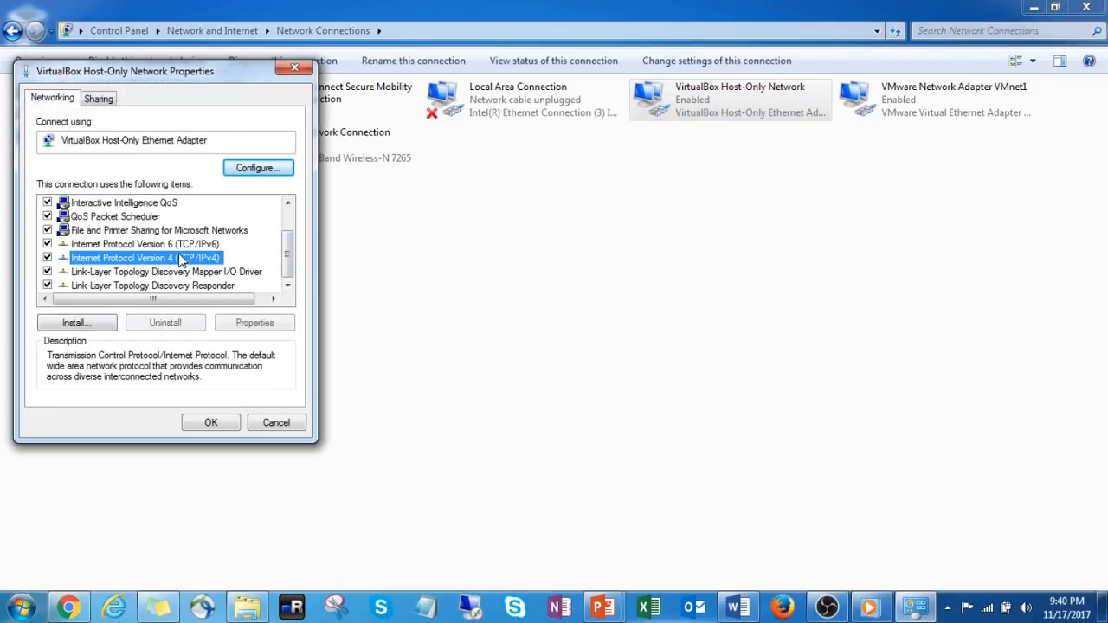
pyautogui.click(253, 323)
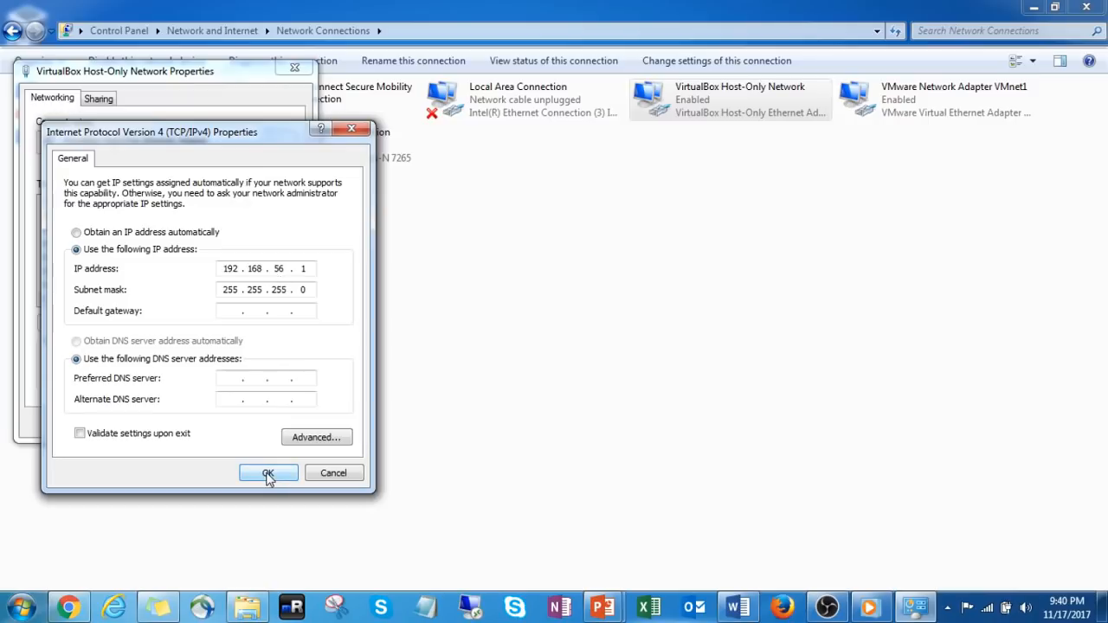
pyautogui.click(266, 473)
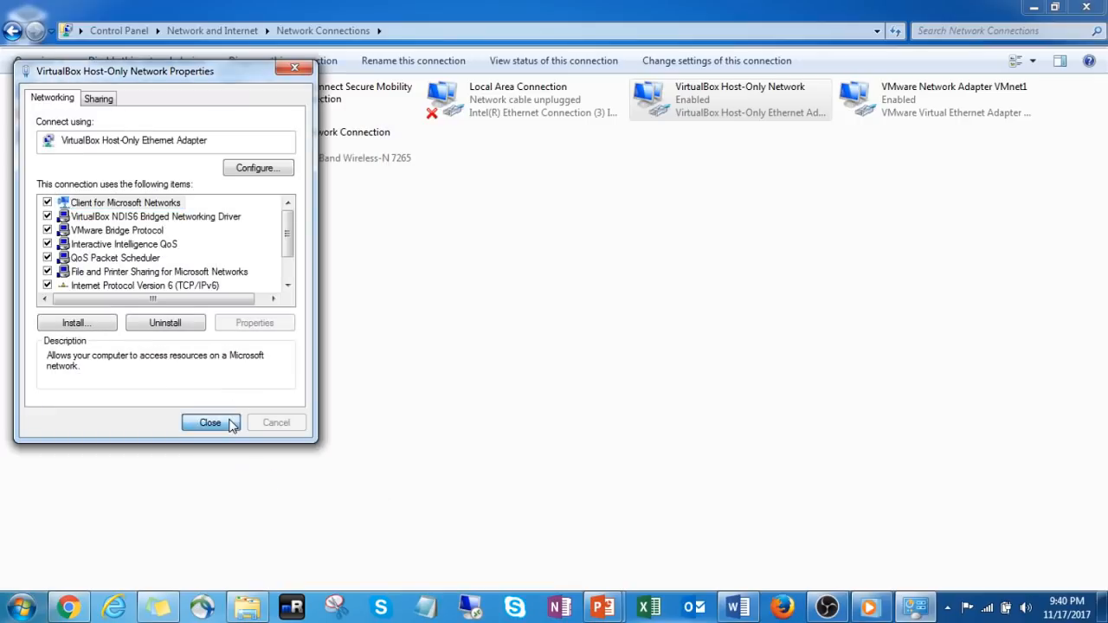
pyautogui.click(210, 422)
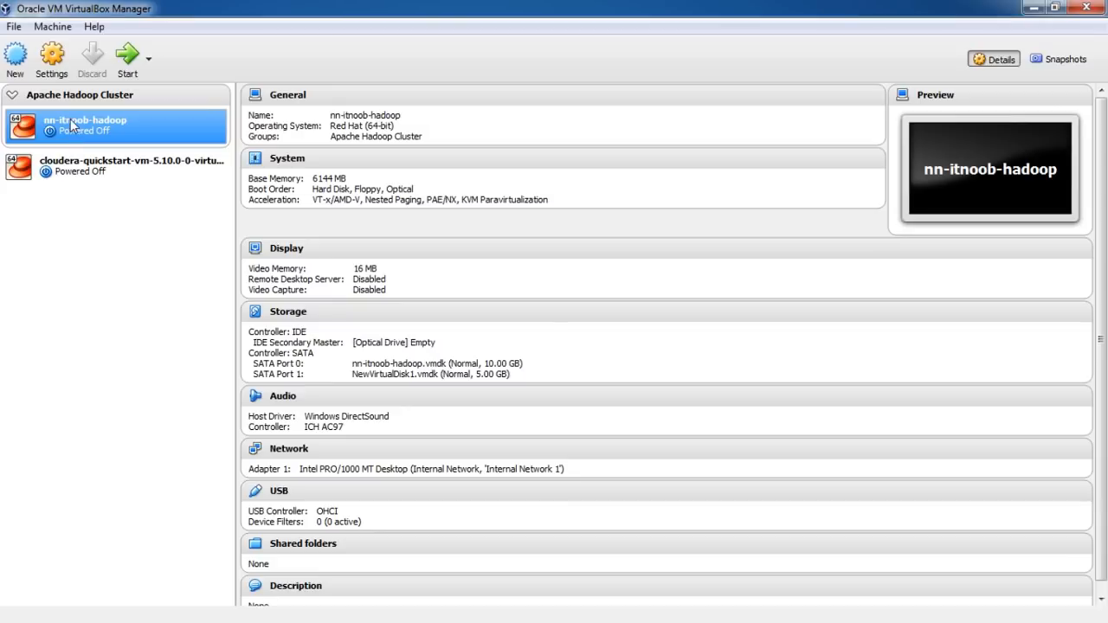
# - Attach Adapter 1 to Host-only Adapter using VirtualBox Host-Only Ethernet Adapter, save, and start the VM
pyautogui.click(52, 55)
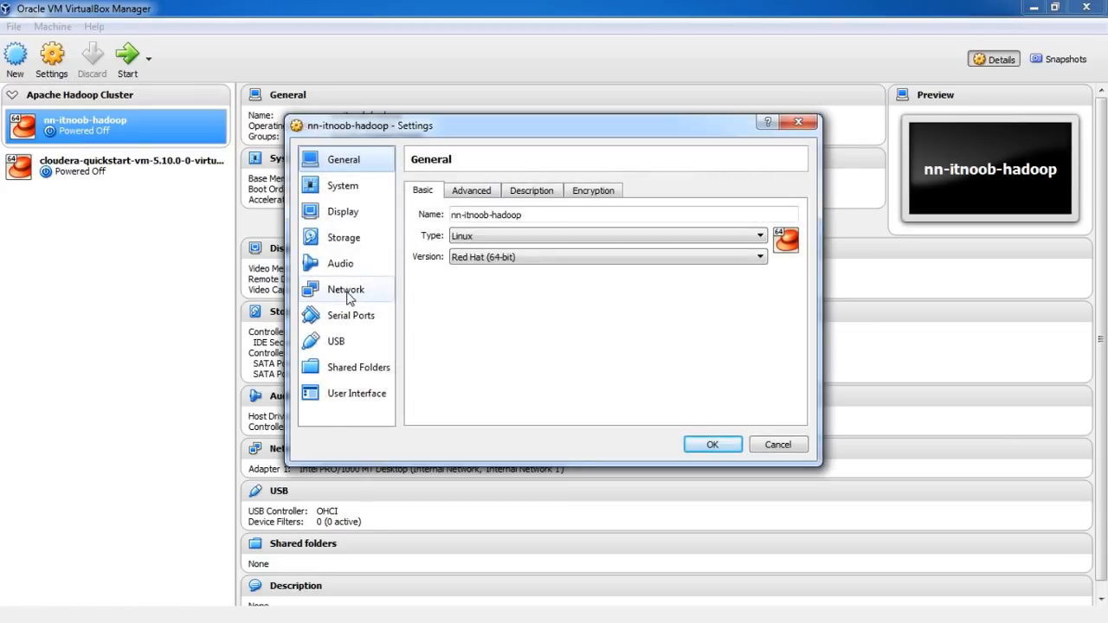
pyautogui.click(346, 289)
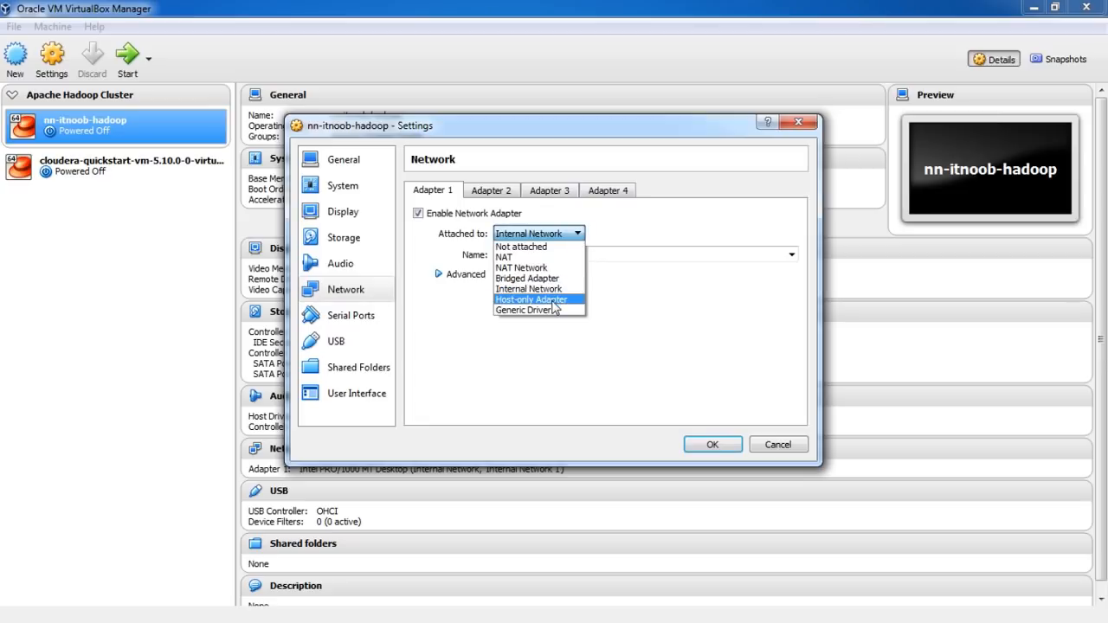
pyautogui.click(530, 298)
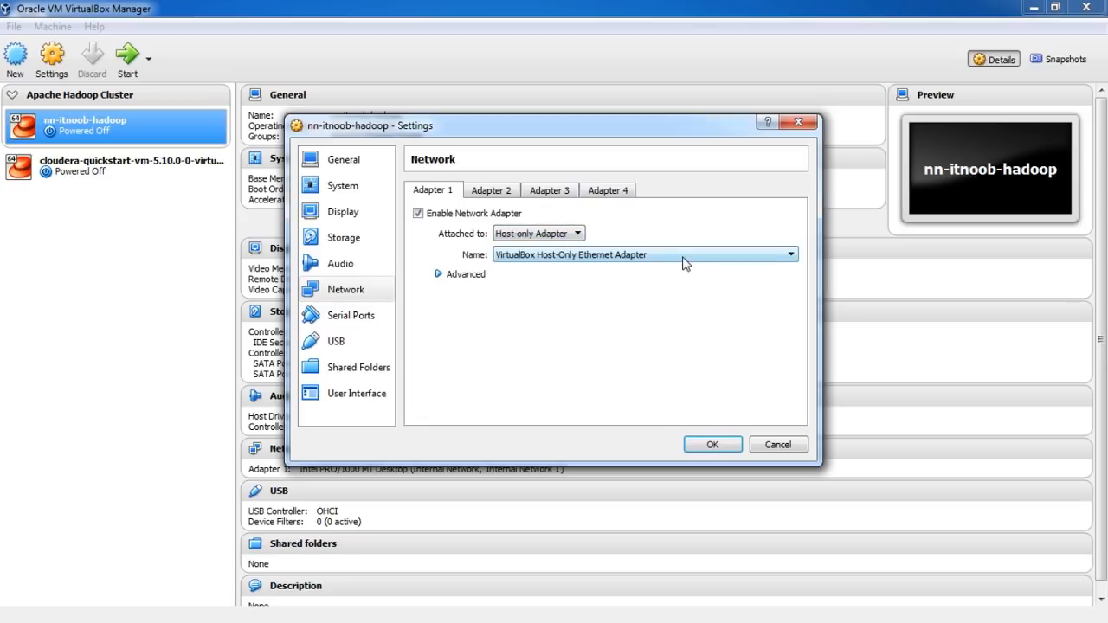
pyautogui.click(790, 253)
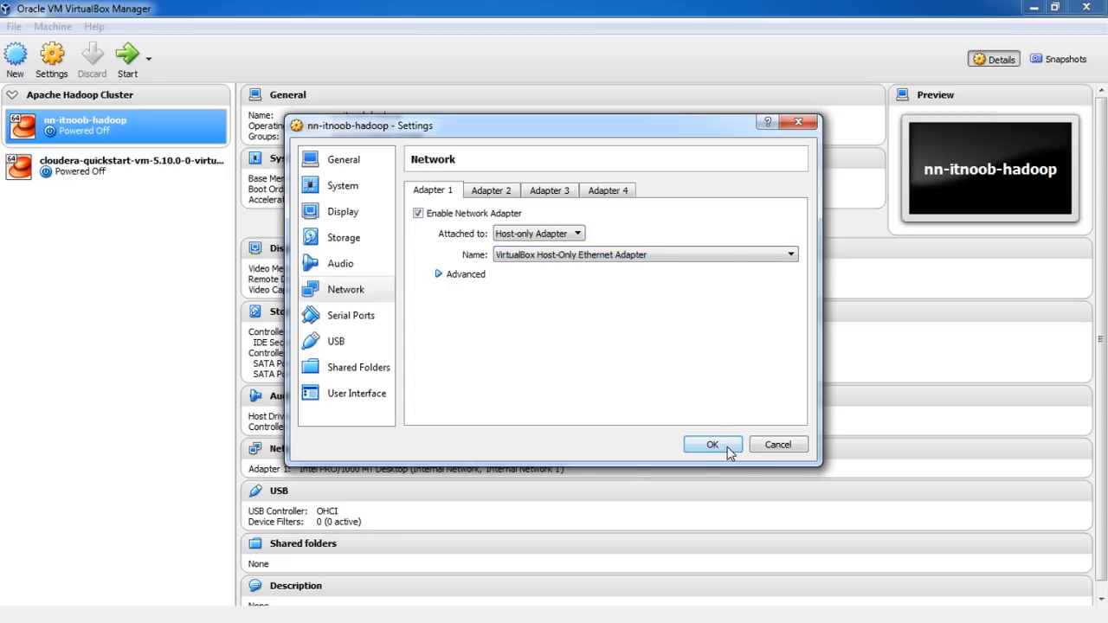
pyautogui.click(712, 444)
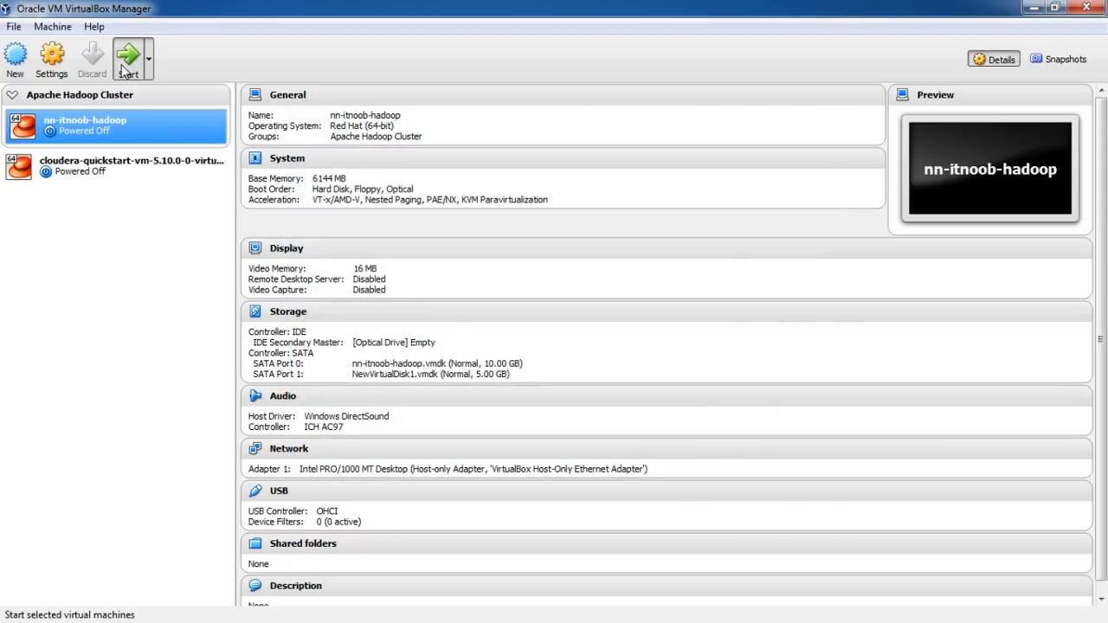
pyautogui.click(128, 55)
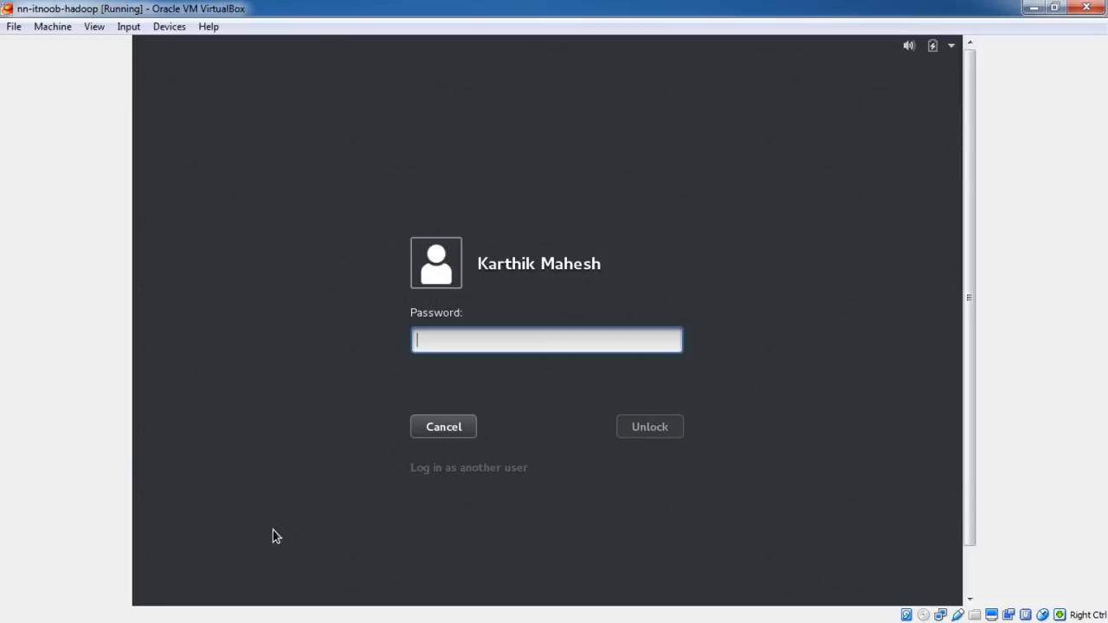
# - Unlock the guest with its password and bring up a maximized terminal from Applications
pyautogui.write('password')
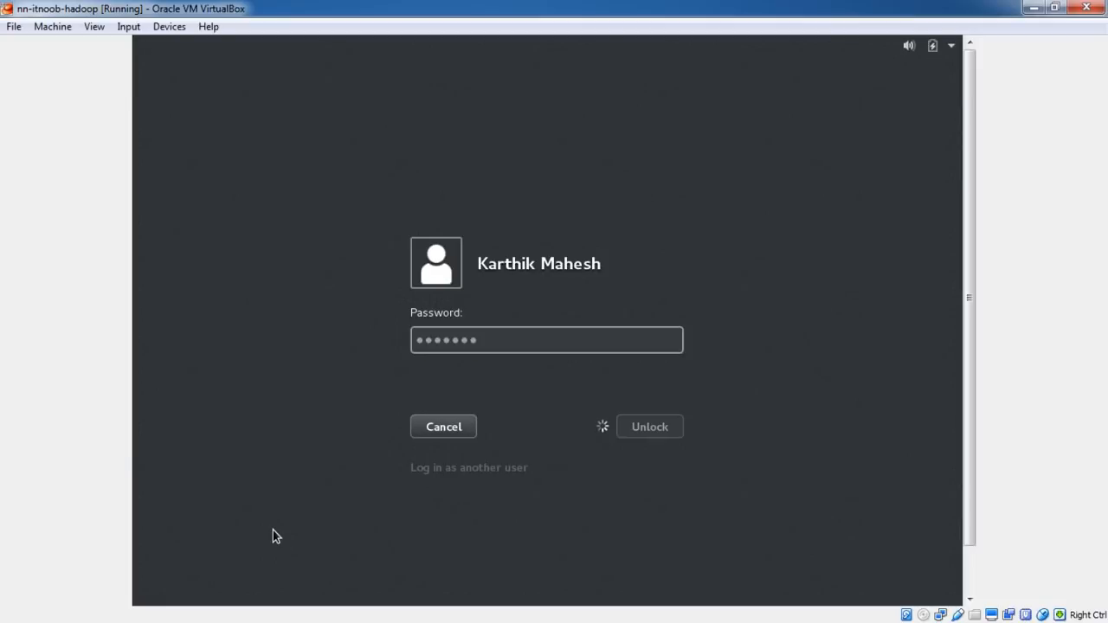
pyautogui.click(187, 45)
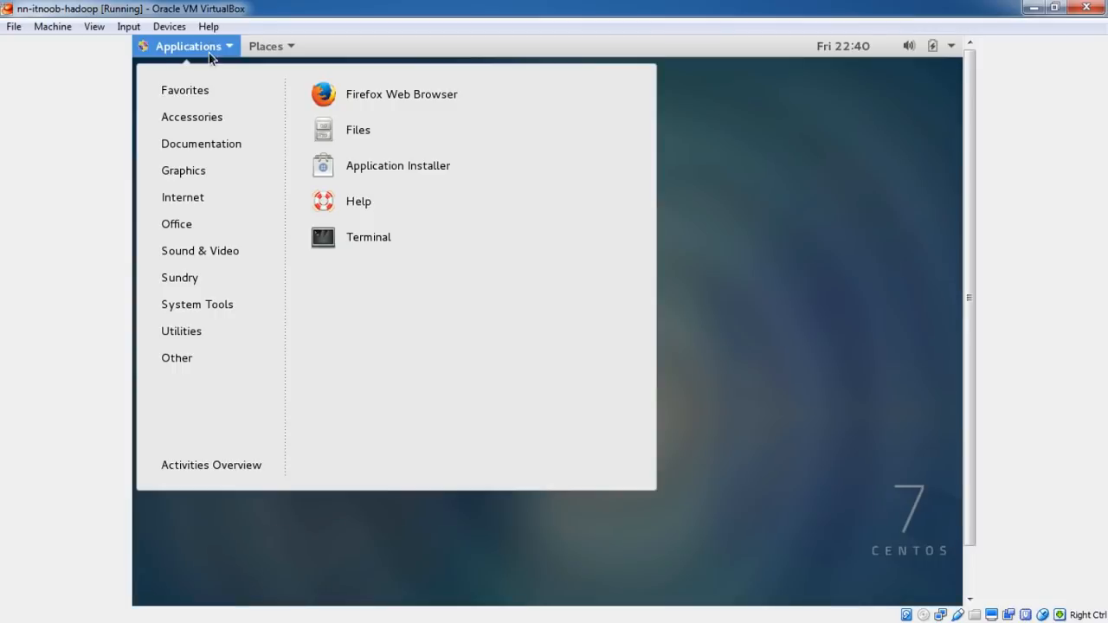
pyautogui.click(367, 235)
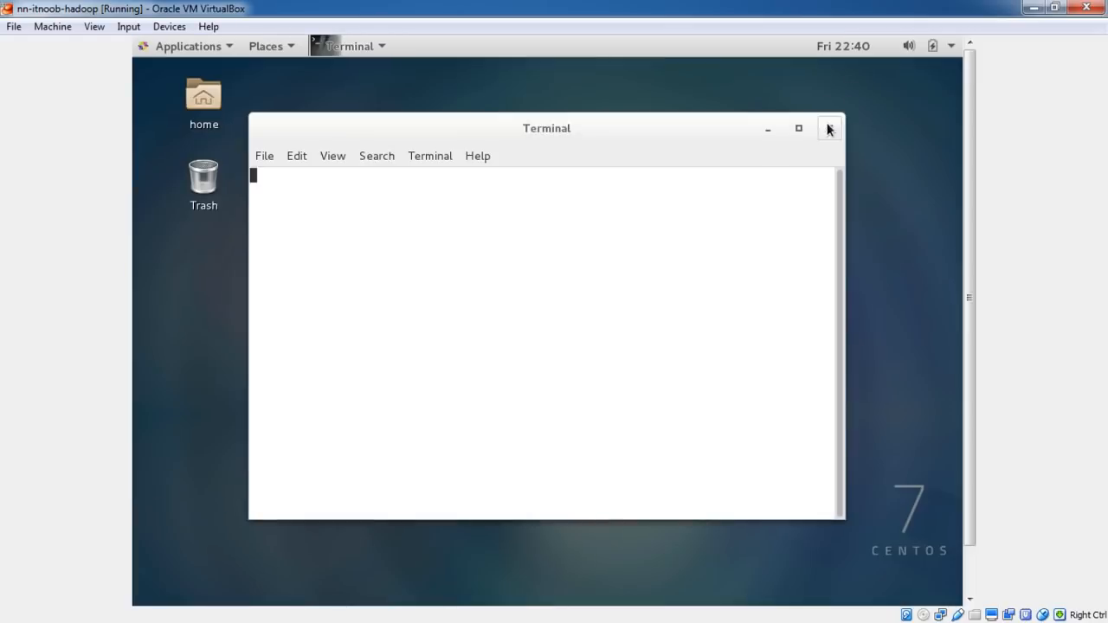
pyautogui.click(799, 128)
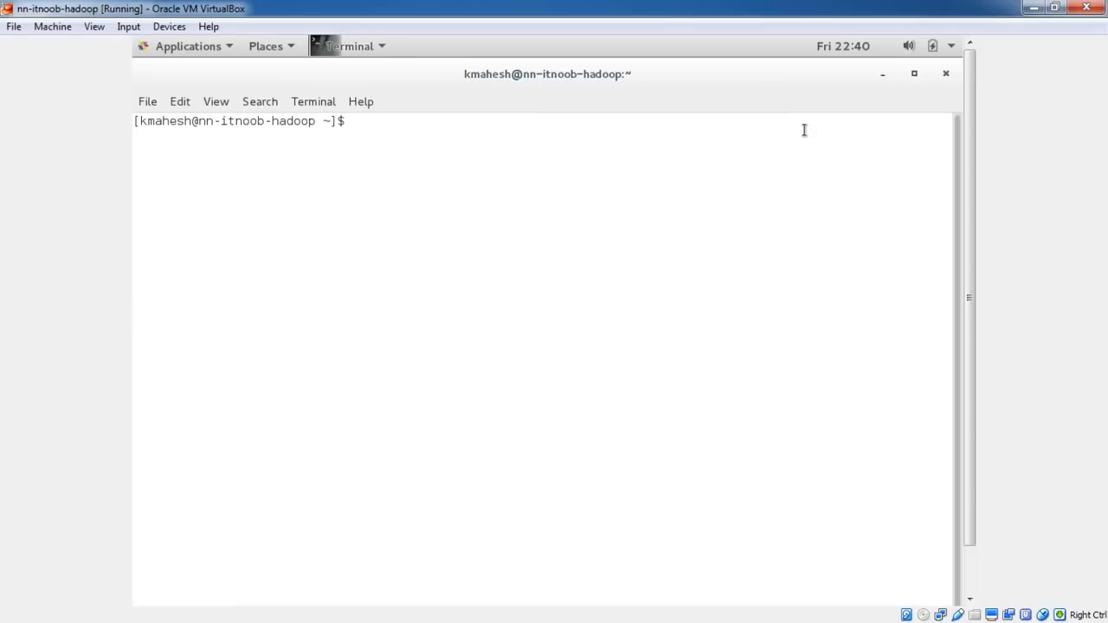
pyautogui.write('ifconfig -a')
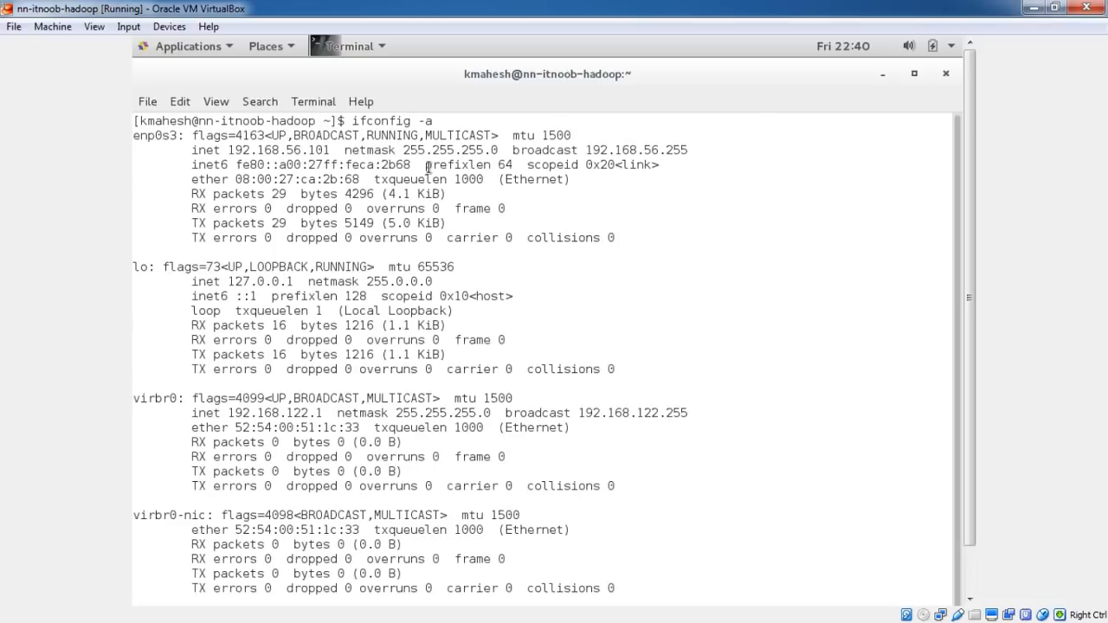
pyautogui.doubleClick(263, 149)
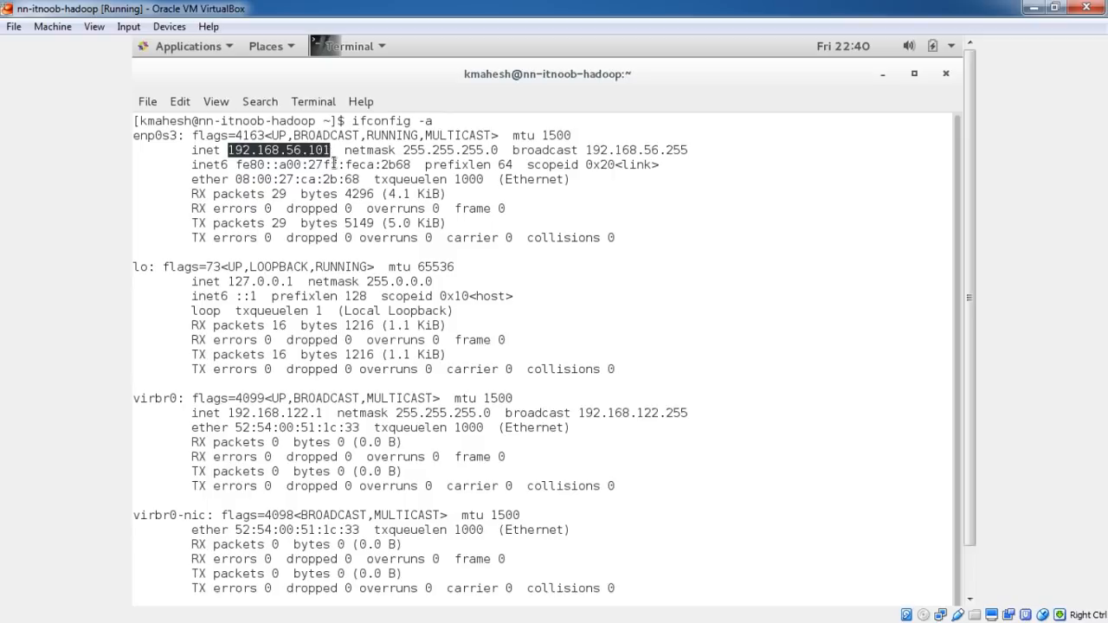
pyautogui.moveTo(519, 332)
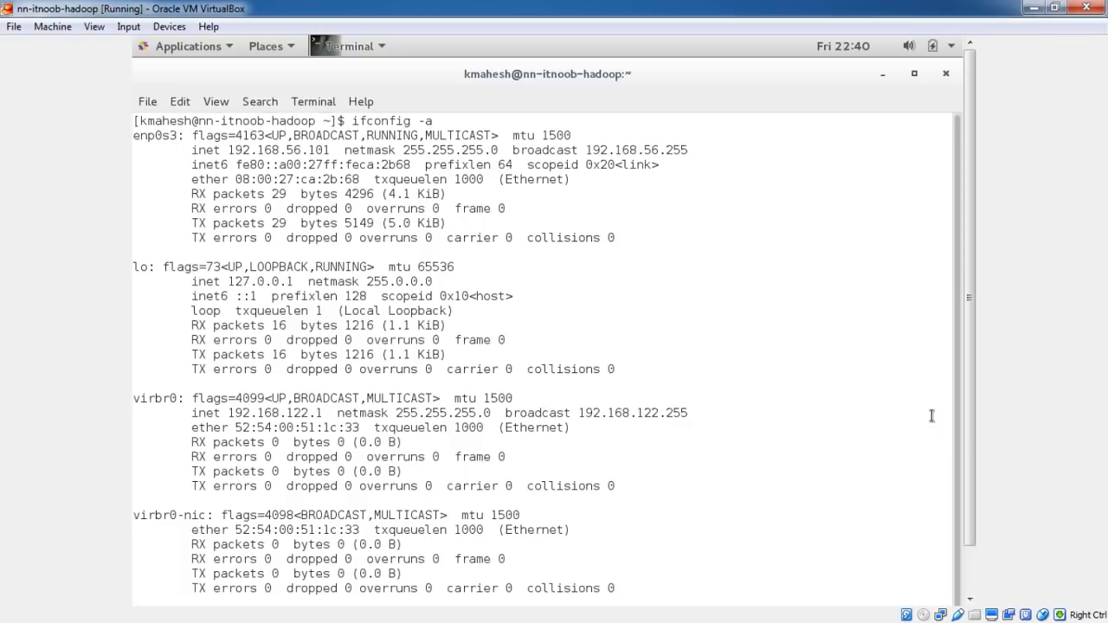
pyautogui.write('ping www.google.com')
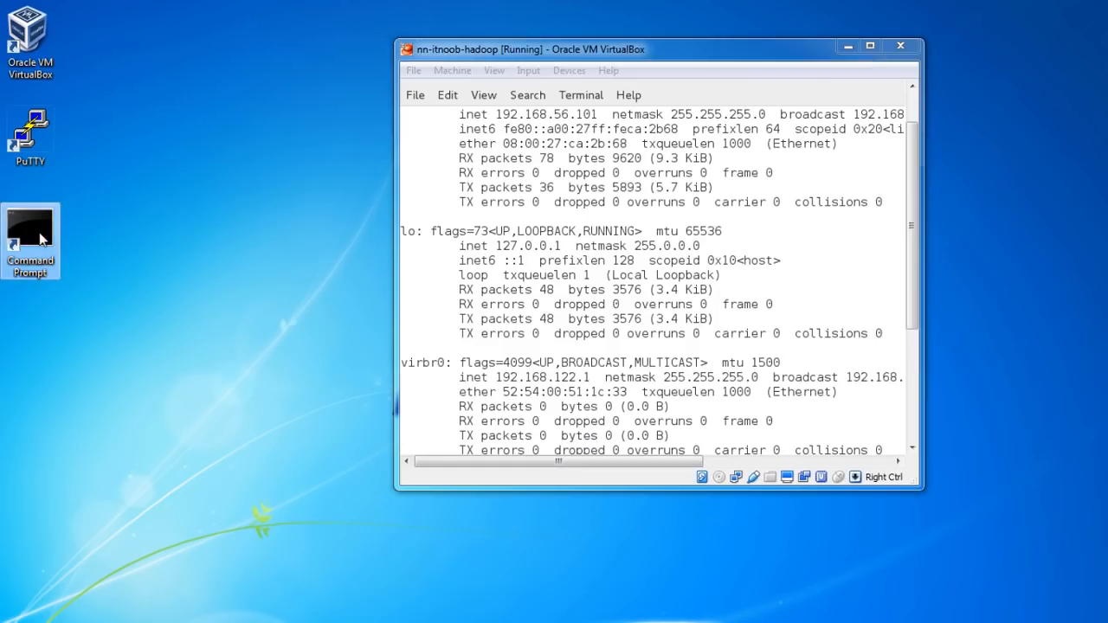
# - From the host's Command Prompt, ping 192.168.56.101 and get replies from the host-only guest
pyautogui.doubleClick(30, 234)
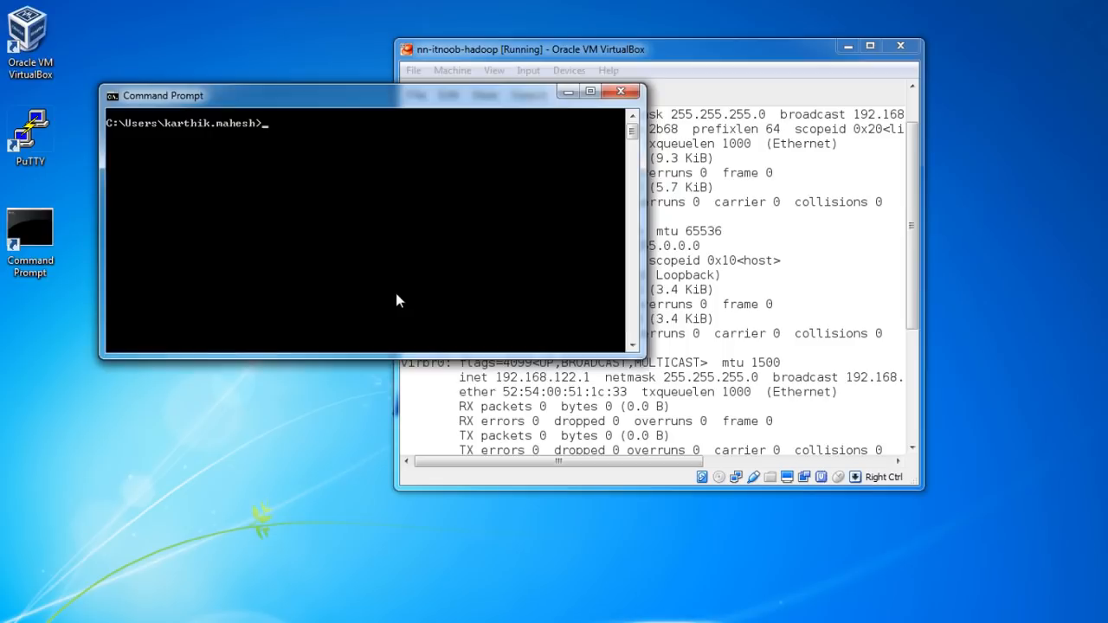
pyautogui.write('ping 192.168.56.101')
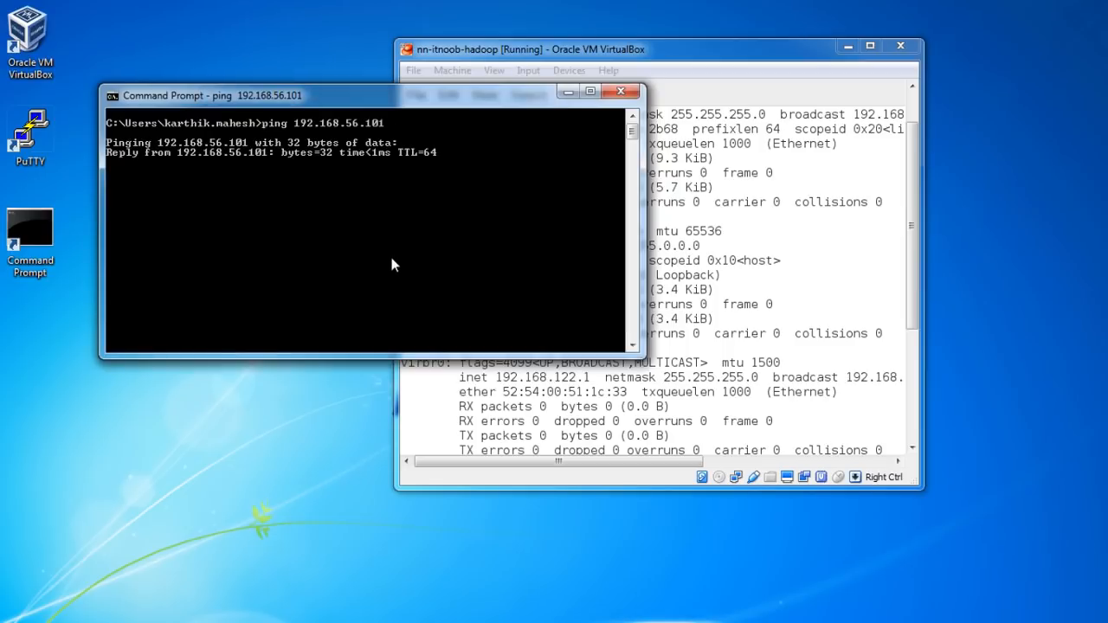